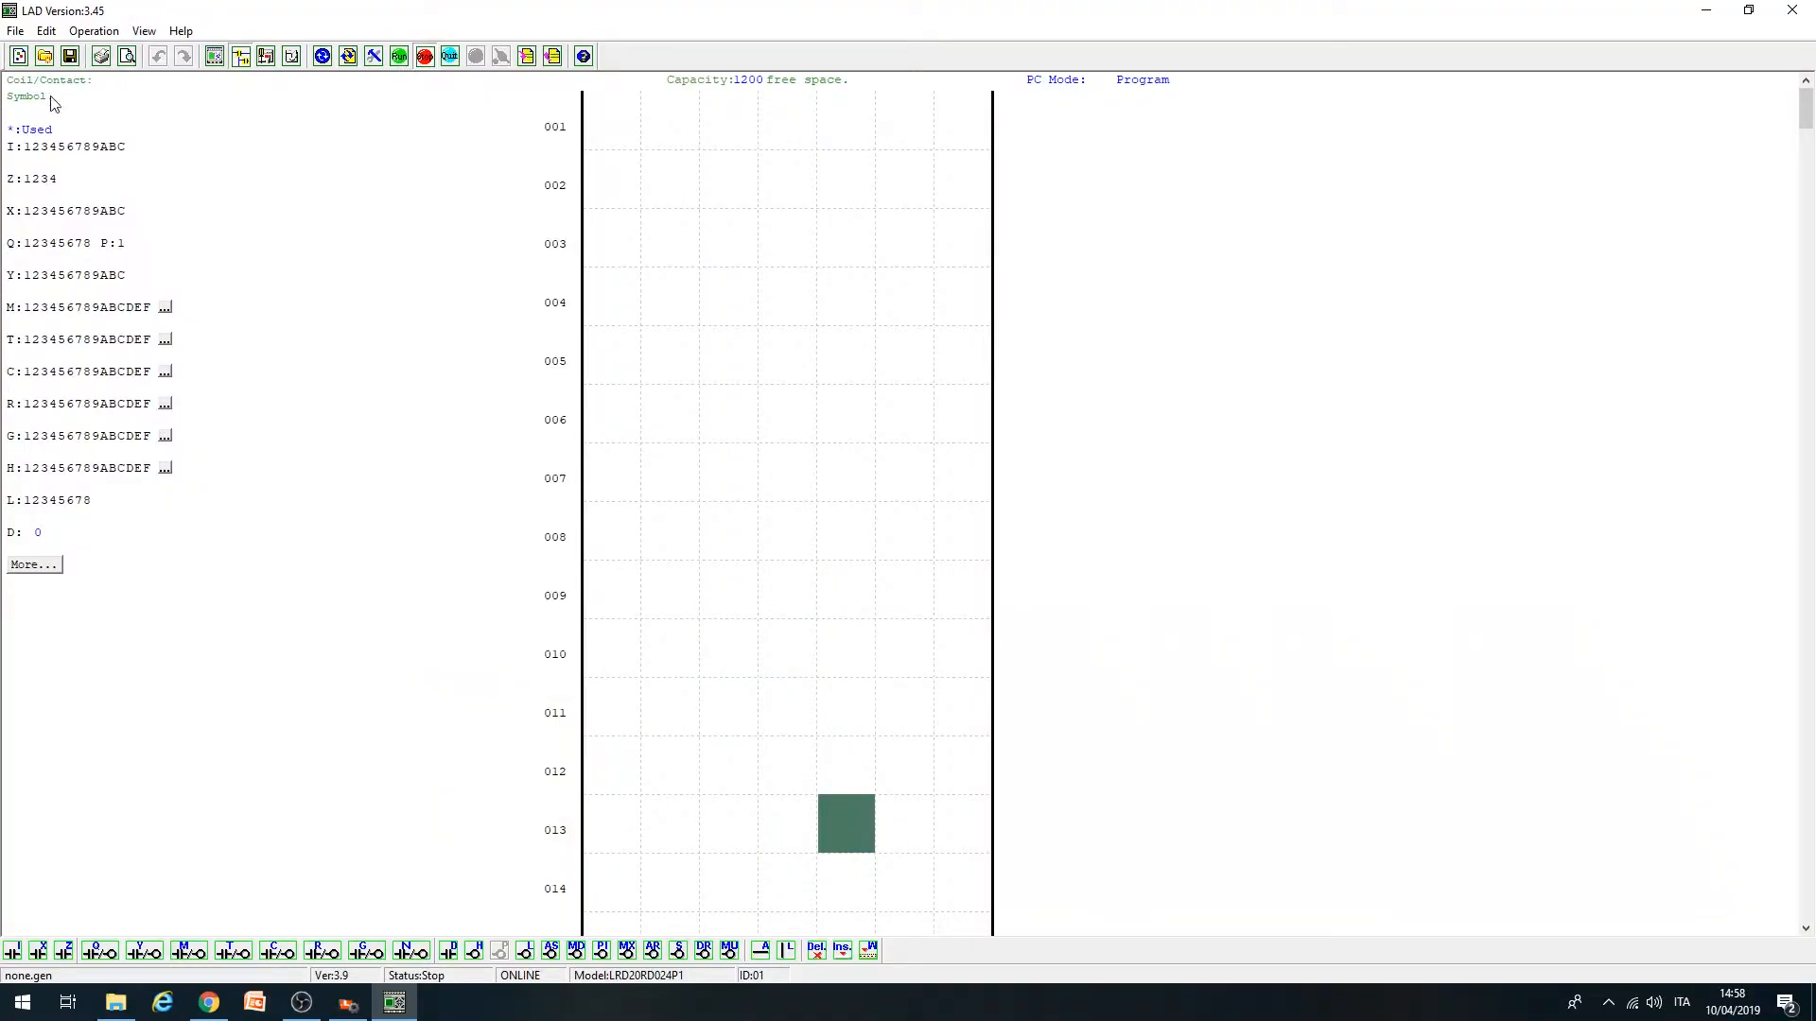
- Load the saved LRD project.gen ladder program from the Desktop, showing its five rungs
left_click(91, 55)
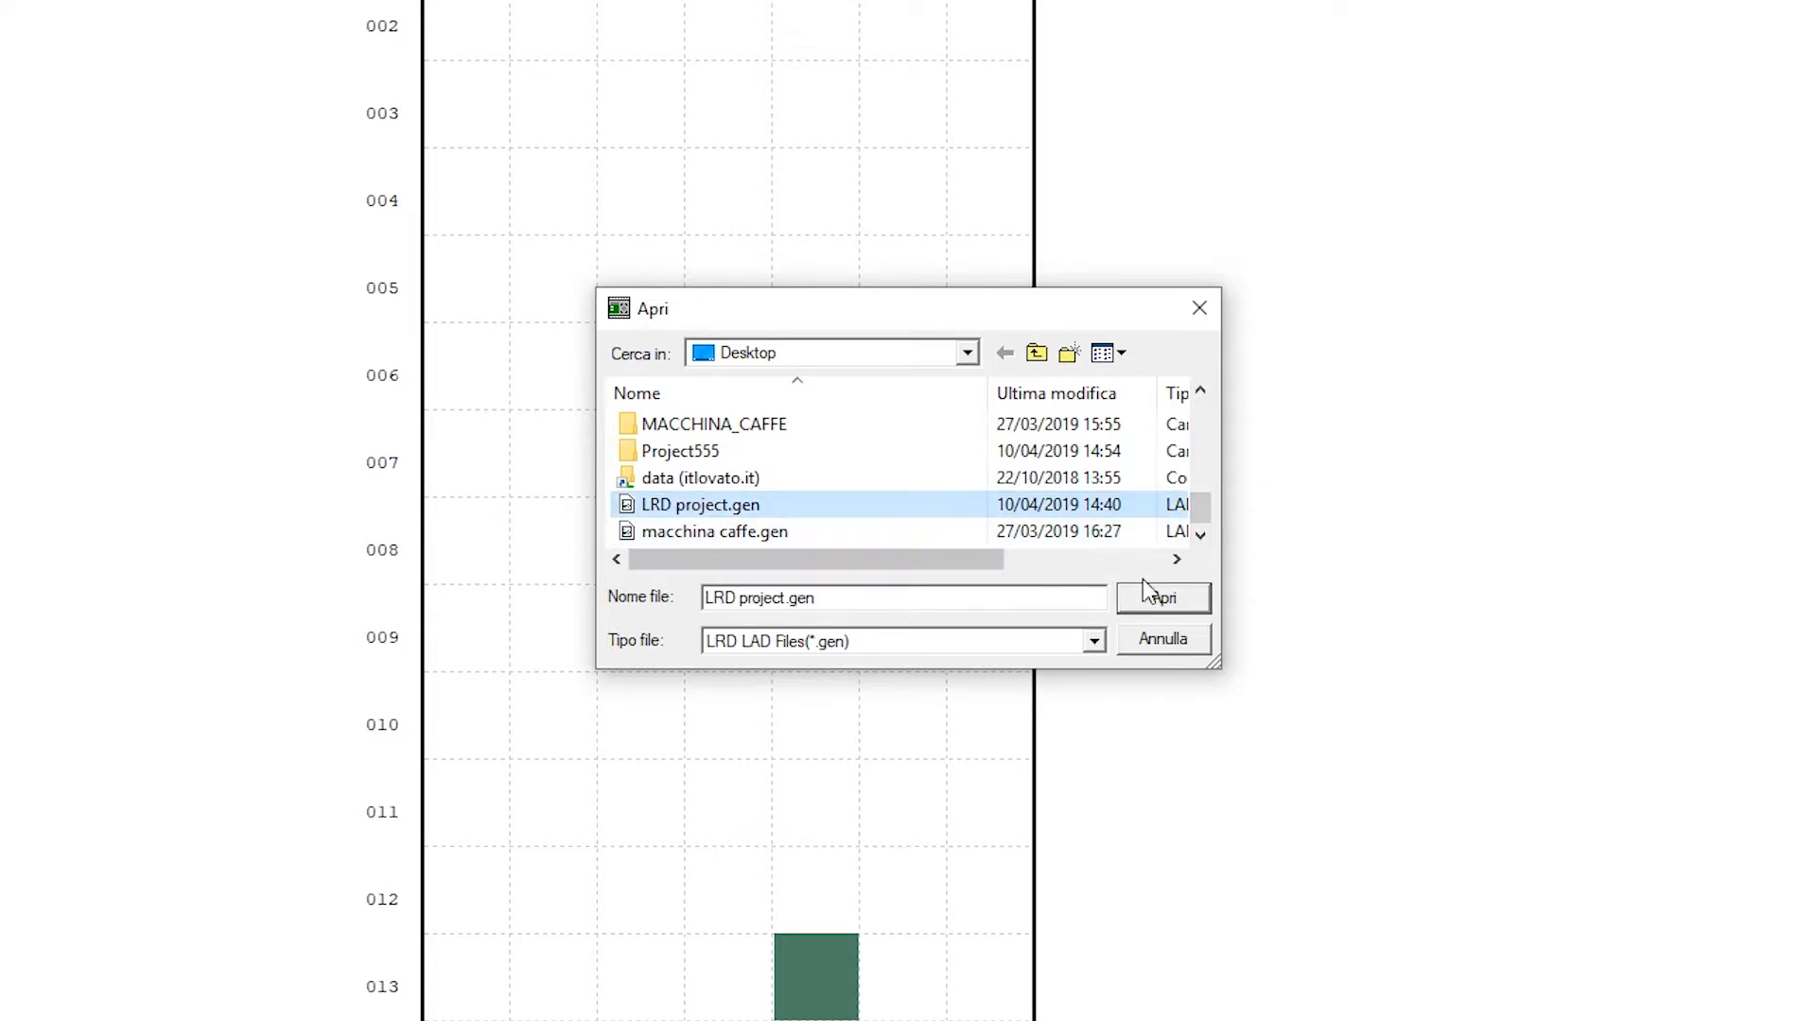
left_click(1163, 597)
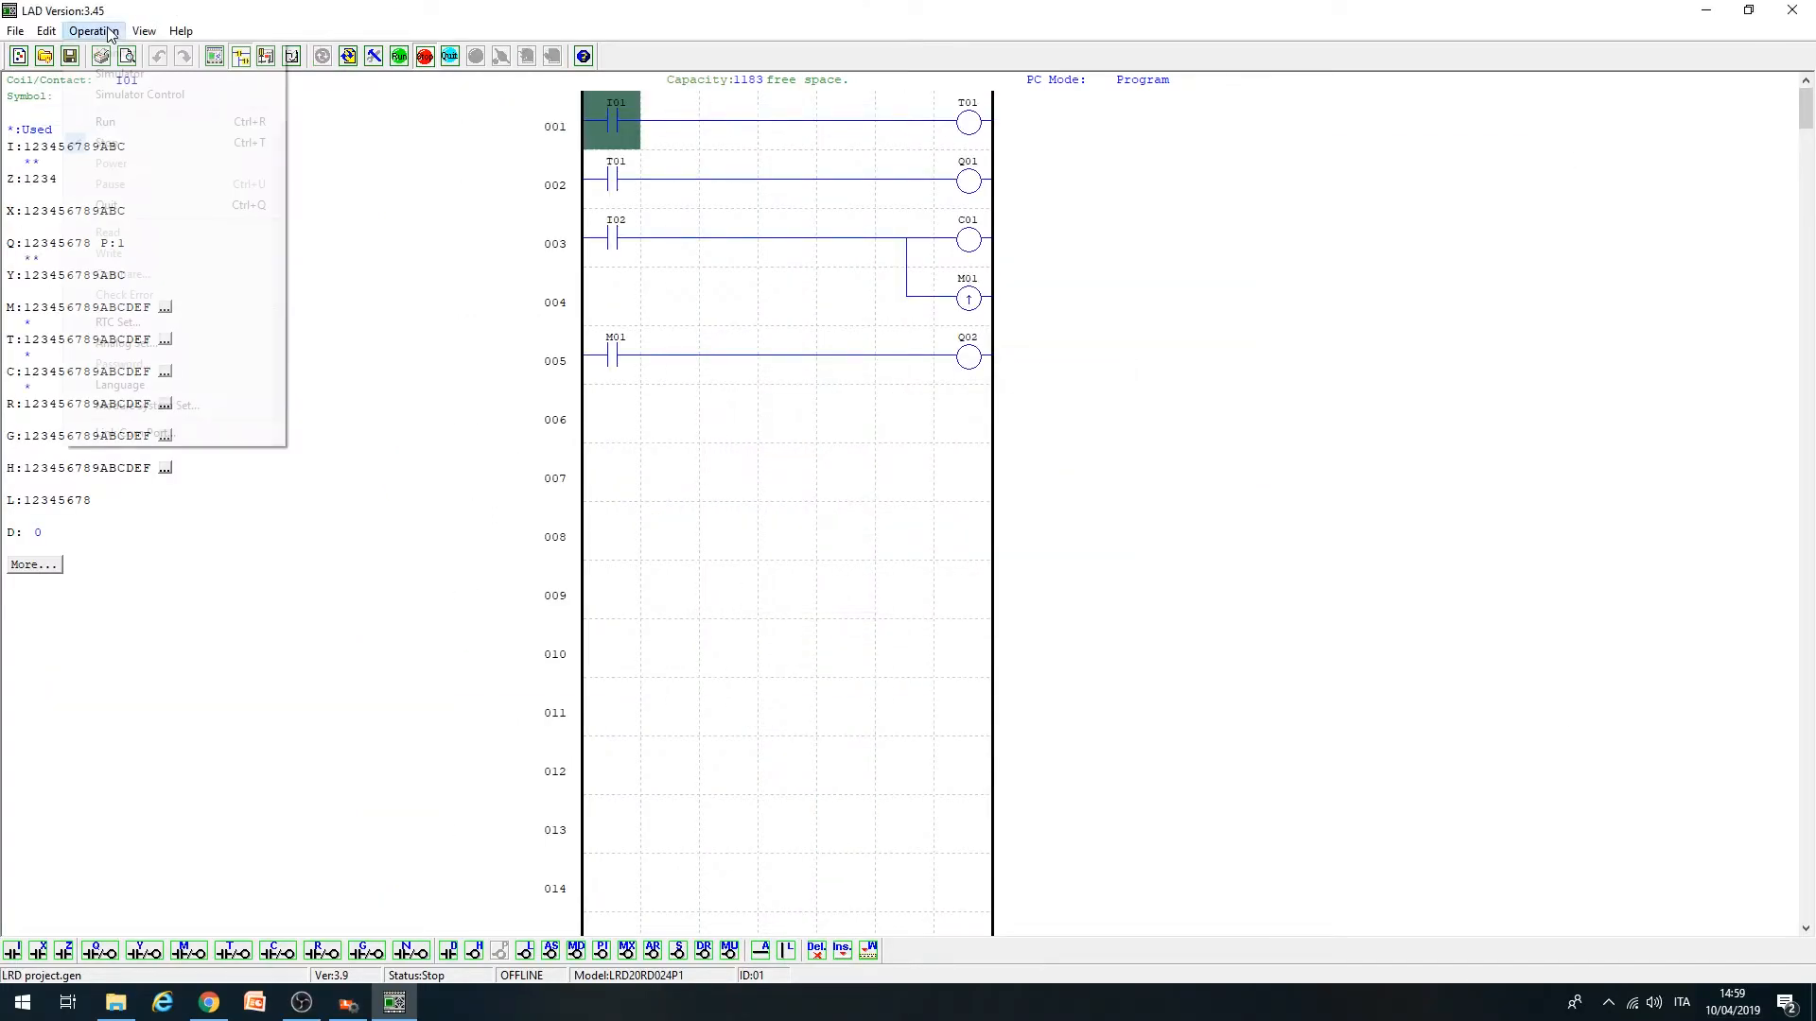
mouse_move(145, 405)
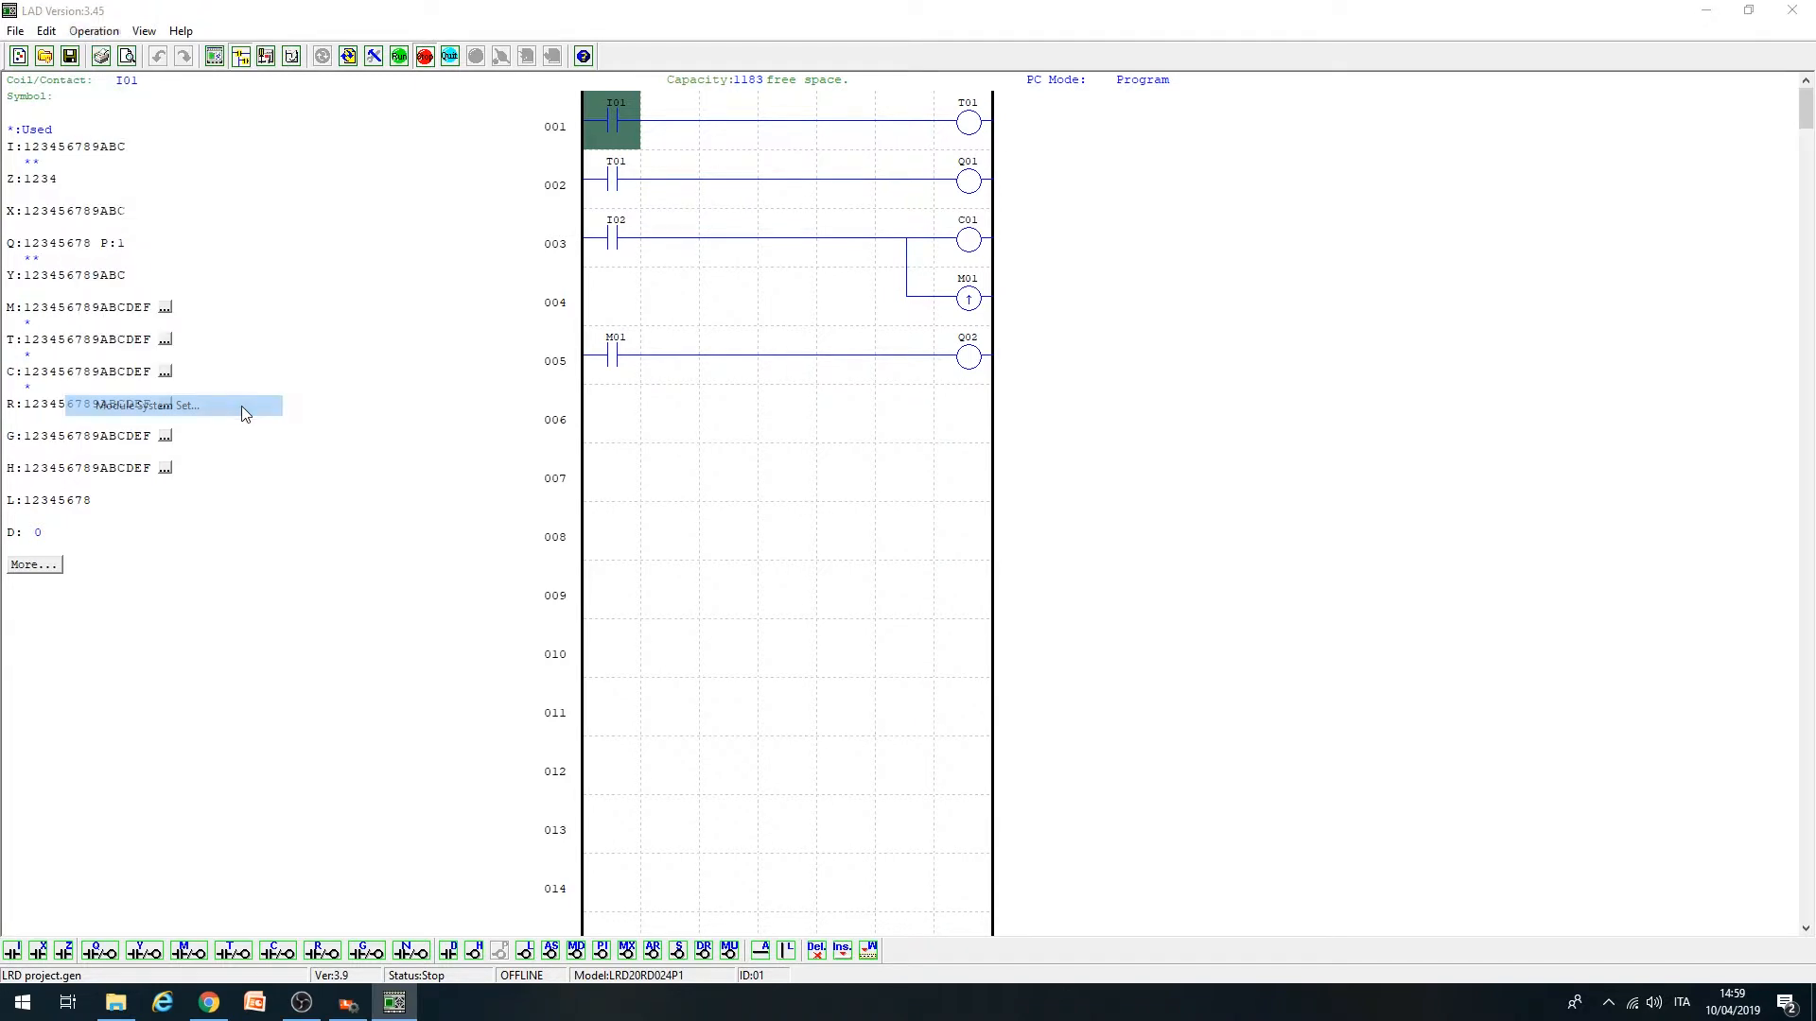
- In Module System Set, apply baud rate 19200 and communication mode 8/N/1 to the module
left_click(146, 405)
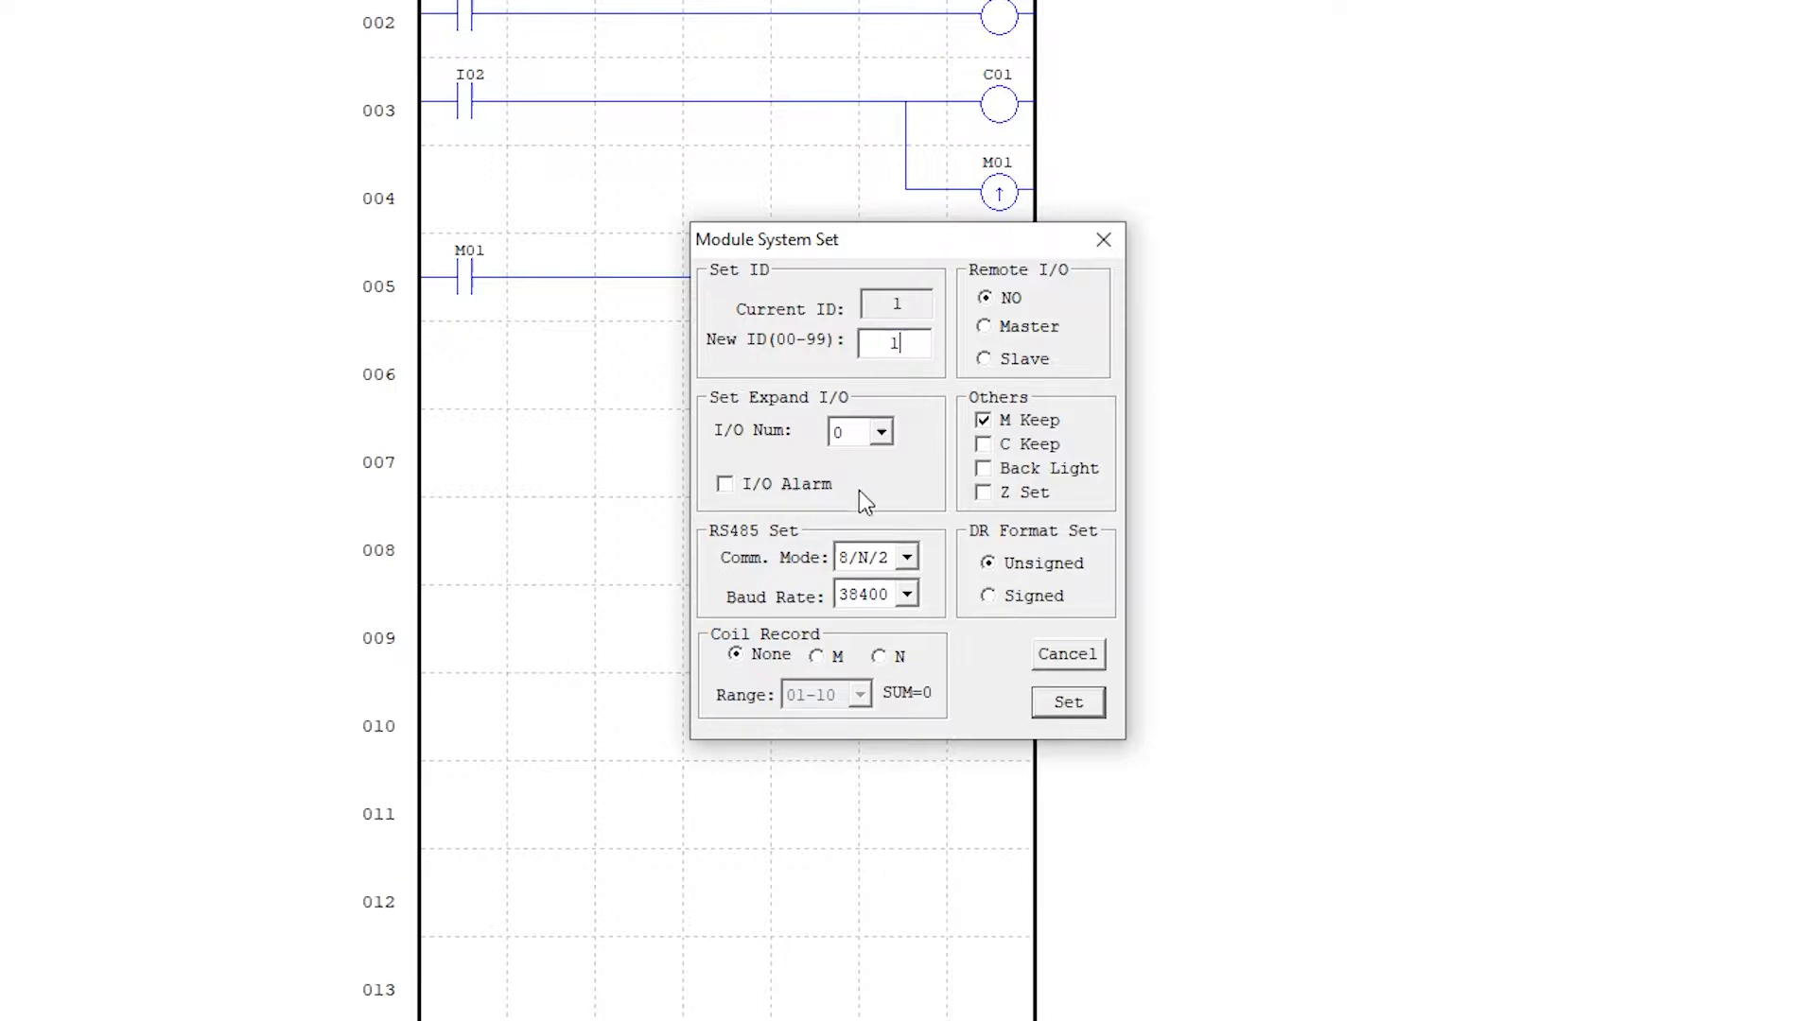
mouse_move(728, 549)
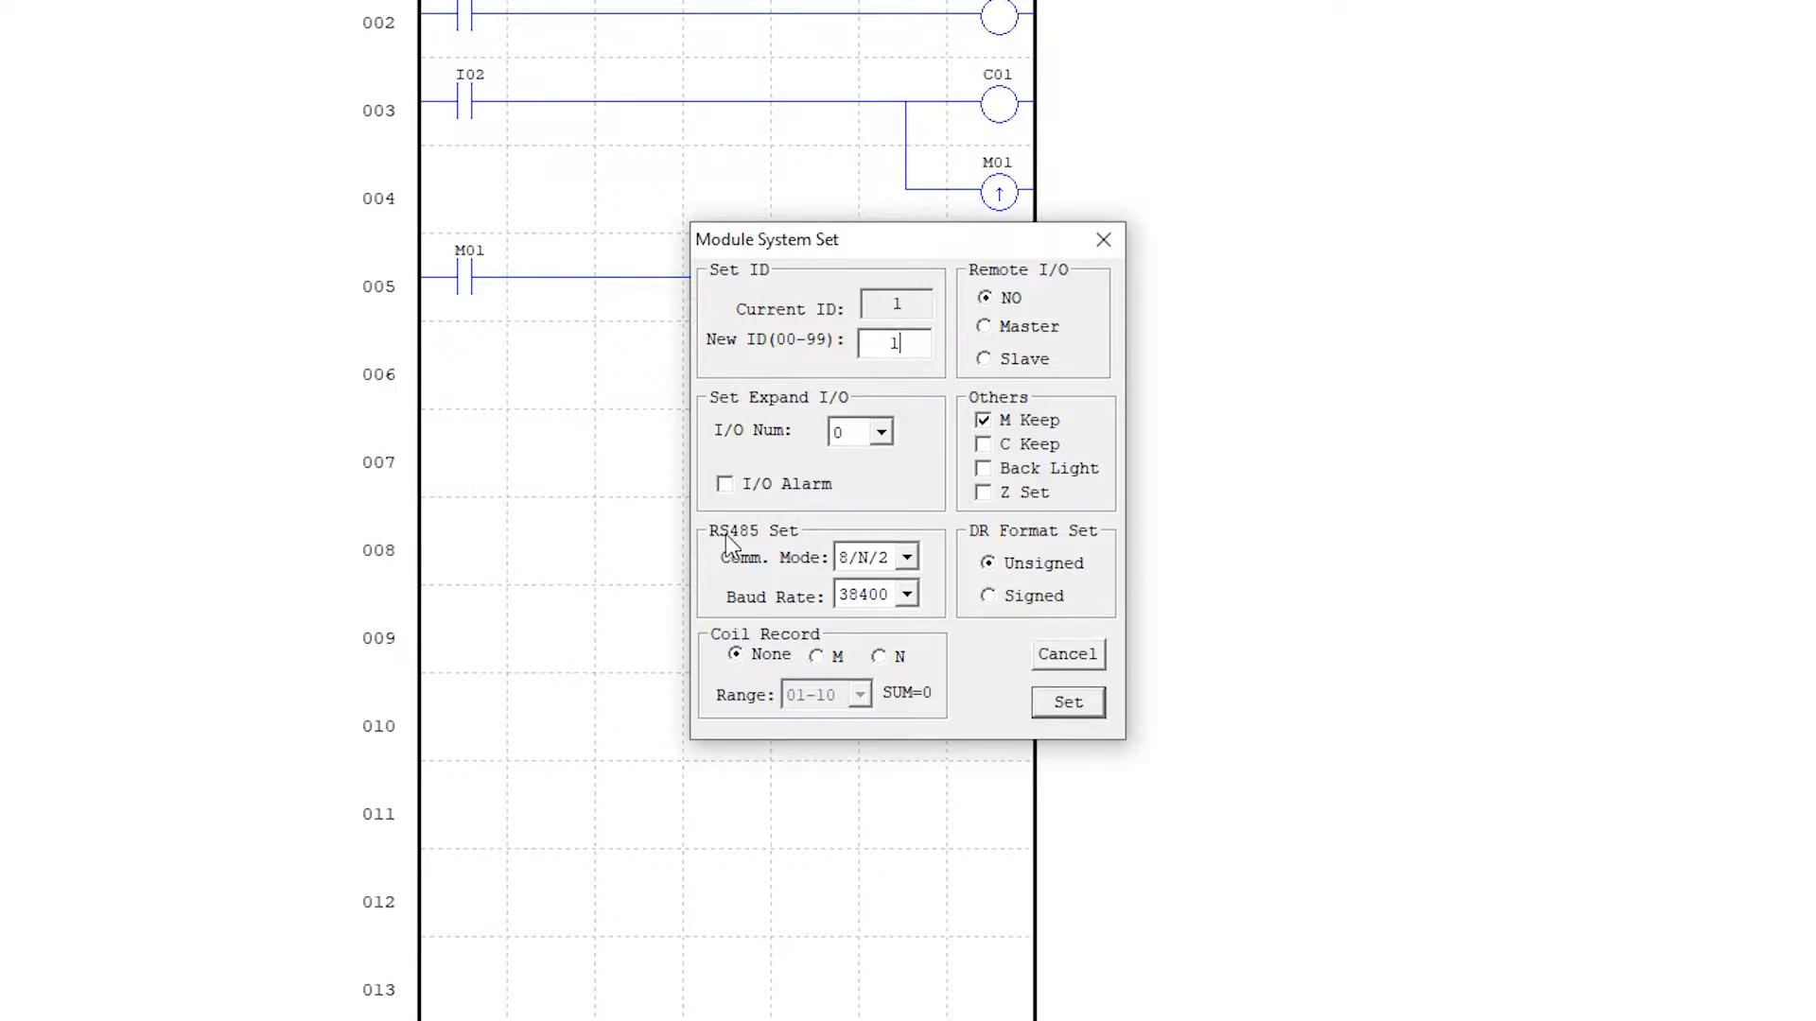
mouse_move(807, 558)
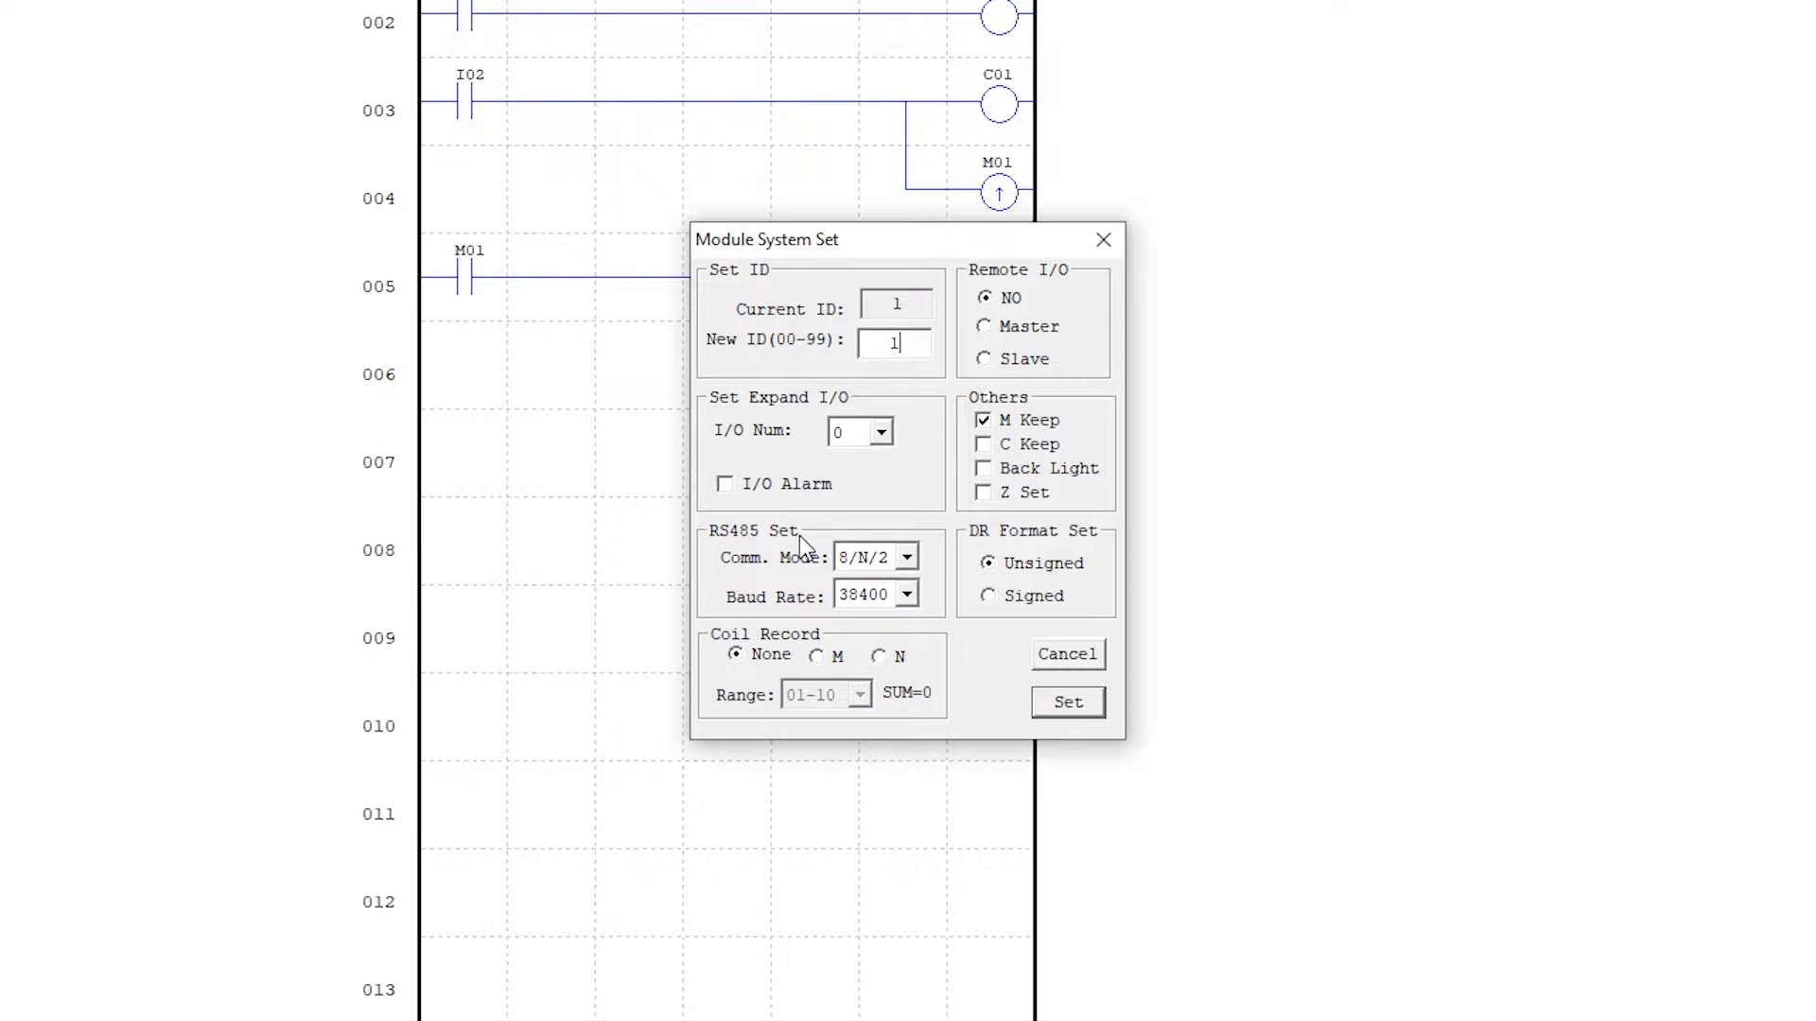
mouse_move(917, 620)
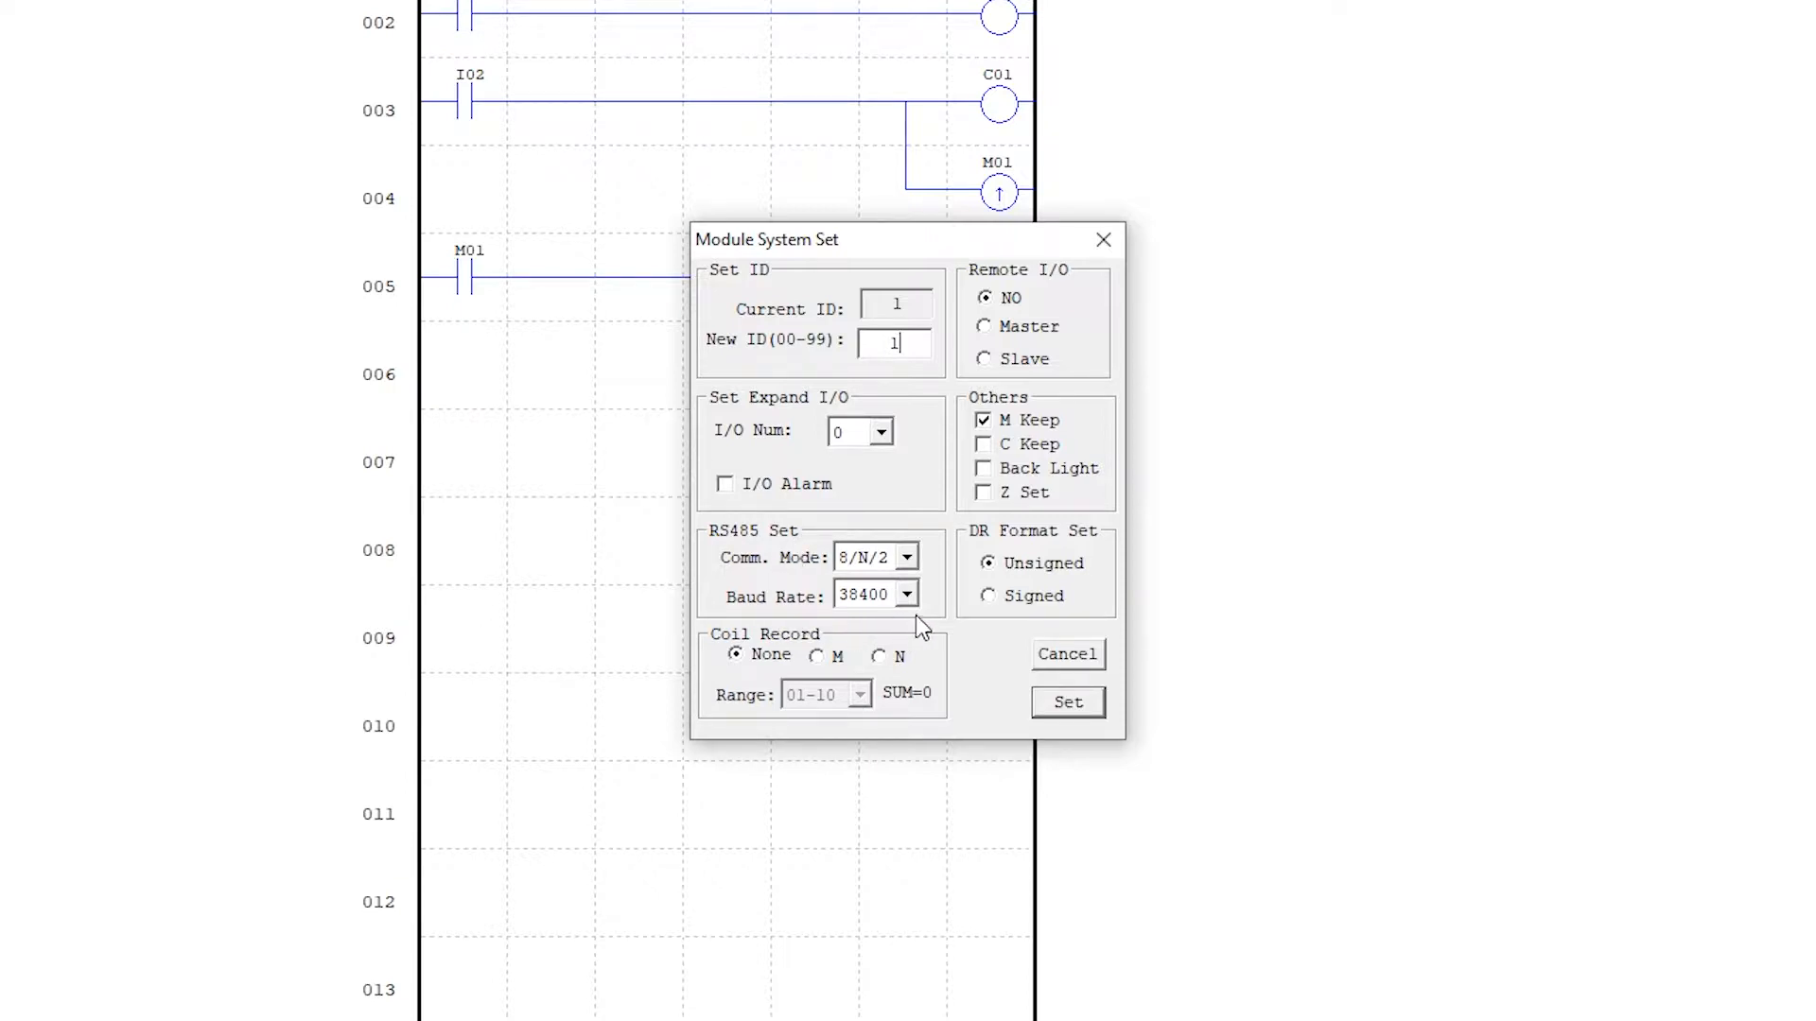
left_click(904, 594)
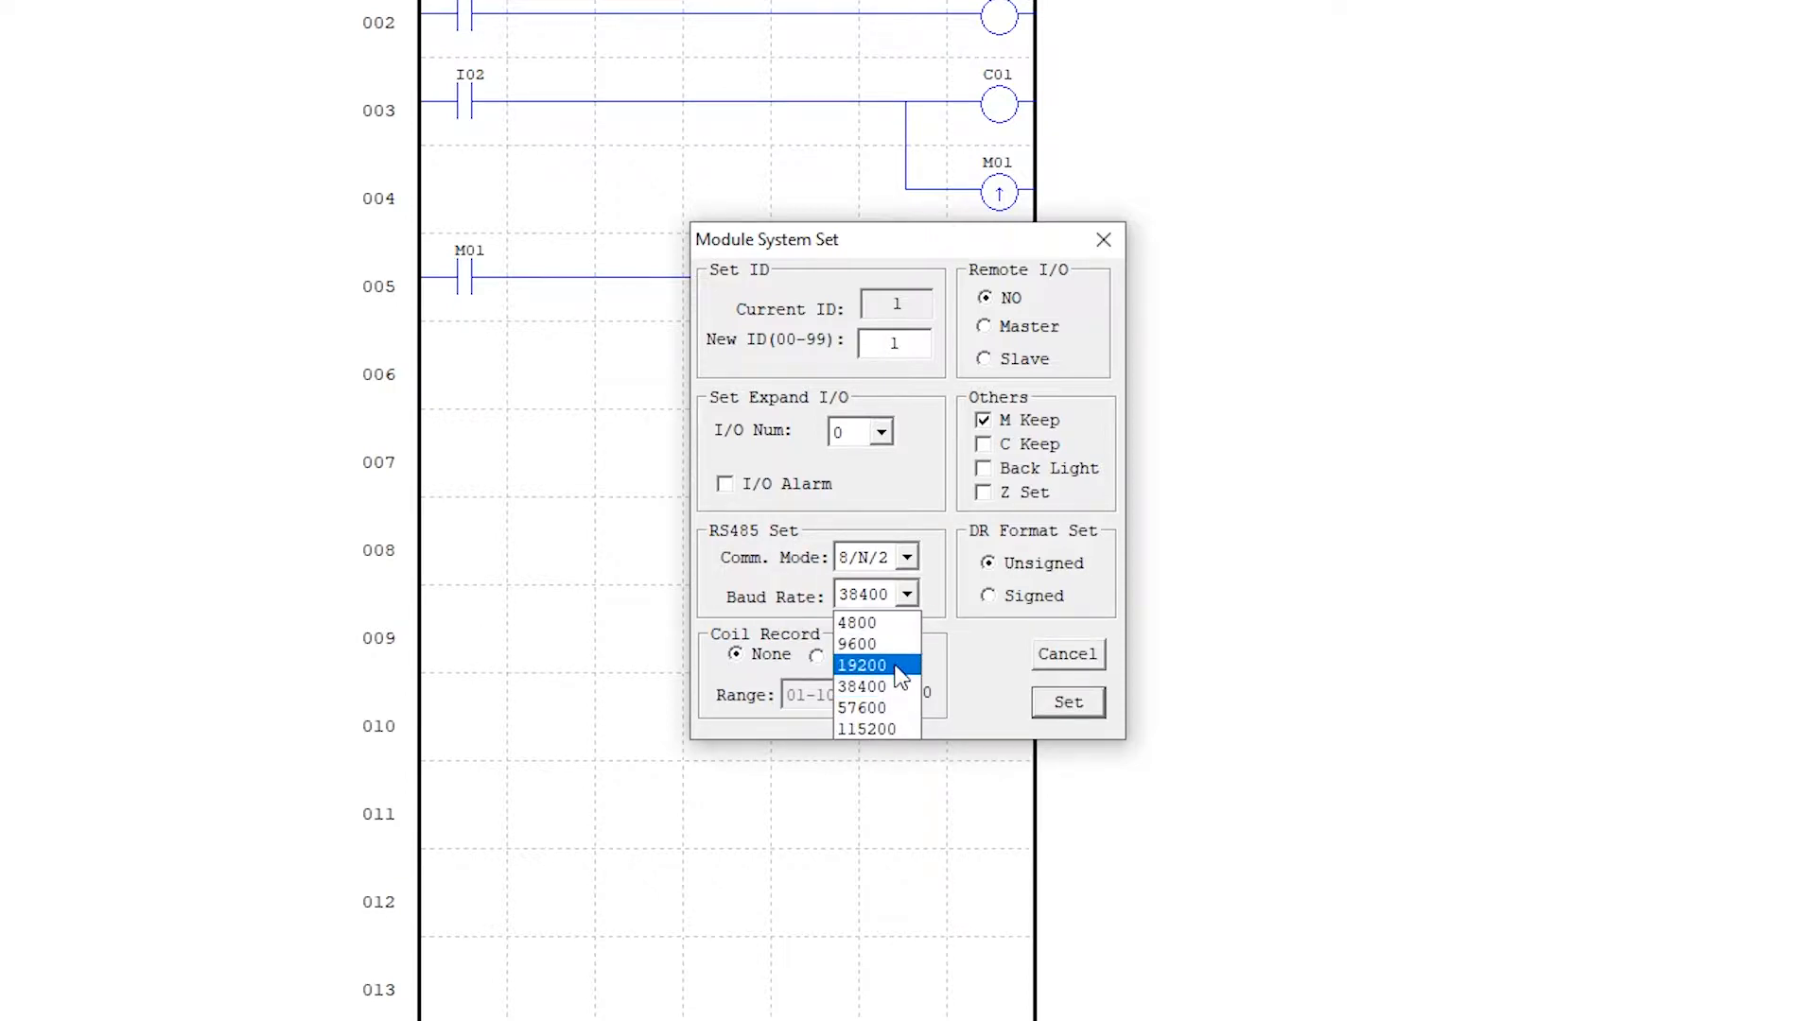
left_click(908, 557)
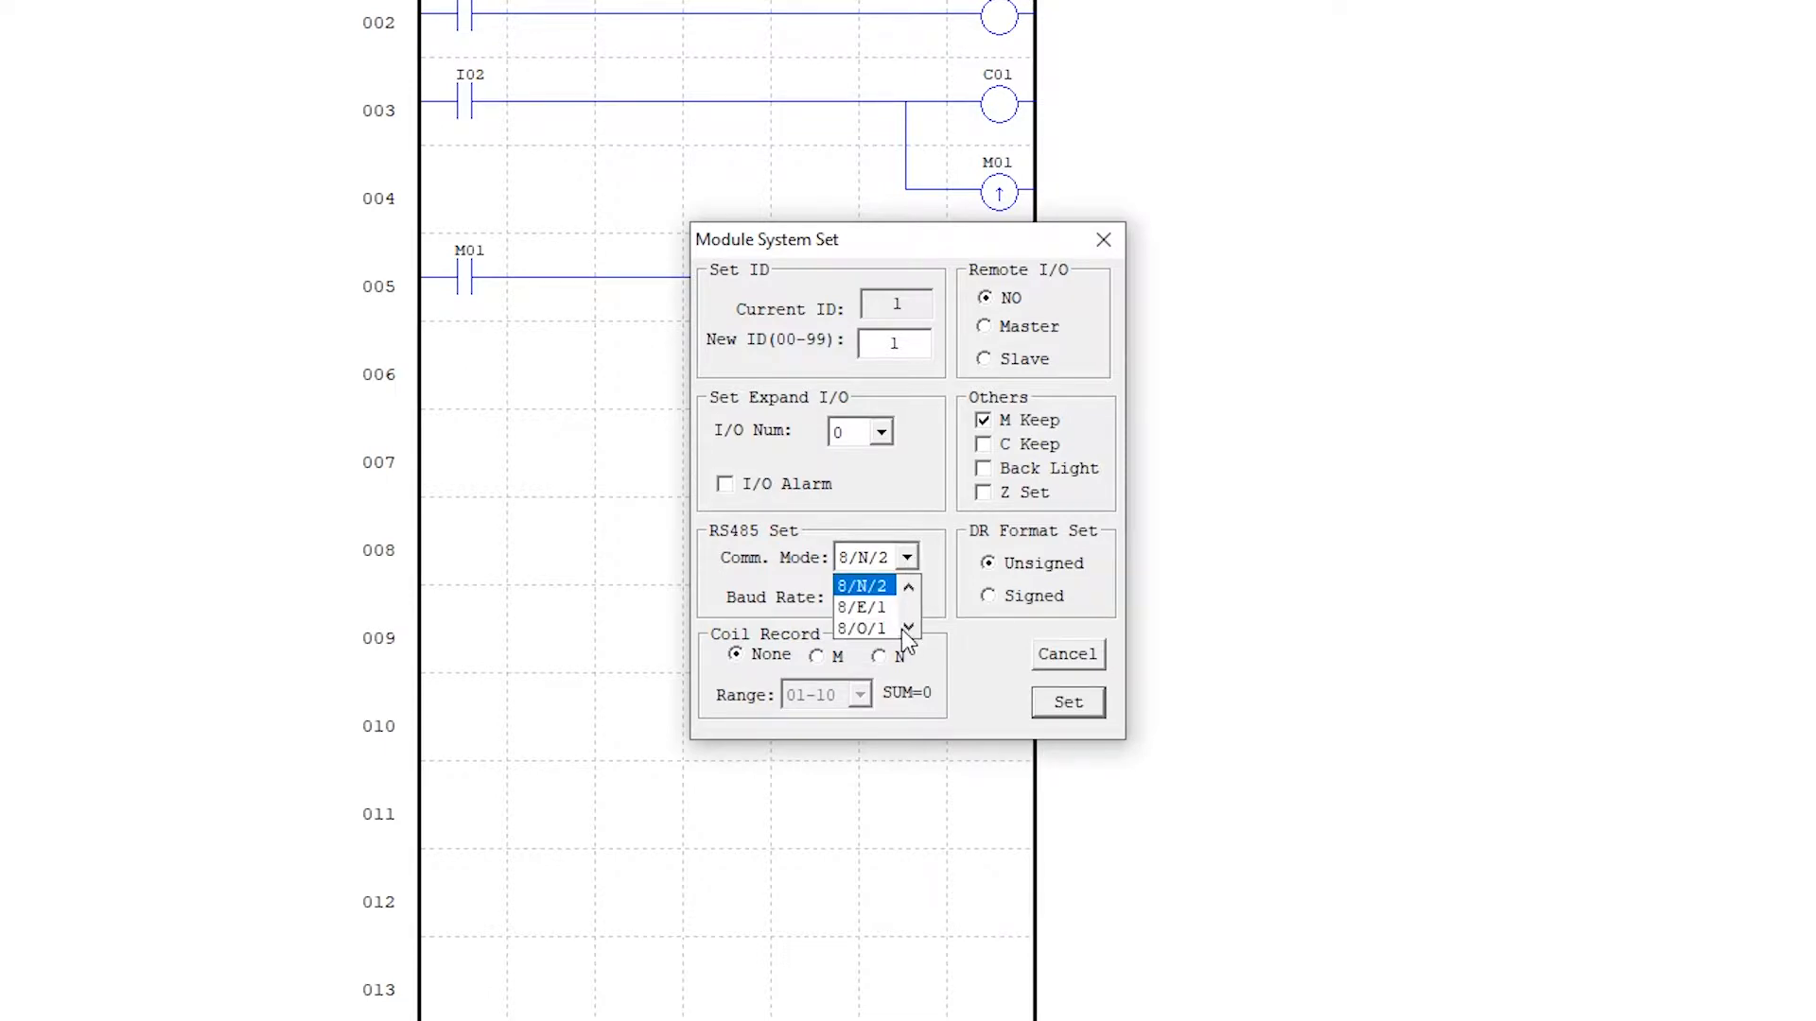
left_click(907, 626)
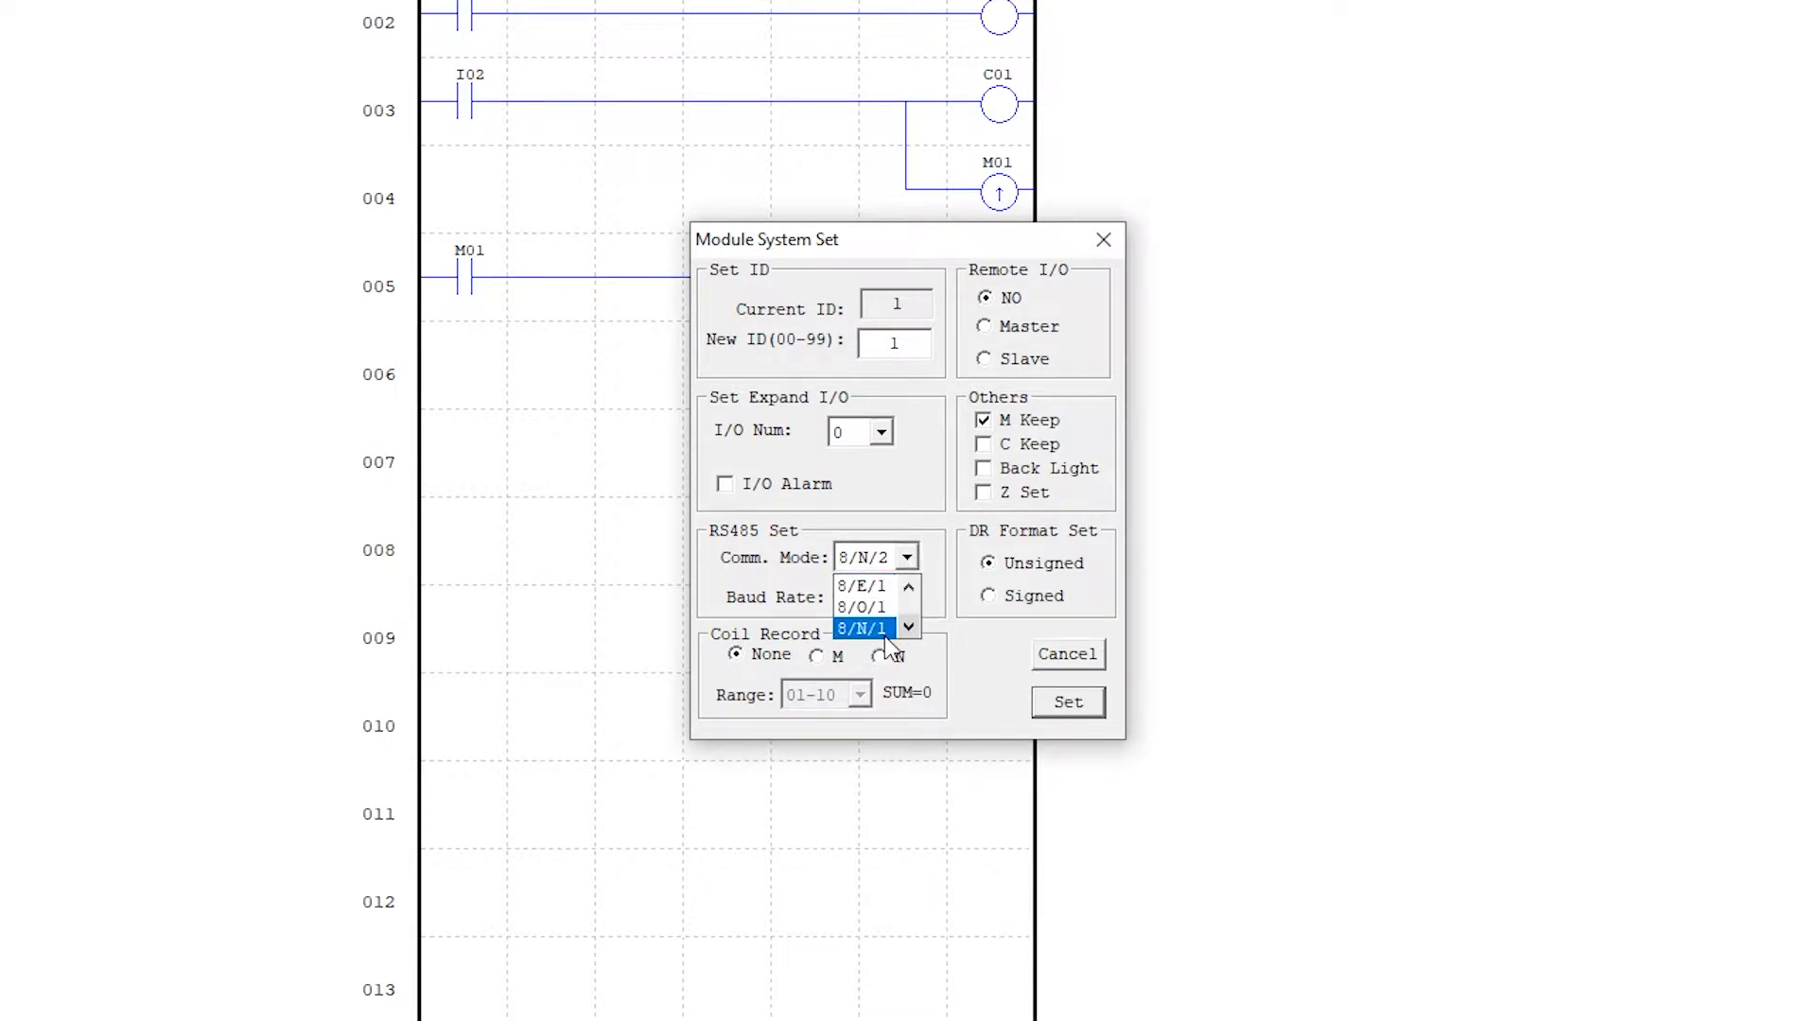
left_click(862, 626)
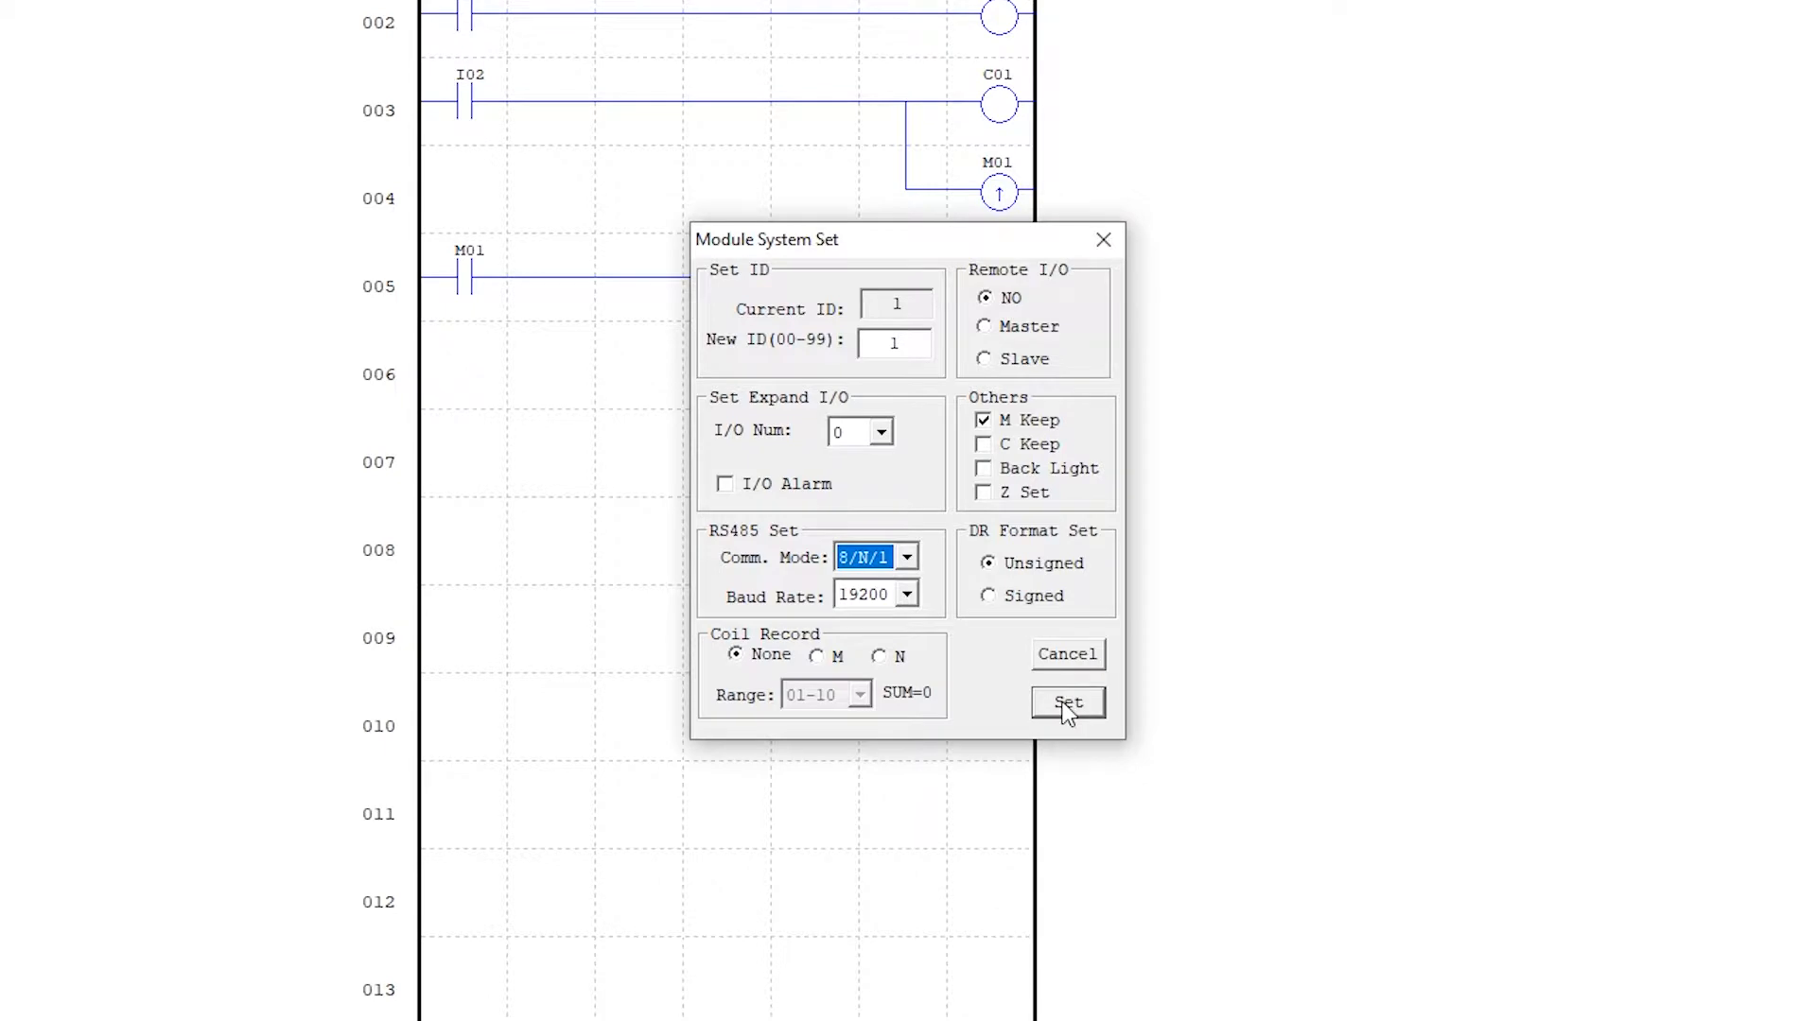
left_click(1067, 701)
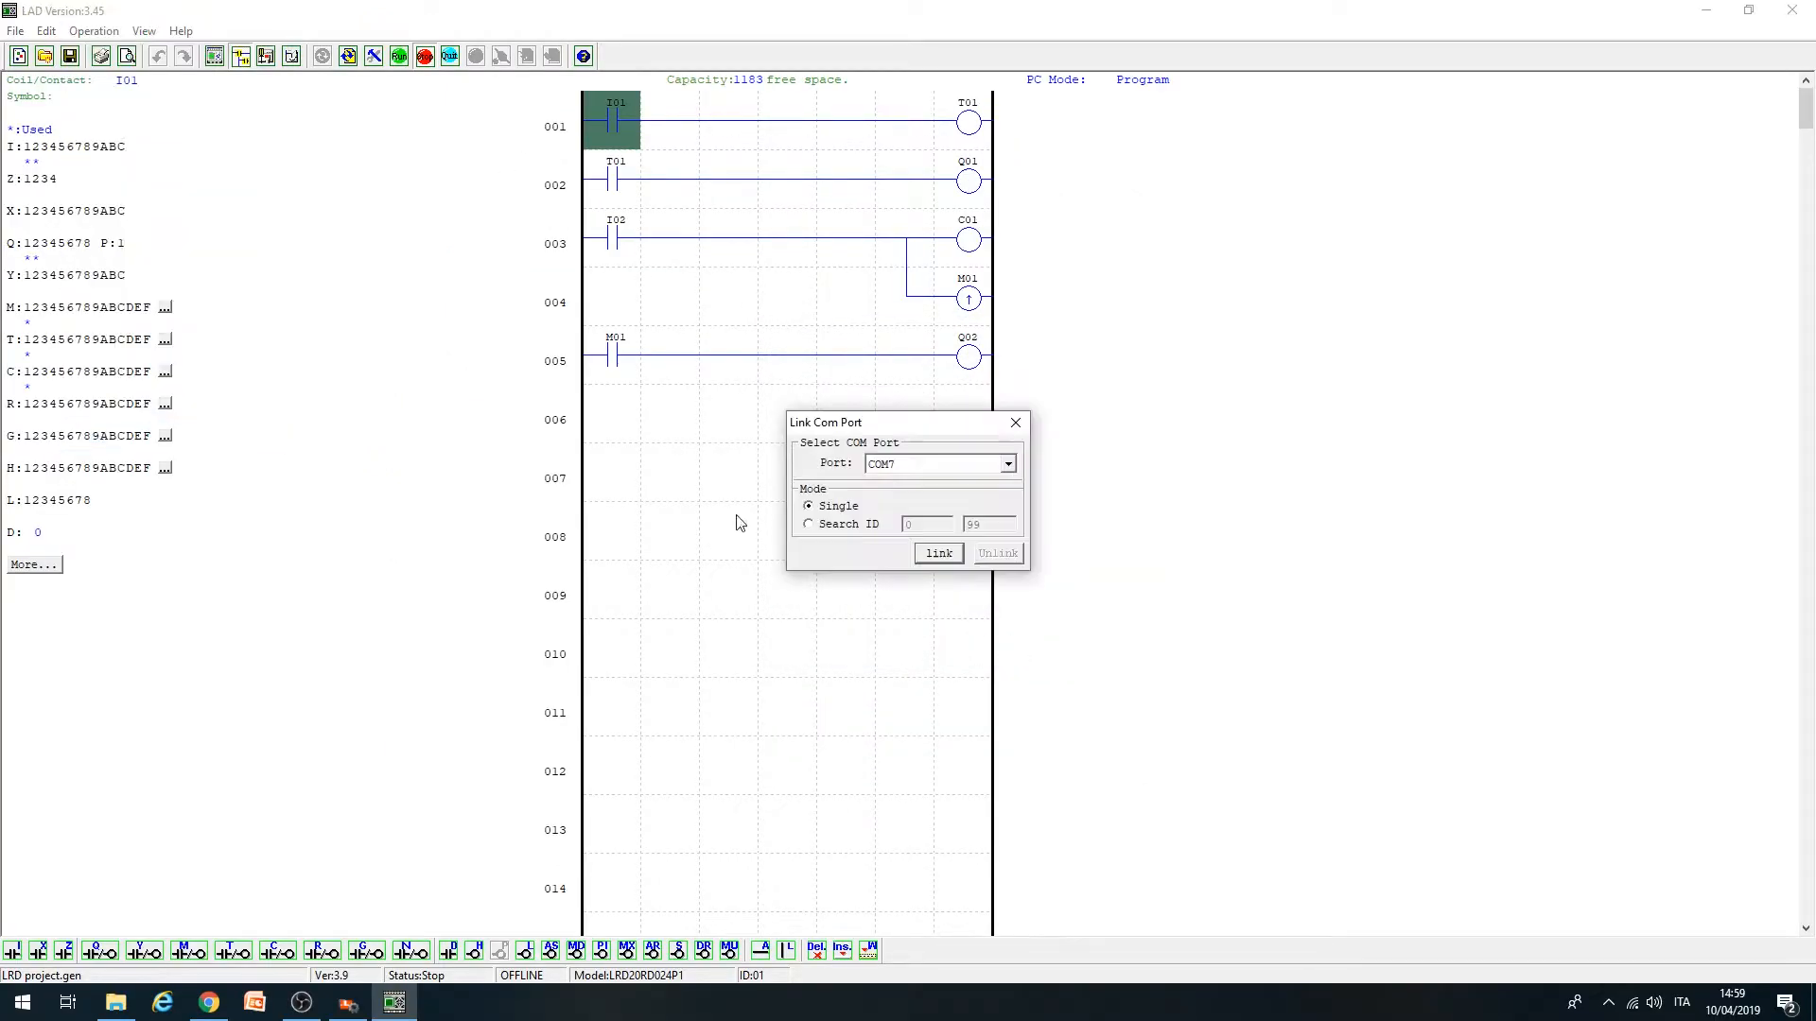
- Link to the module on COM7 and confirm overwriting its old data with this program
left_click(938, 552)
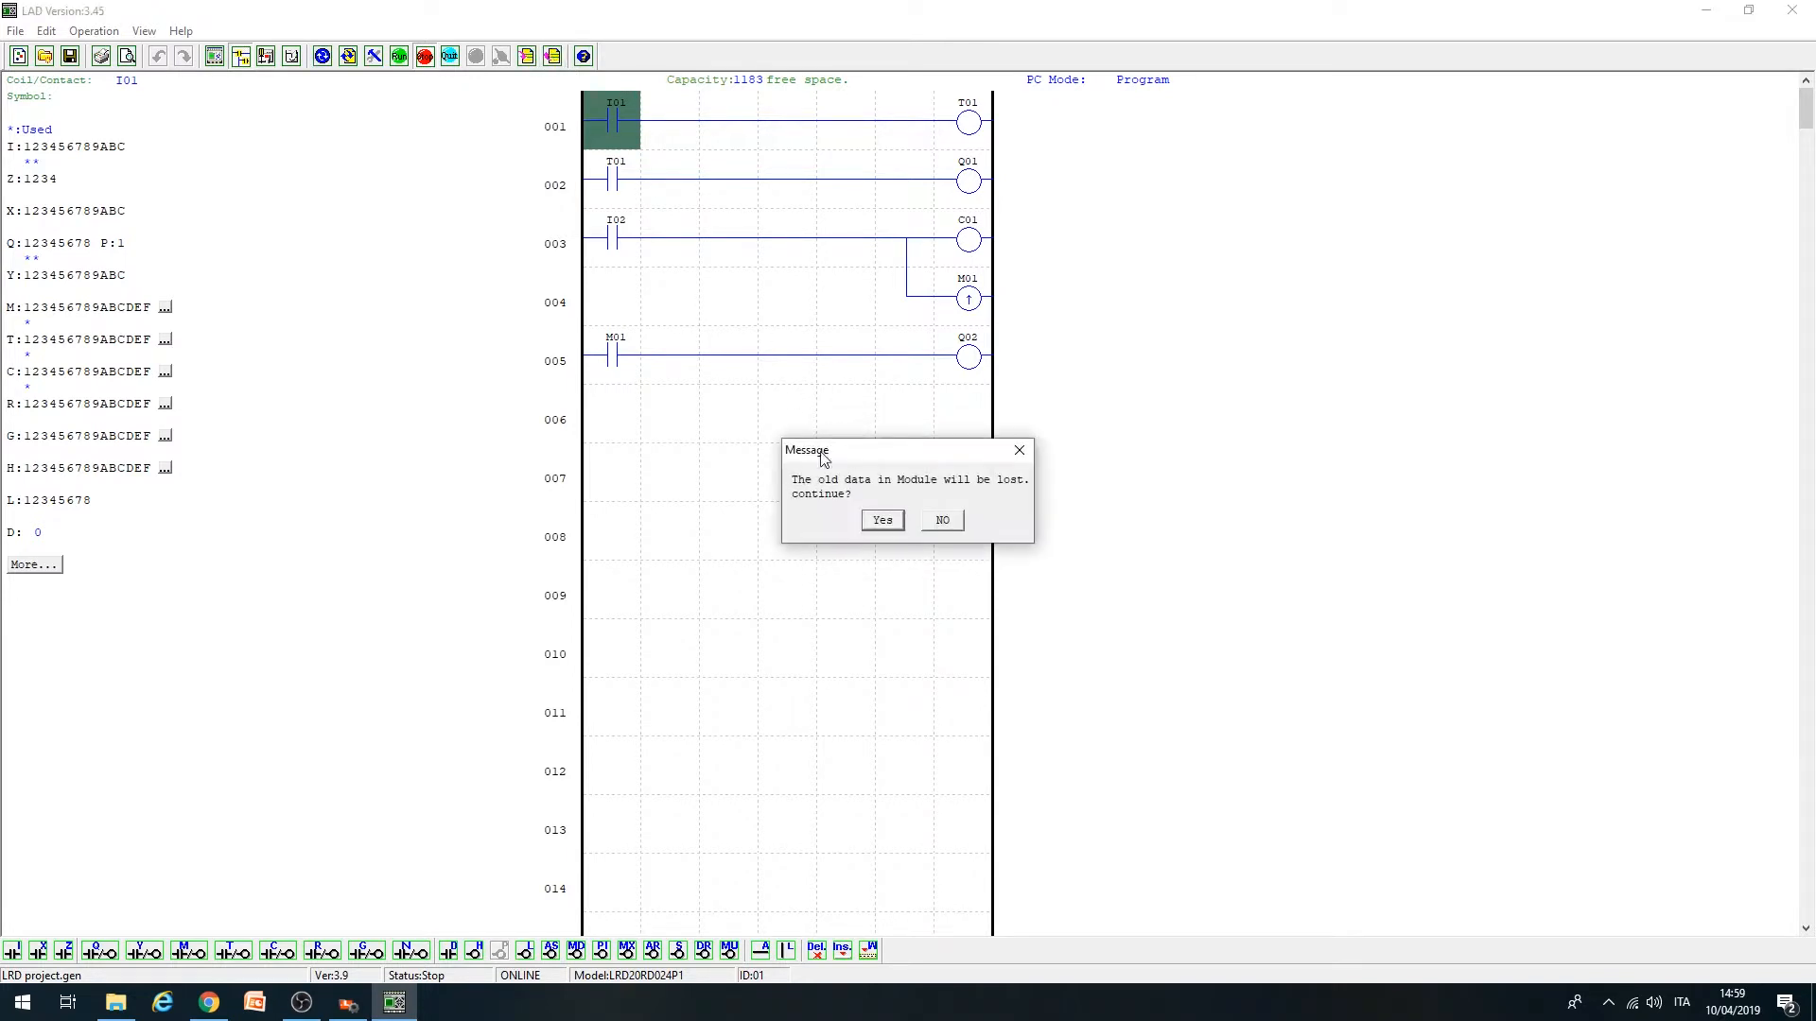
left_click(881, 519)
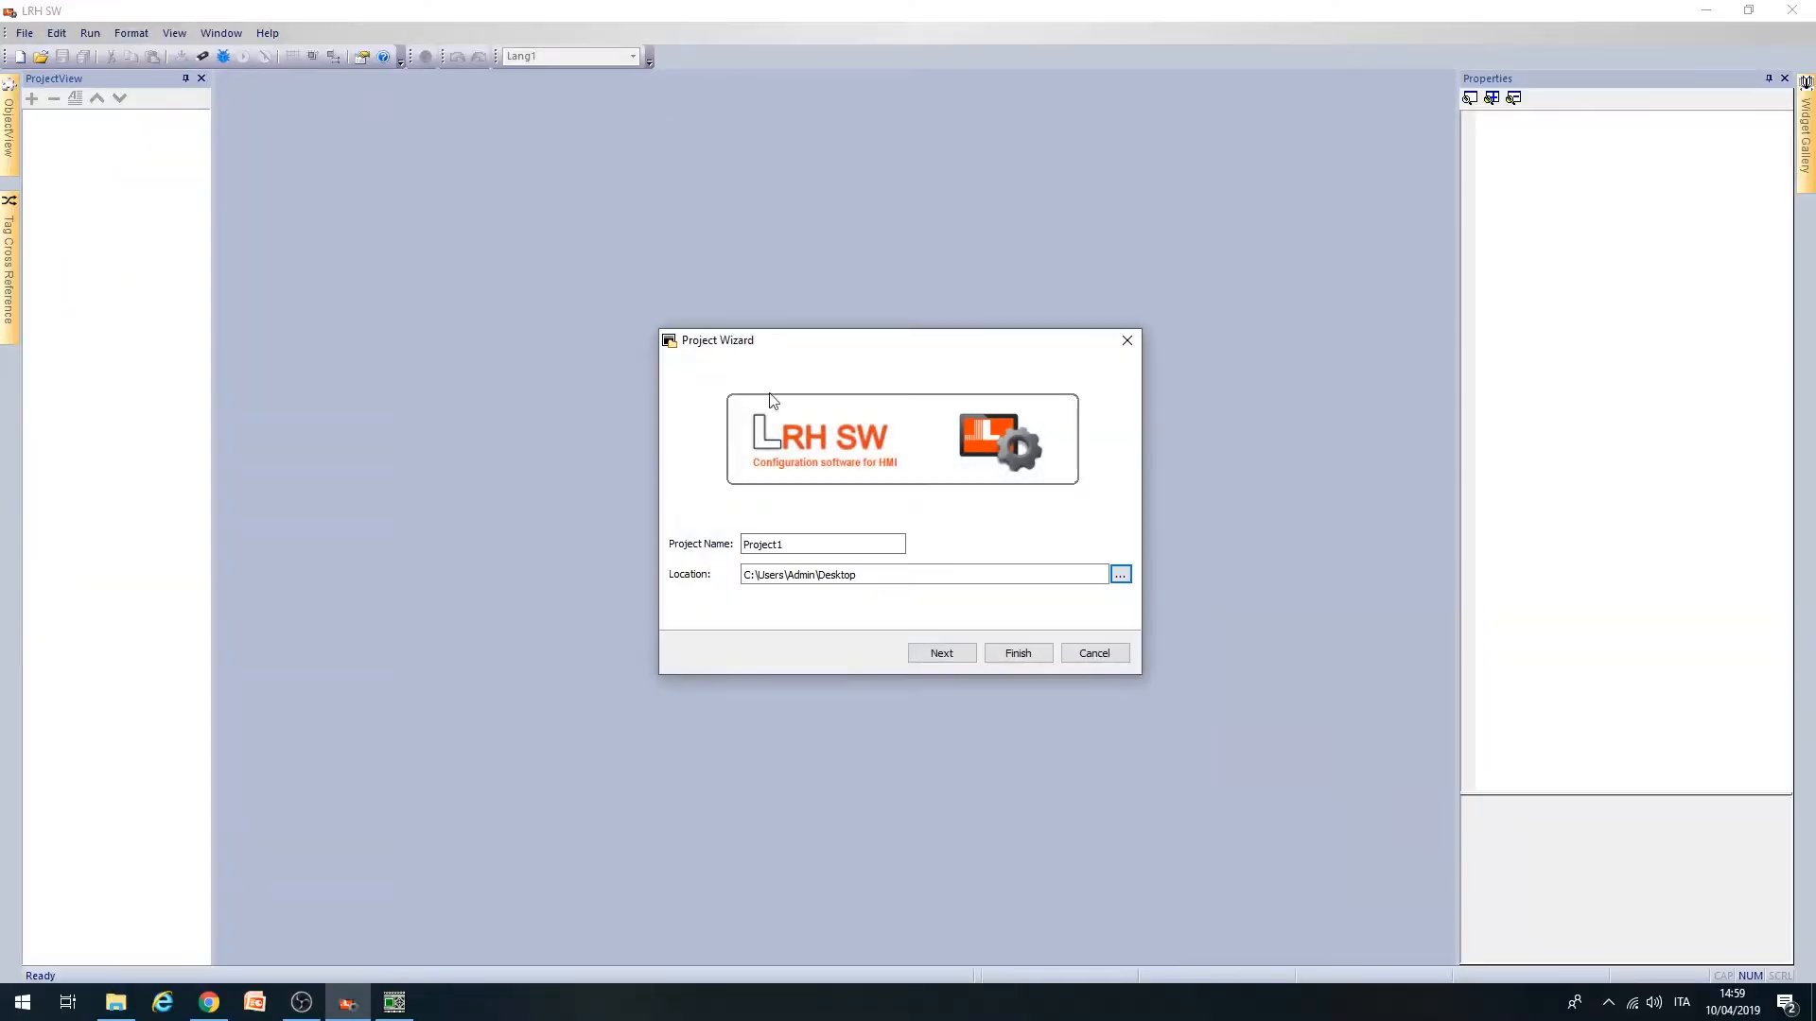
- Create Project1 on the Desktop for the LRHA07 panel model via the Project Wizard
left_click(942, 652)
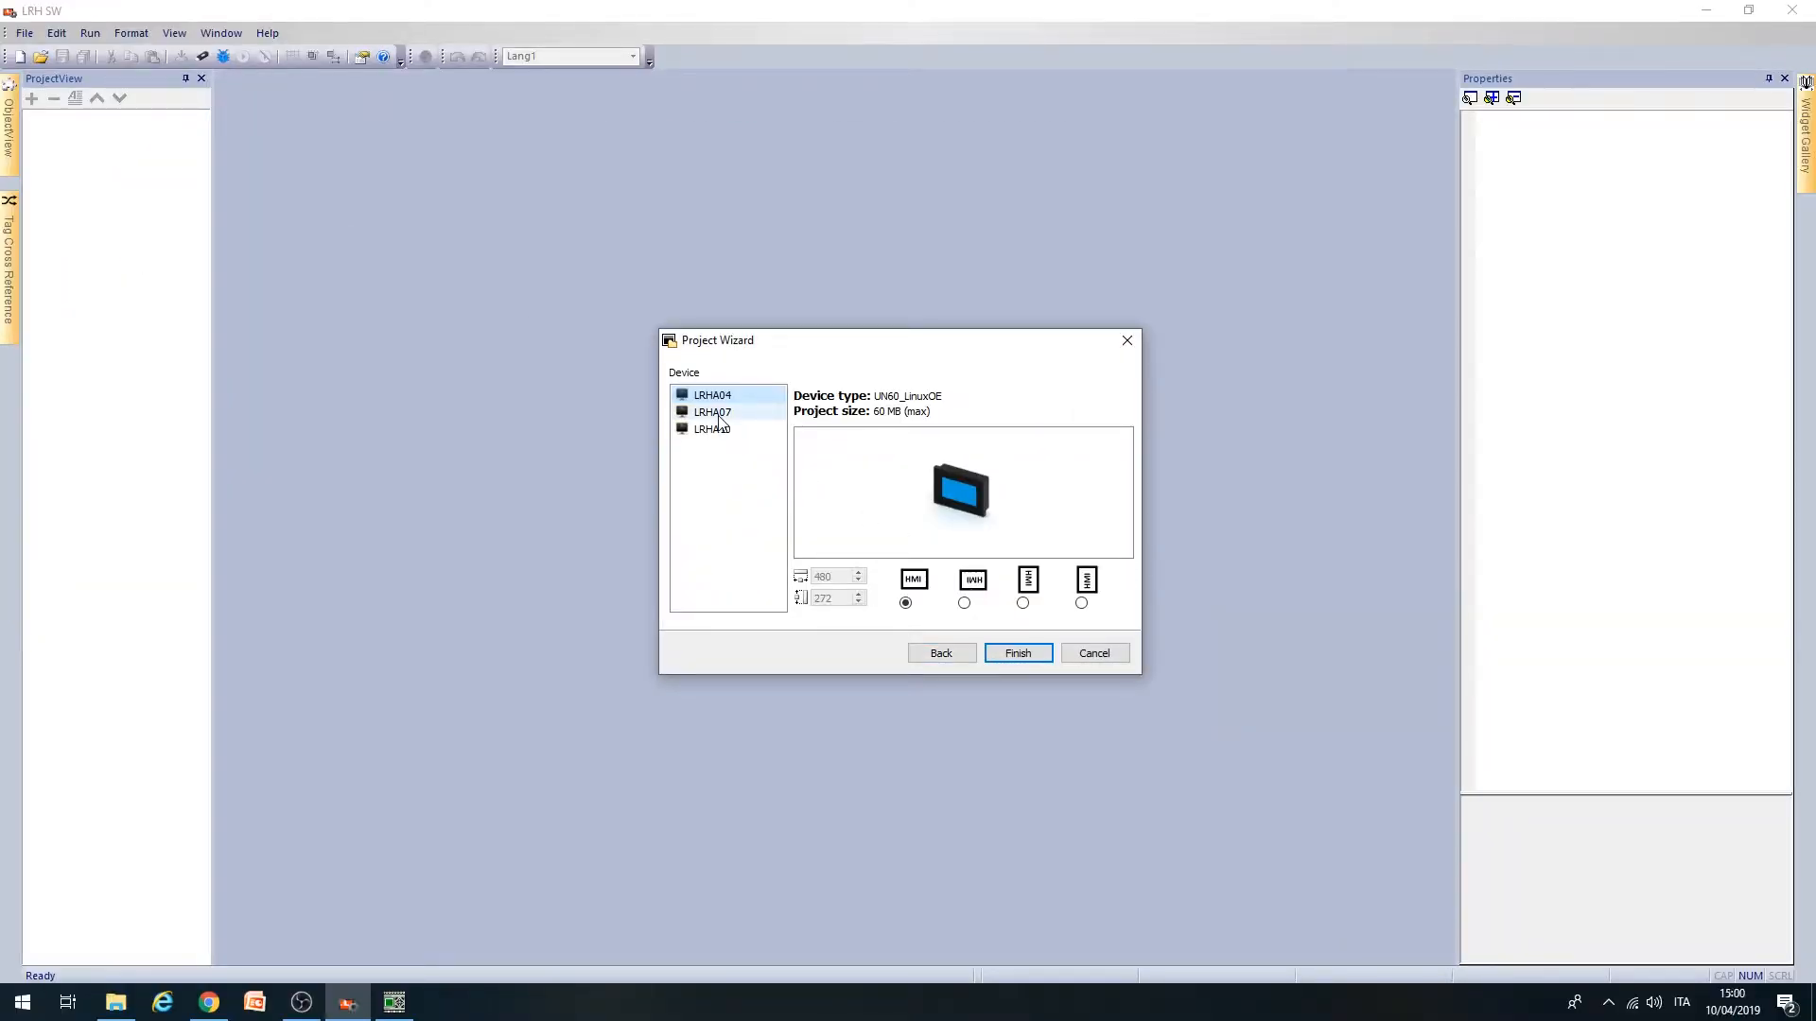
left_click(711, 412)
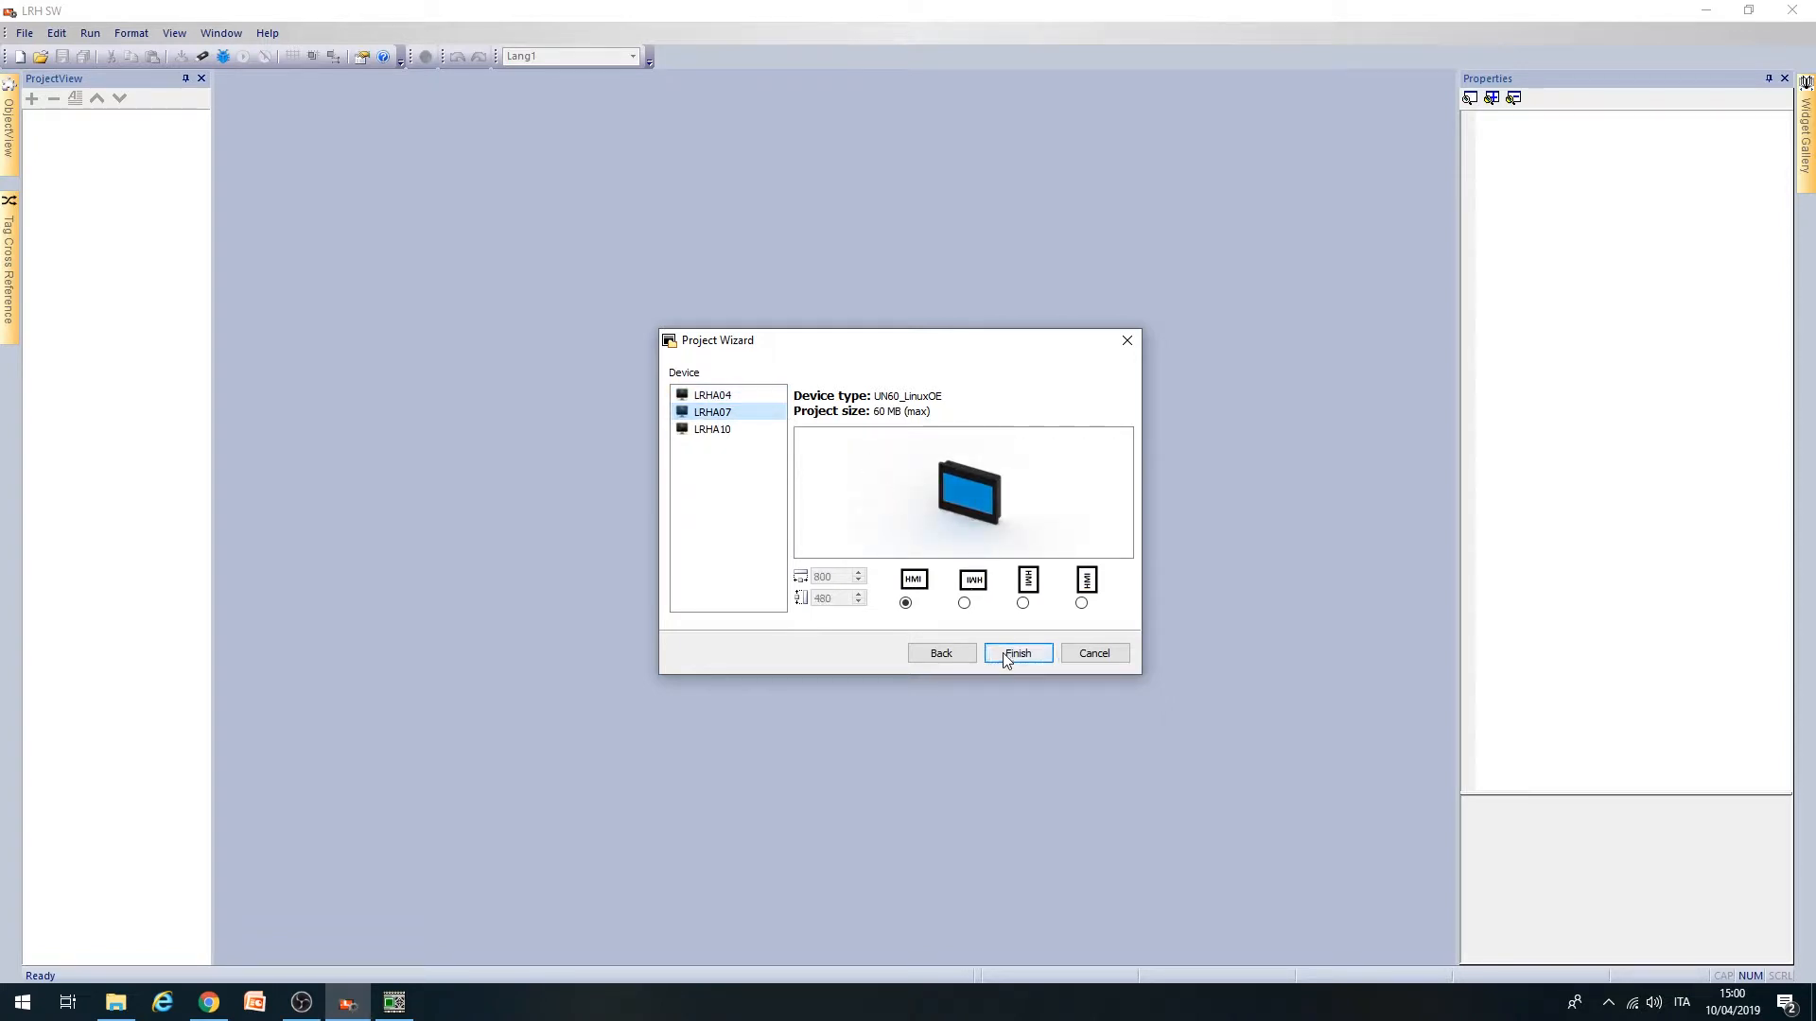
left_click(1017, 652)
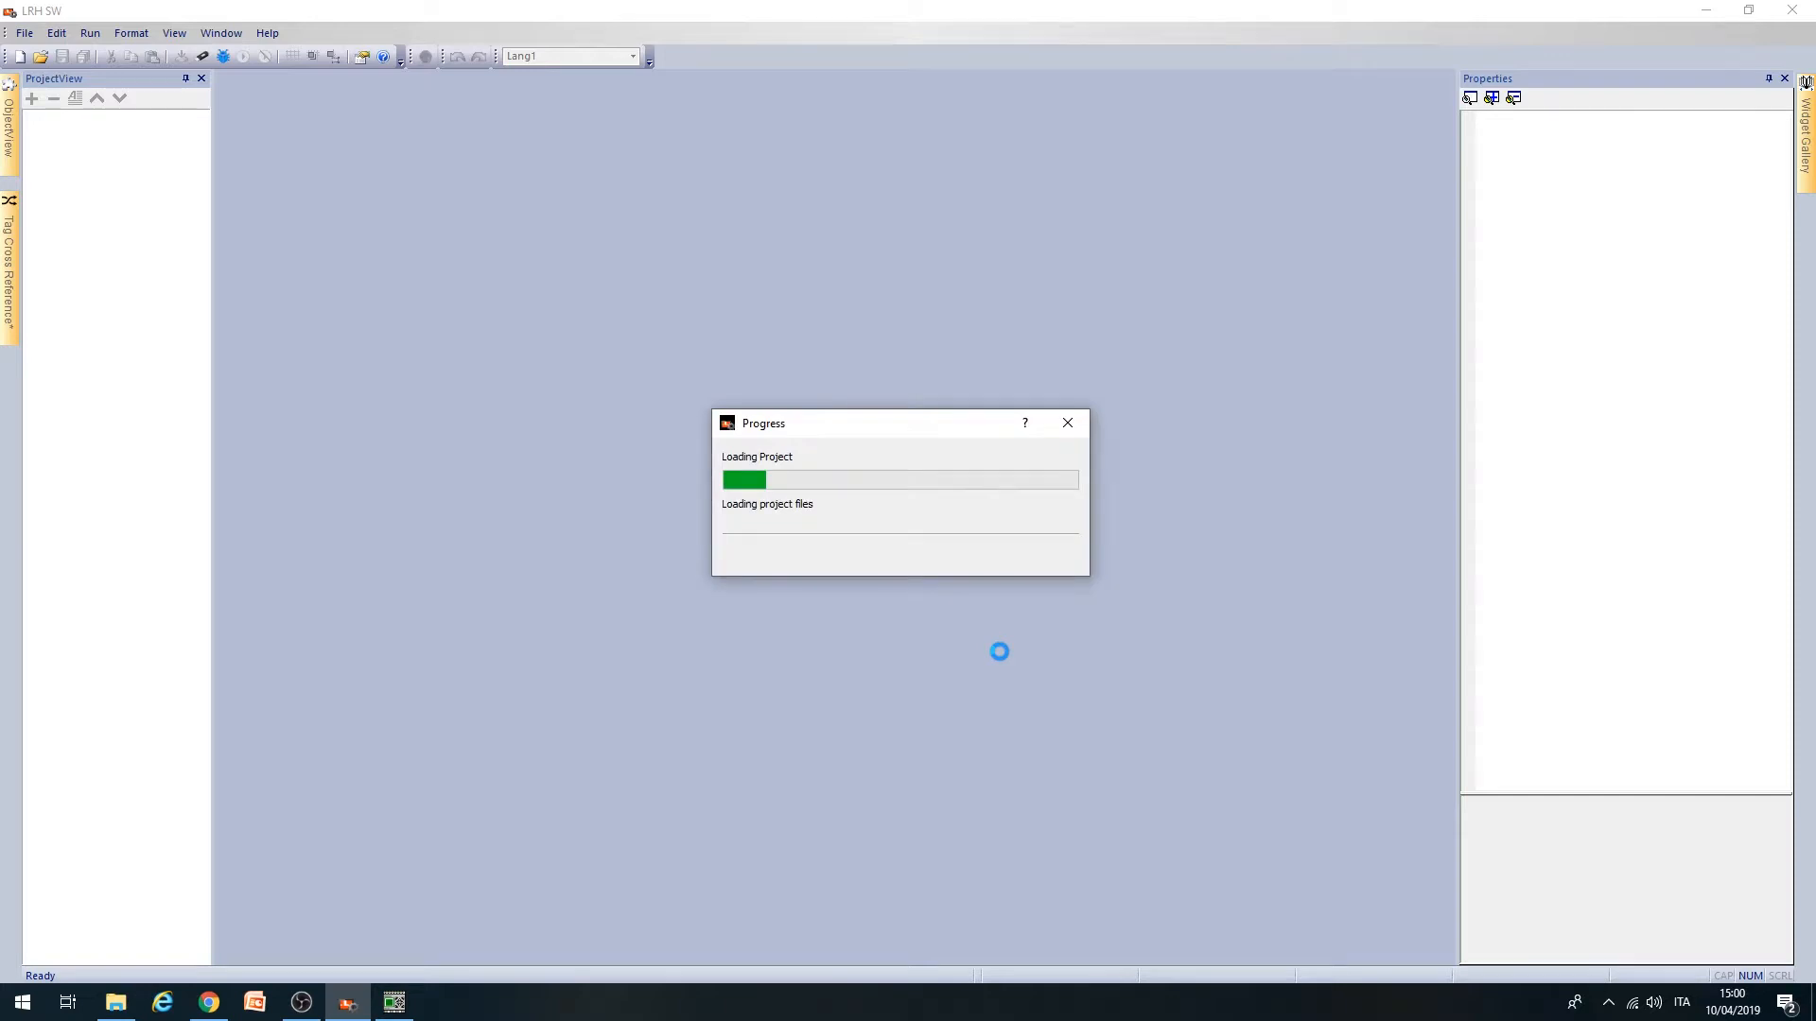
mouse_move(529, 509)
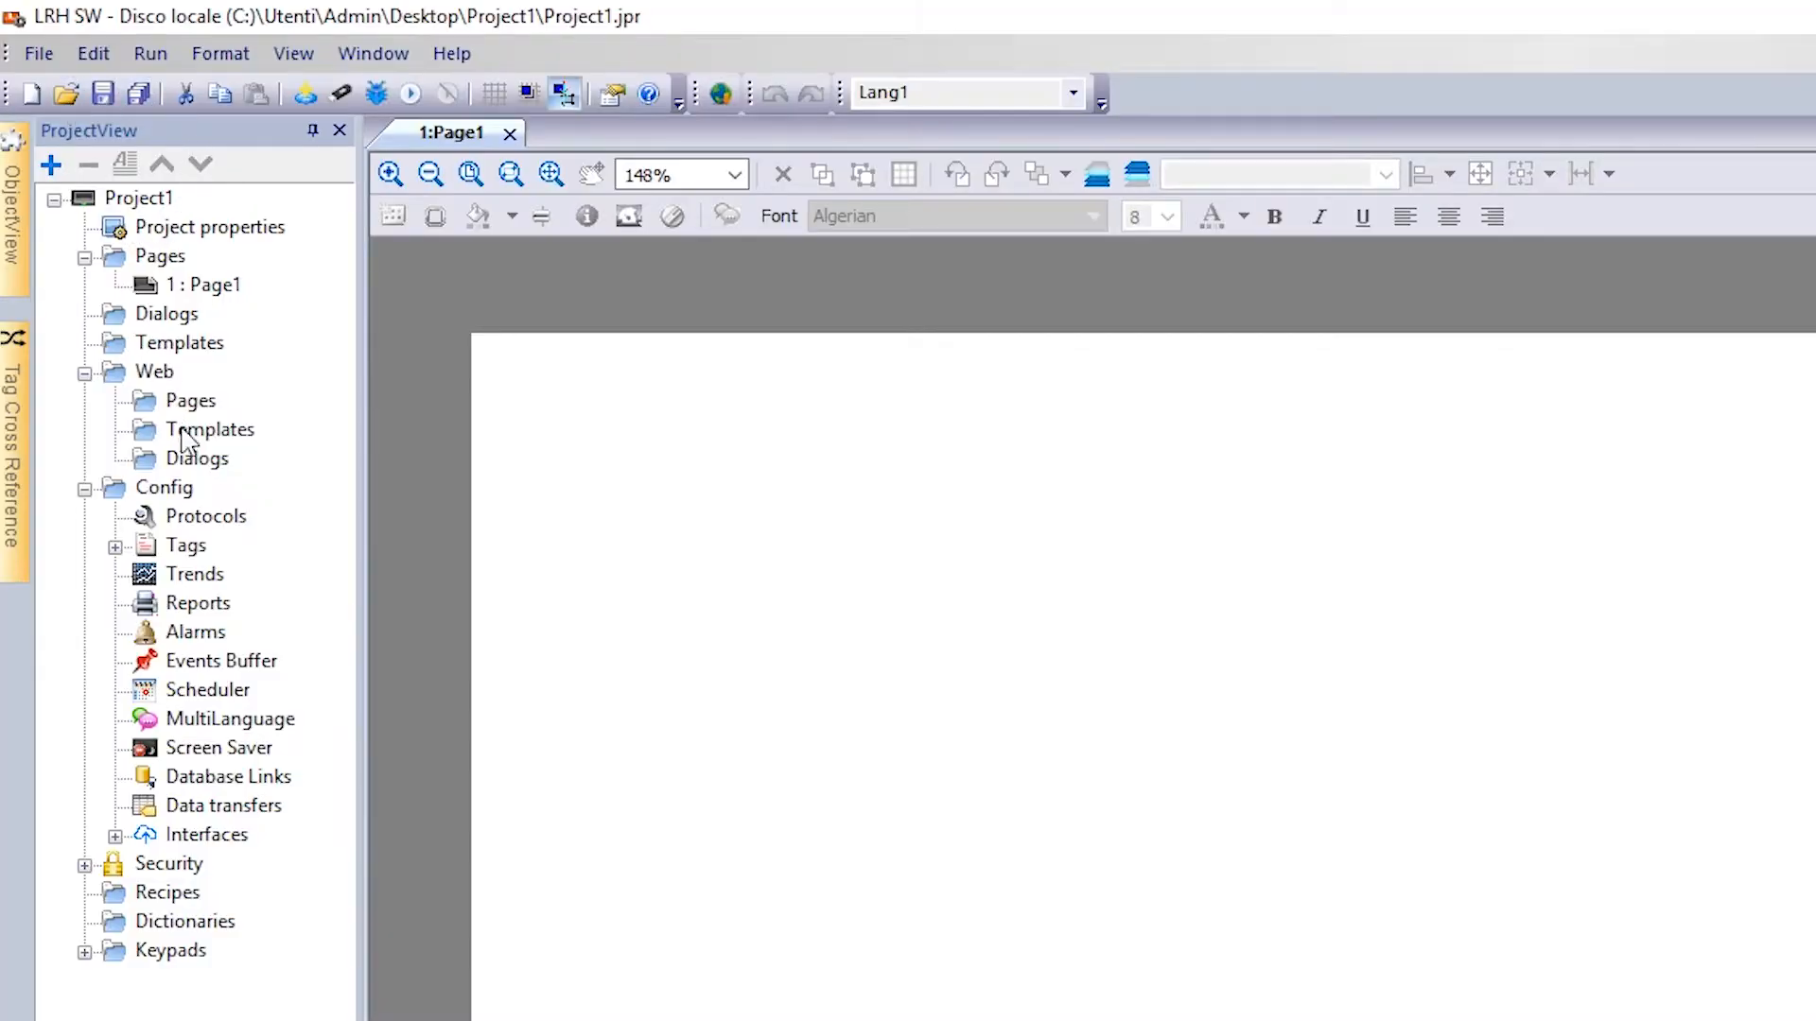
- Add a new protocol entry under Config > Protocols and choose Modbus RTU as its type
double_click(205, 517)
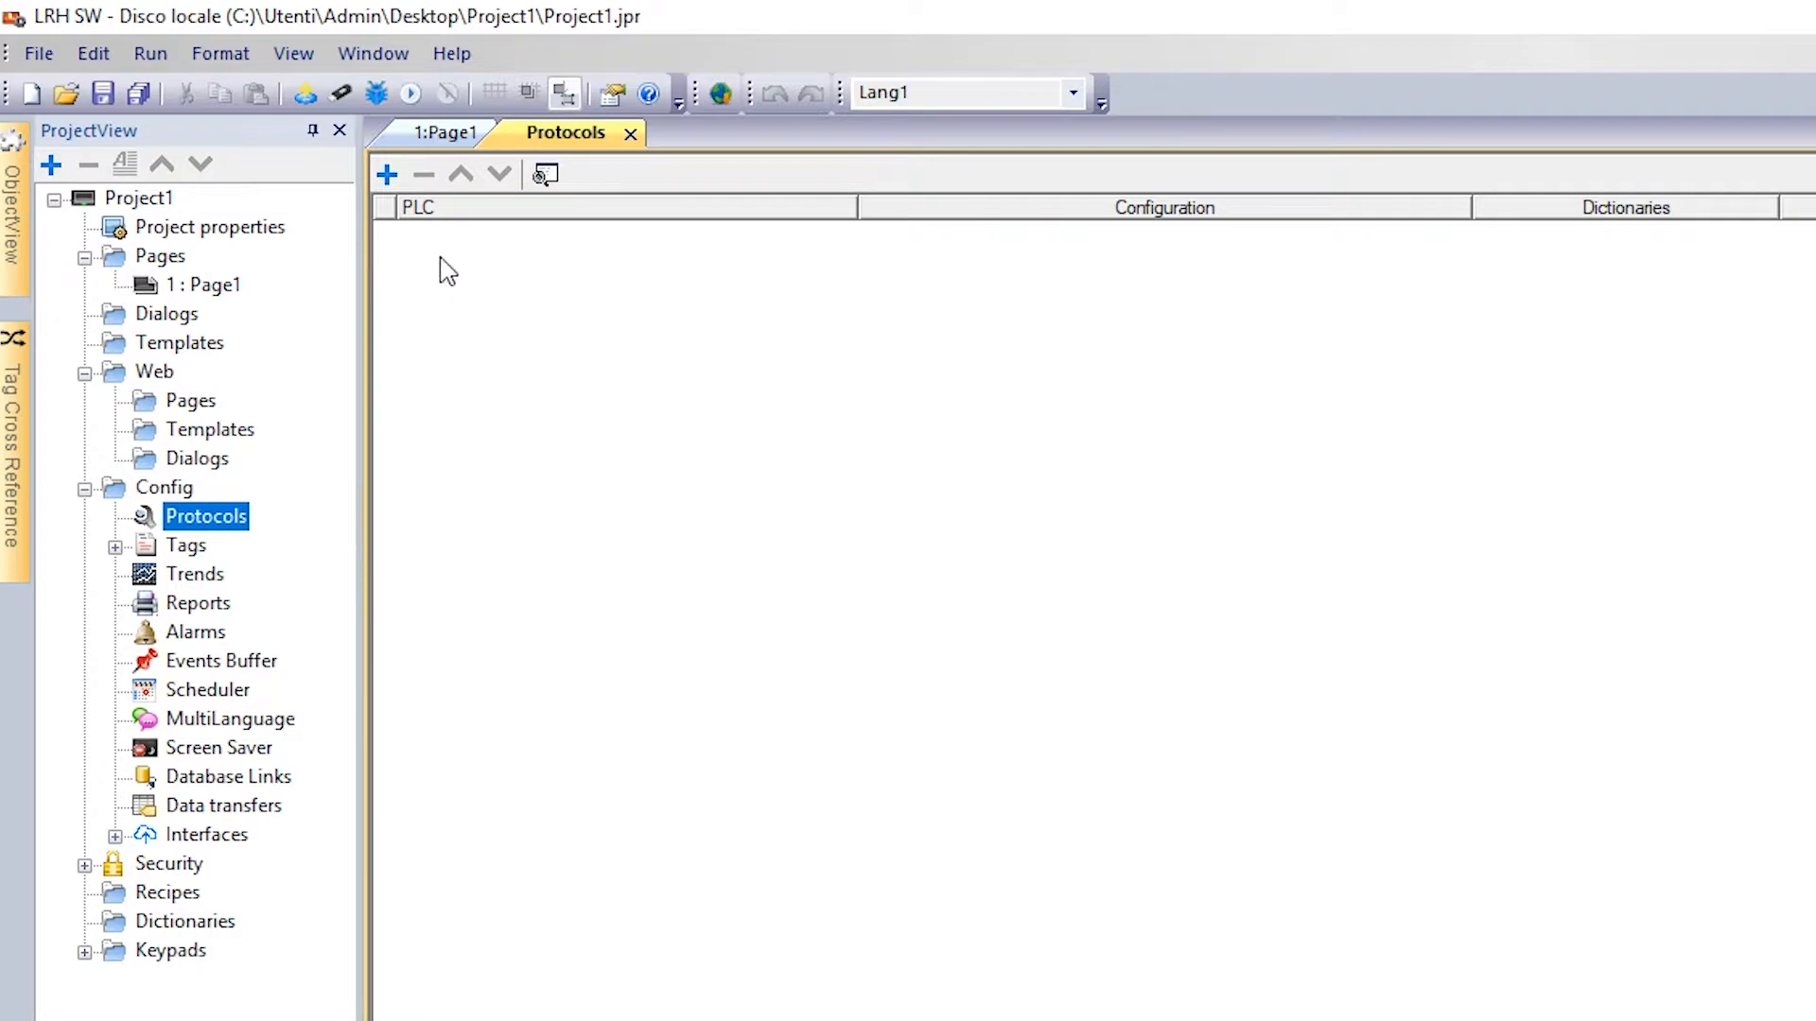
left_click(385, 174)
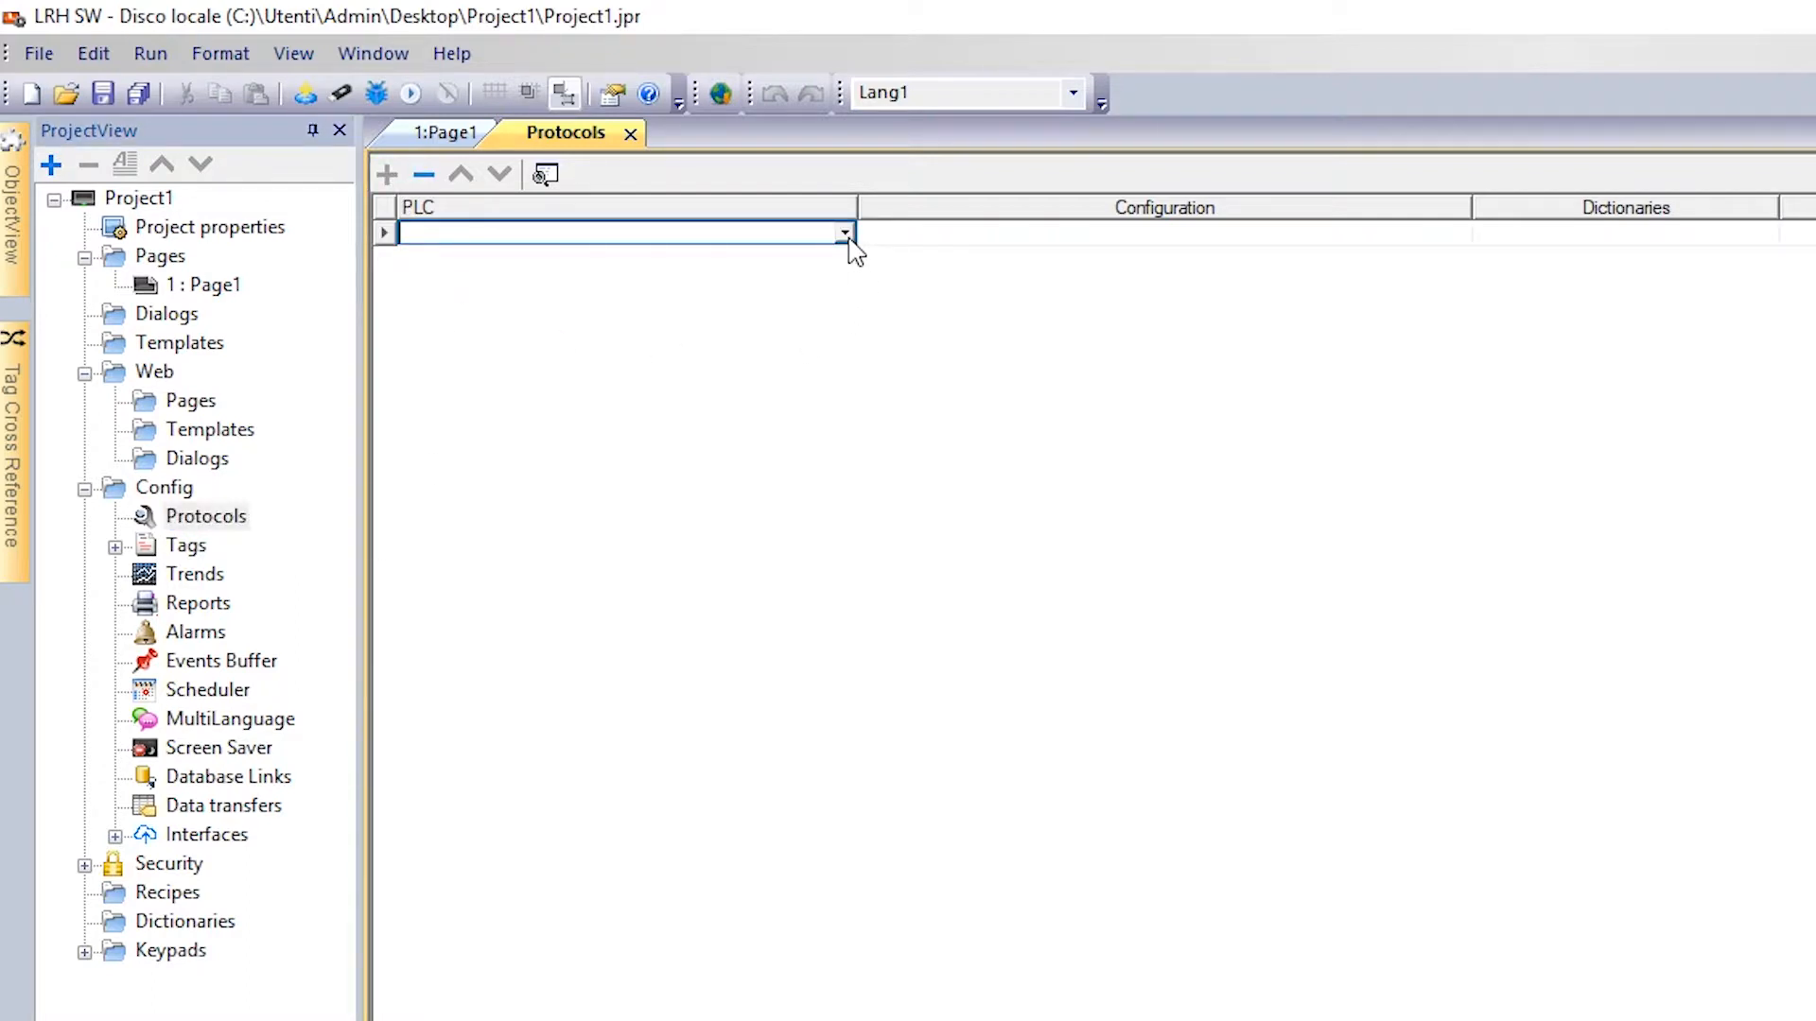
left_click(843, 234)
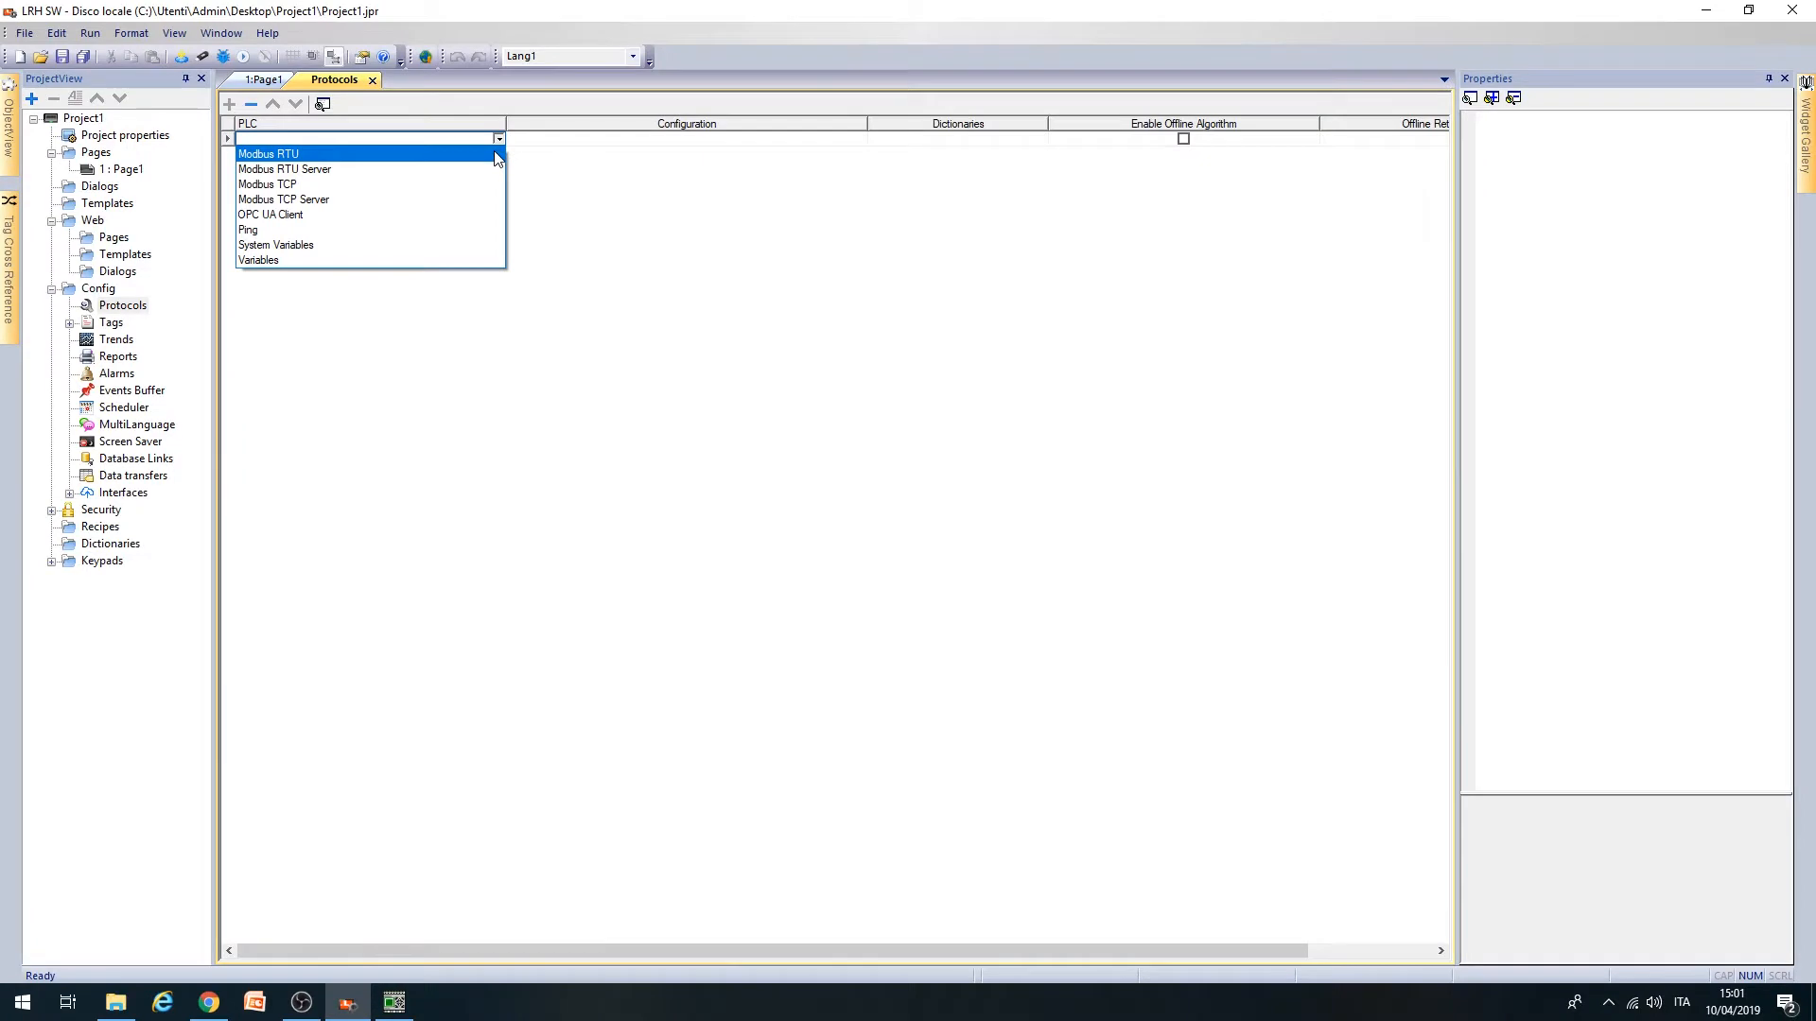
left_click(269, 153)
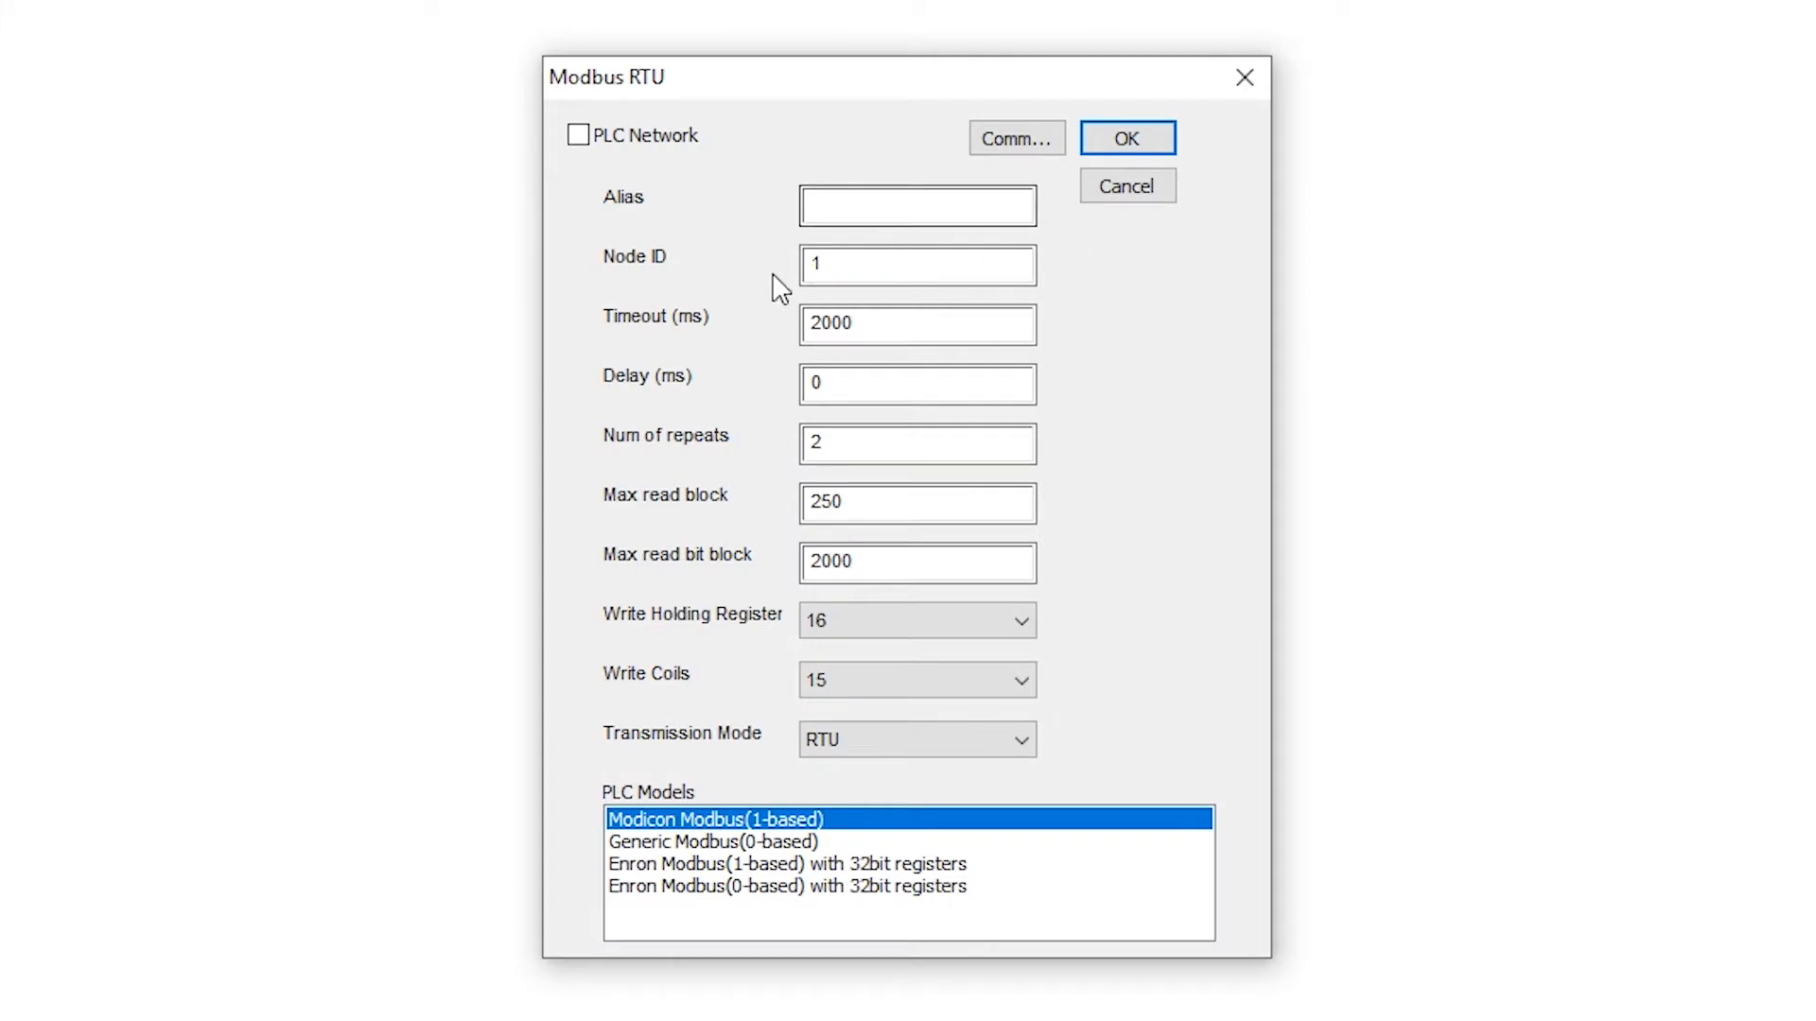
- Keep Node ID 1 and set serial parameters to 19200 baud, no parity, RS-485, confirming the protocol
left_click(916, 265)
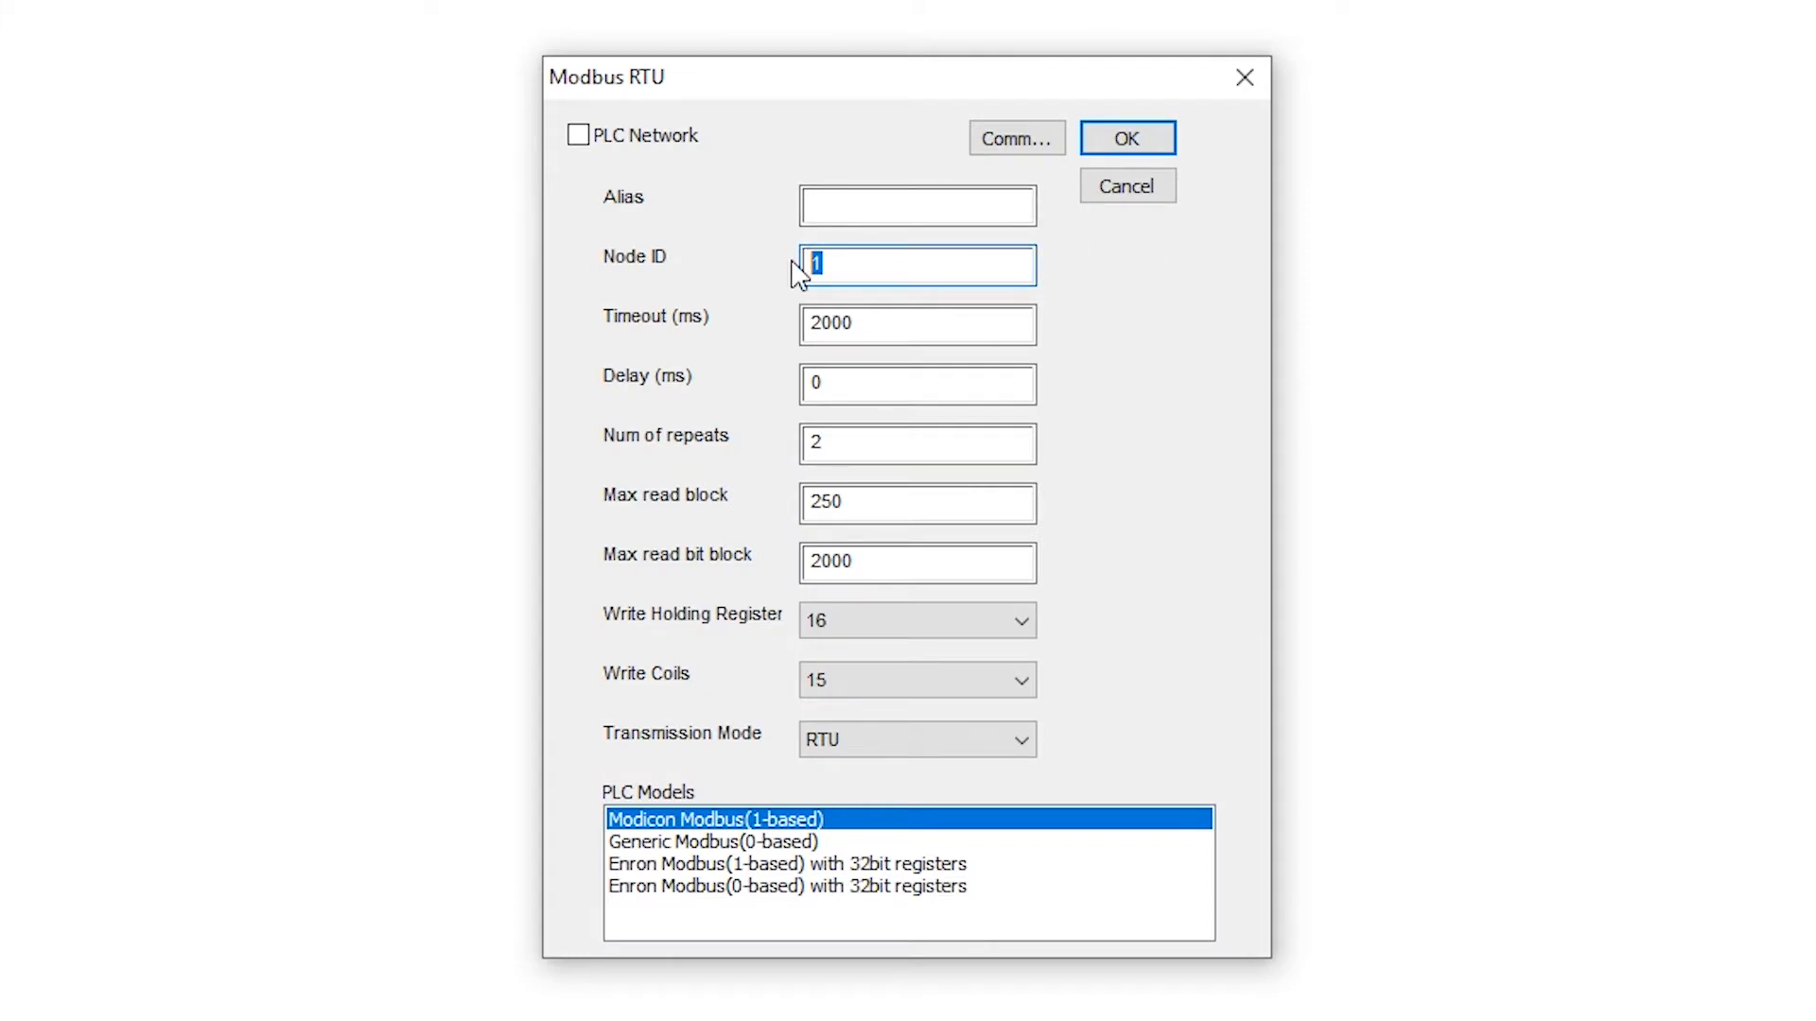
mouse_move(970, 174)
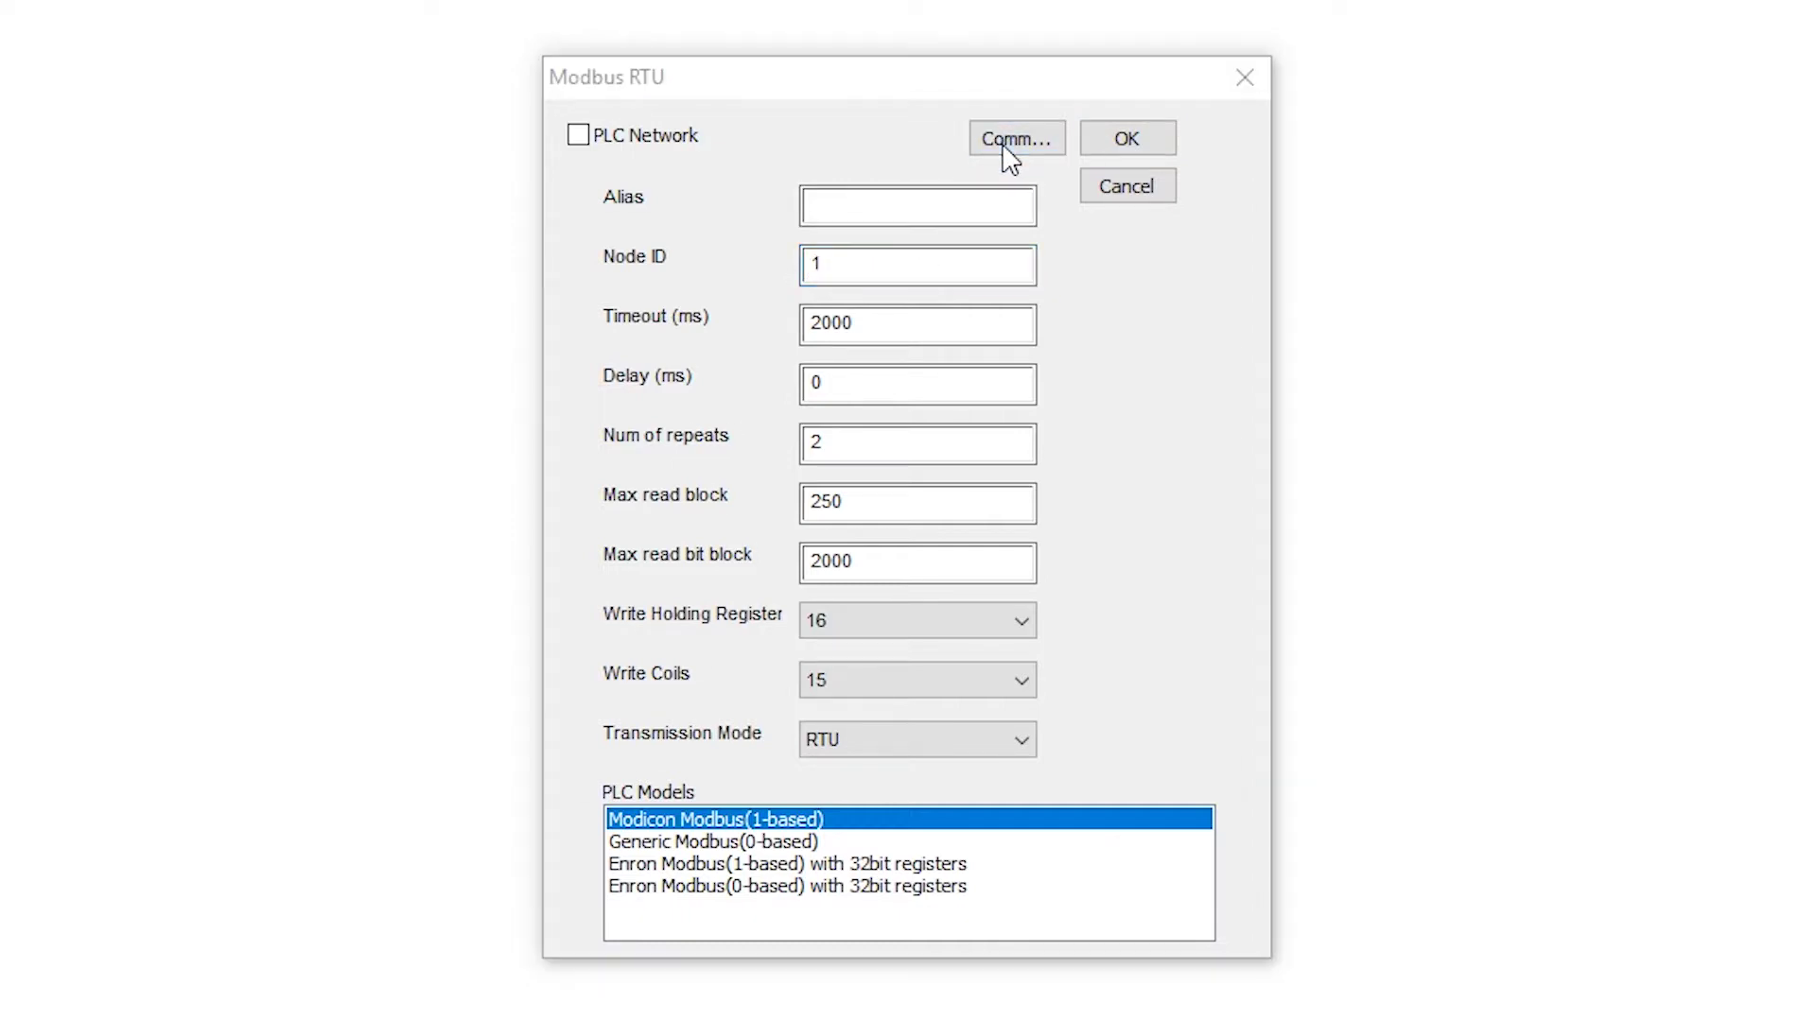
left_click(1018, 138)
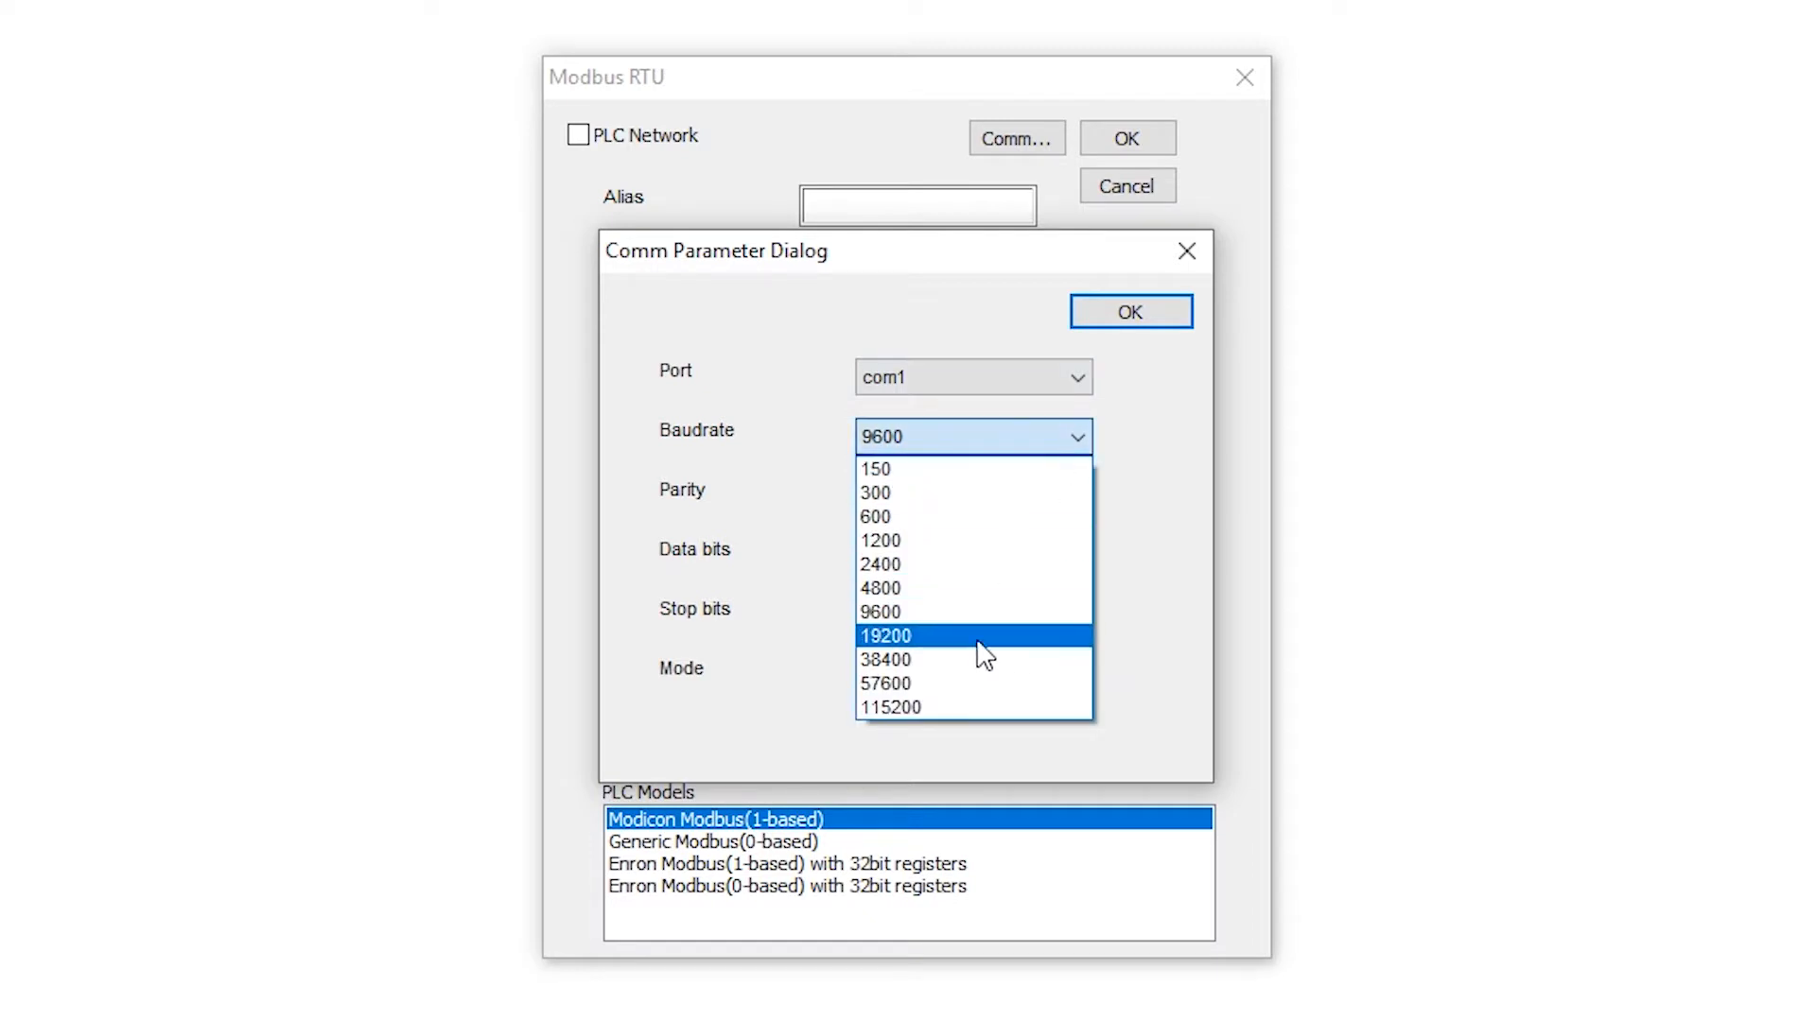
left_click(885, 636)
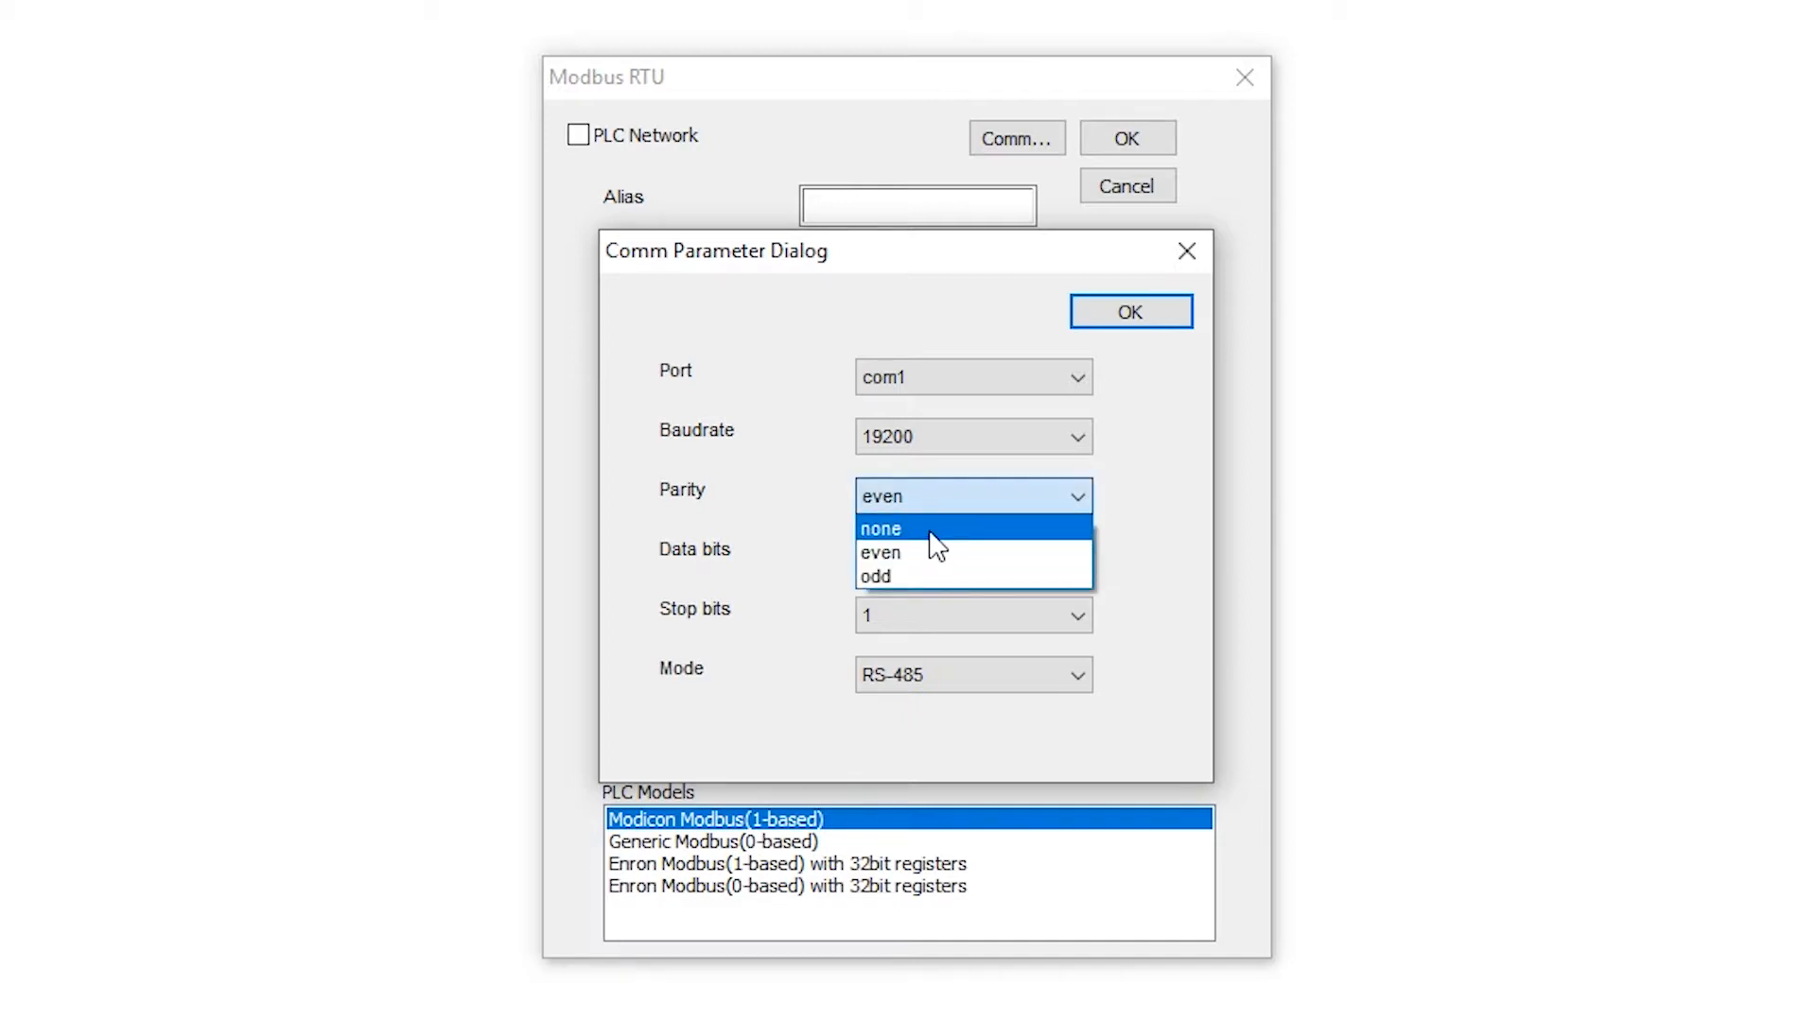
left_click(881, 530)
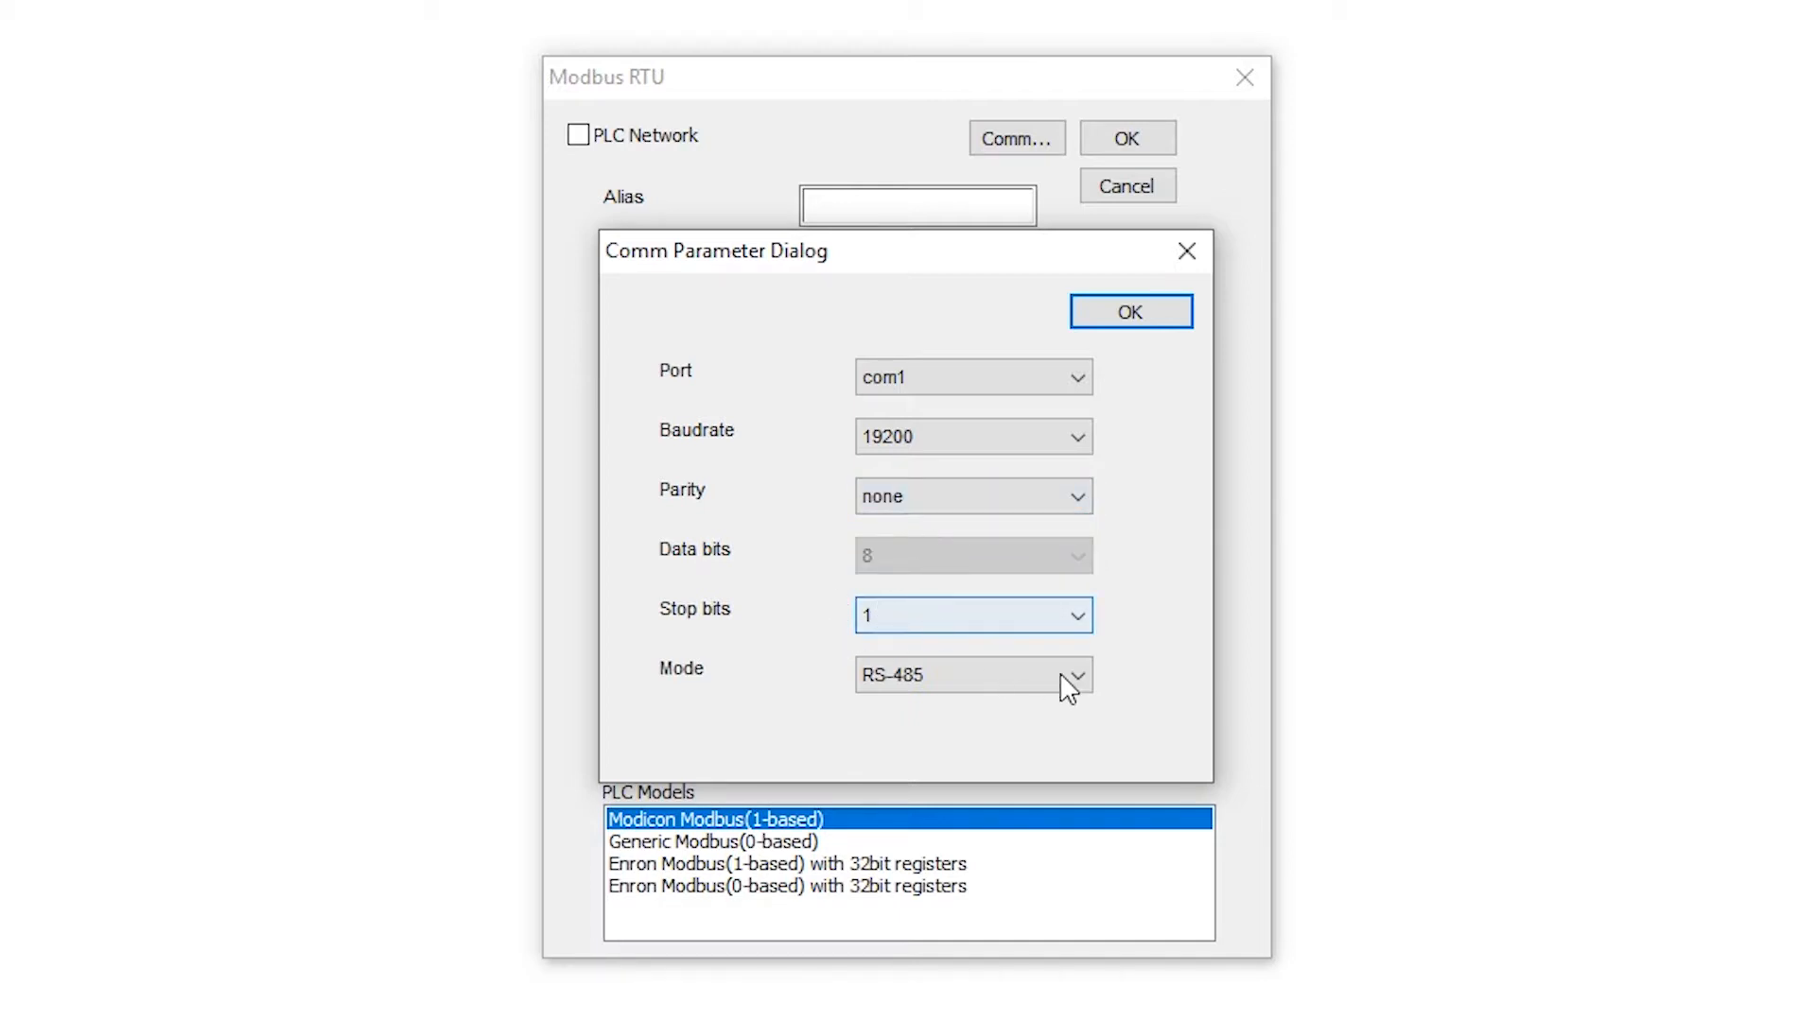
left_click(1072, 676)
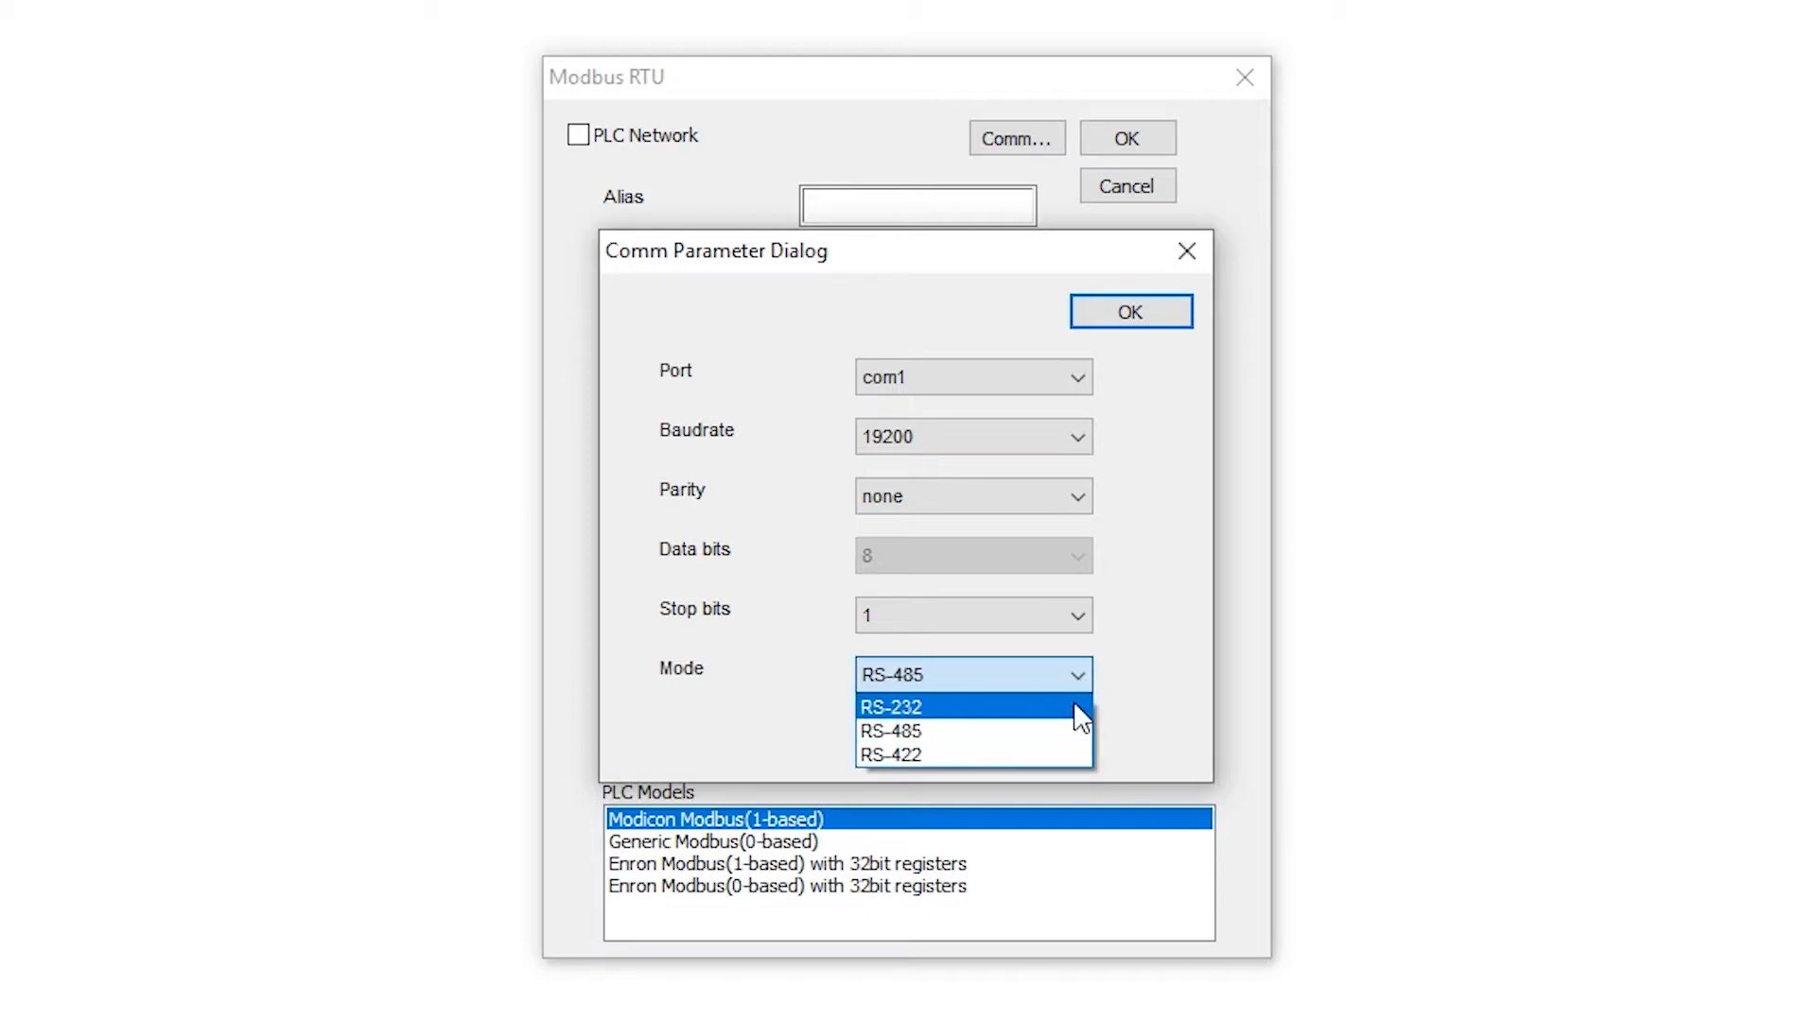
mouse_move(1072, 758)
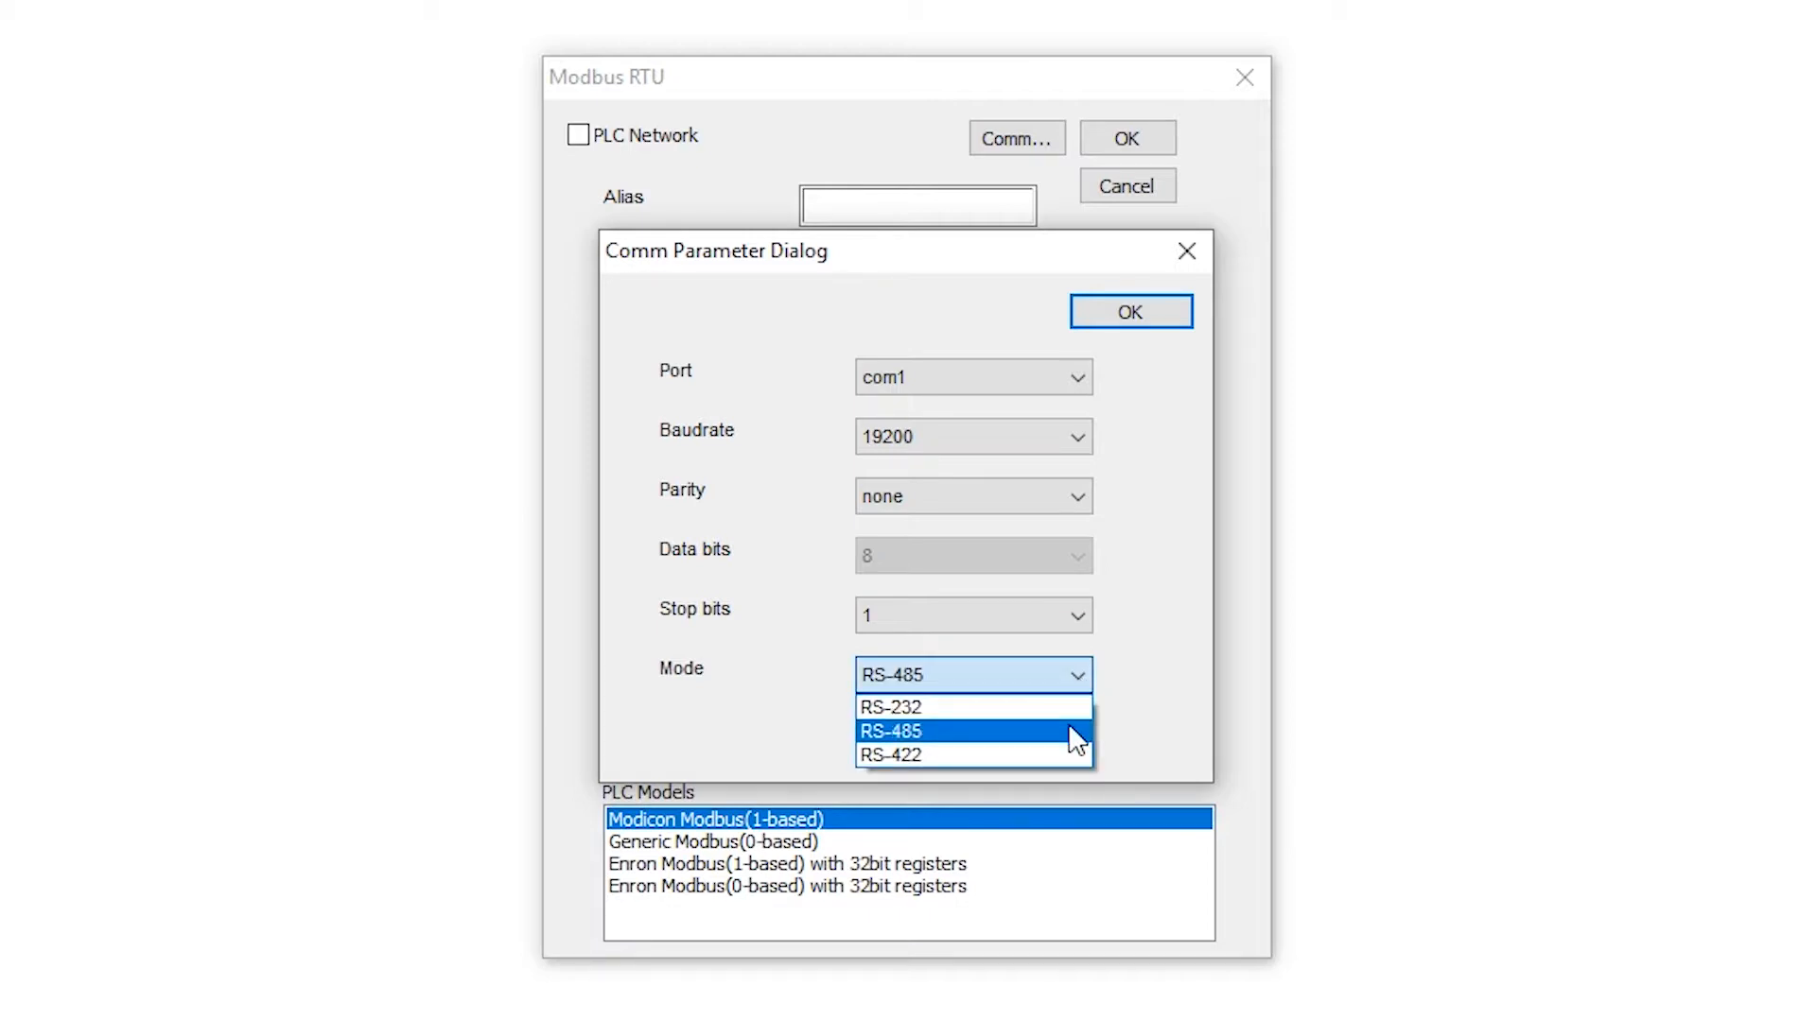
left_click(930, 728)
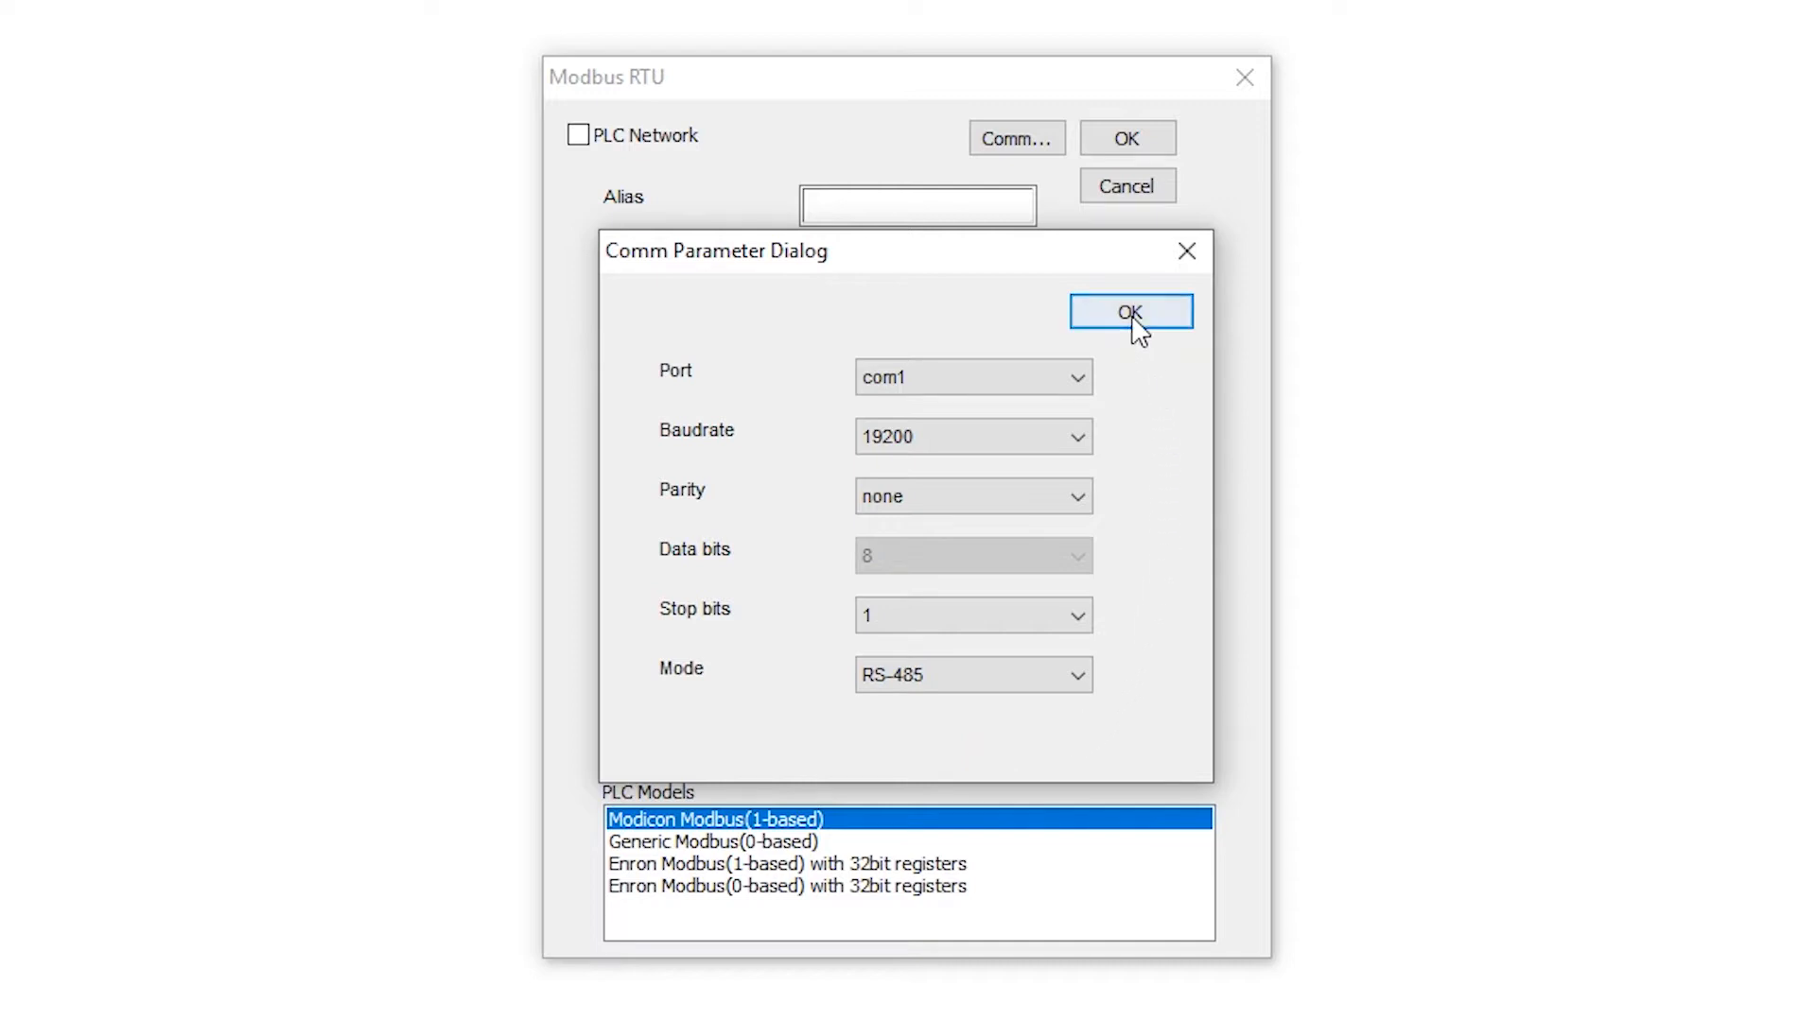
left_click(1131, 310)
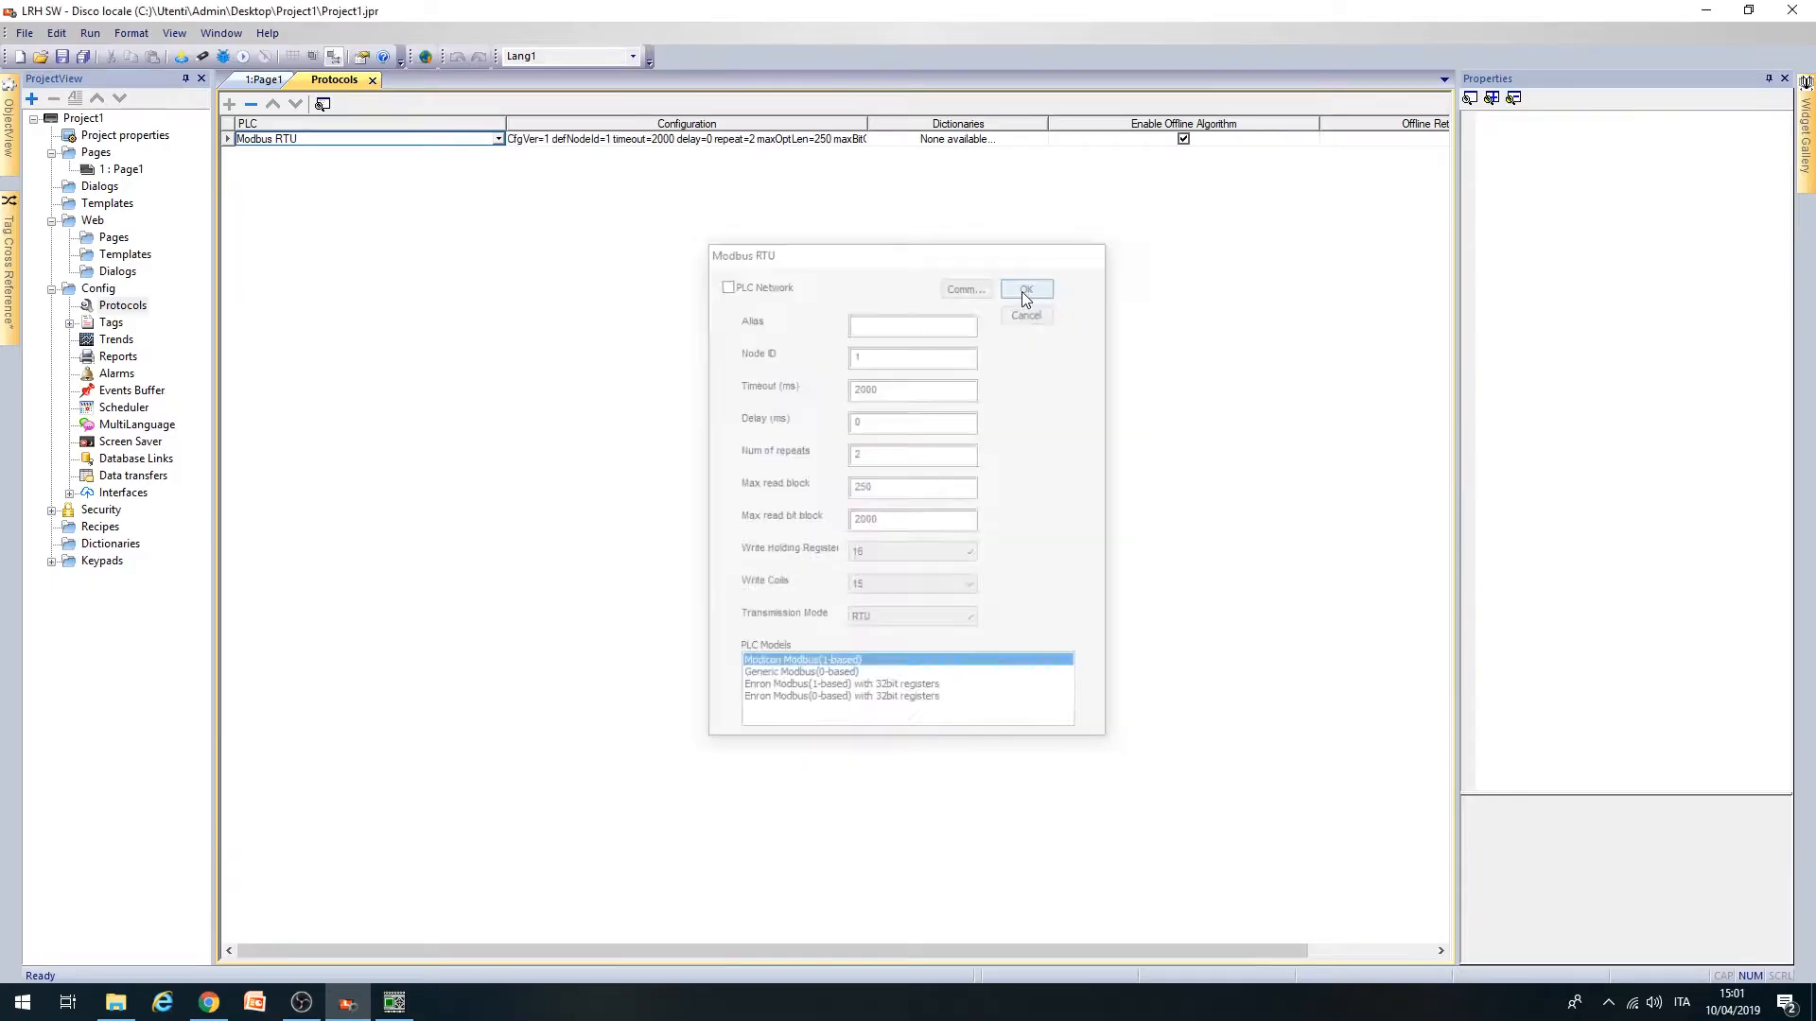
left_click(1025, 290)
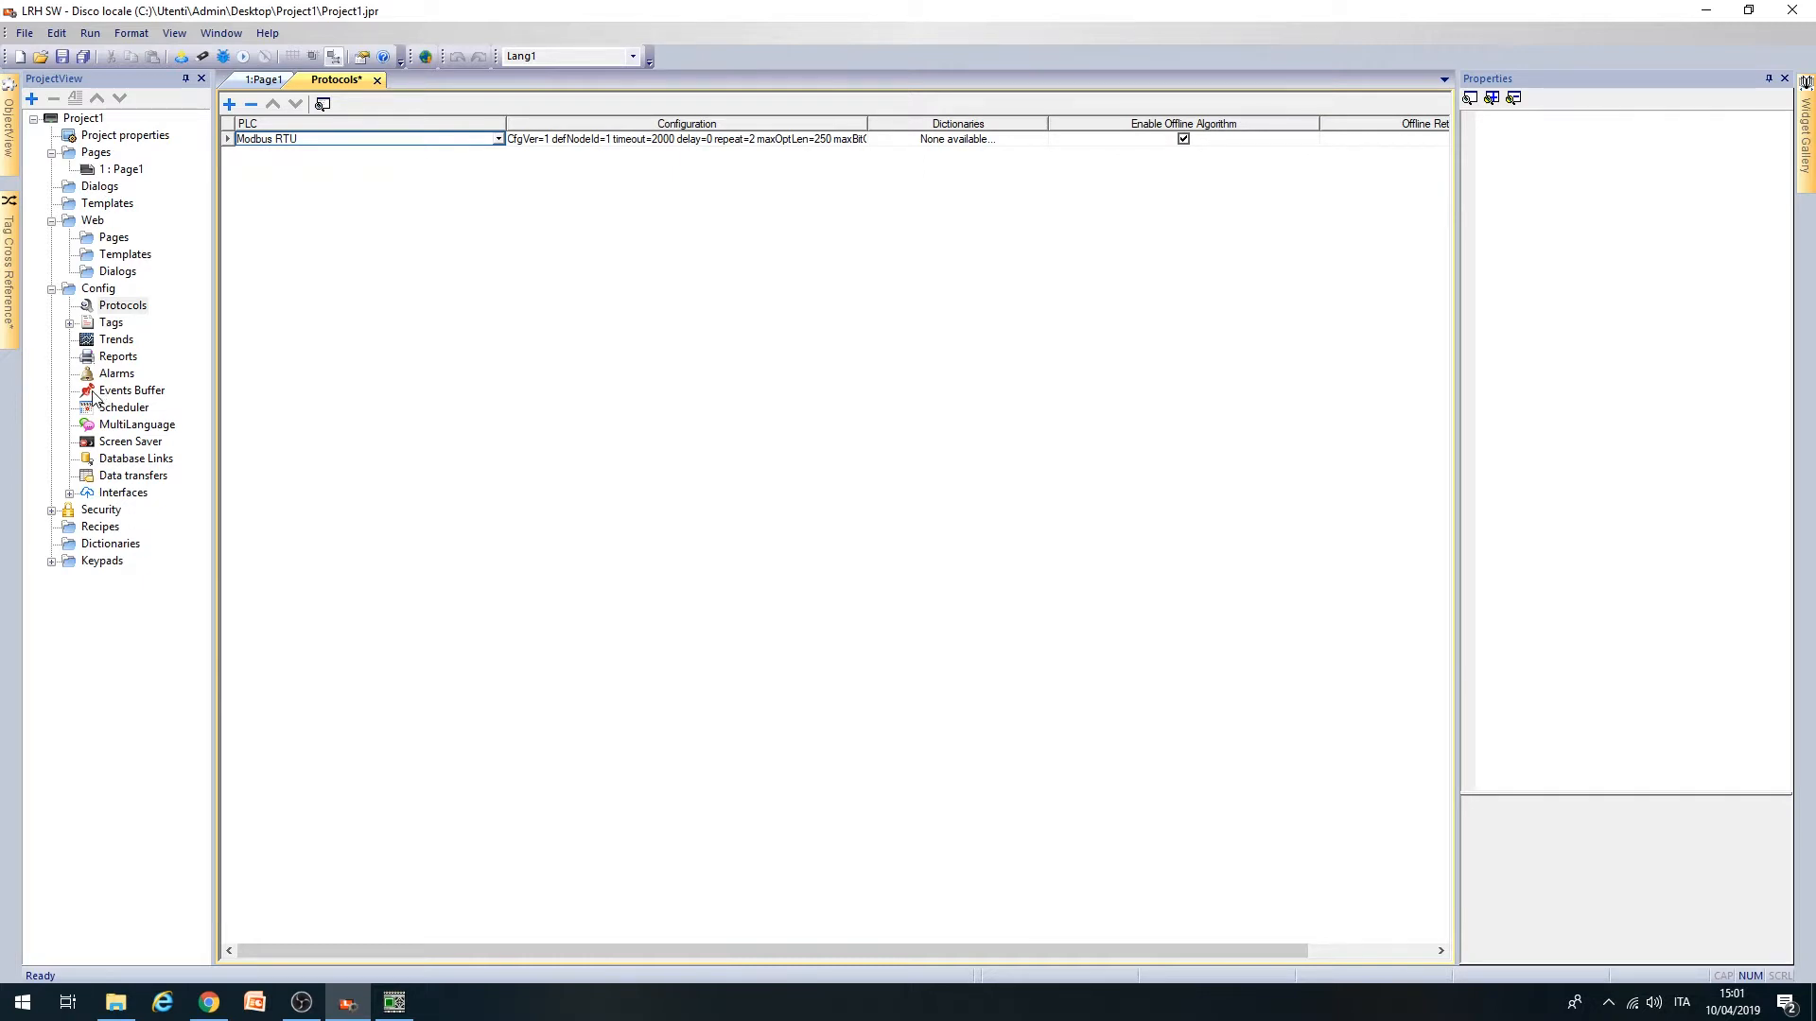
mouse_move(77, 317)
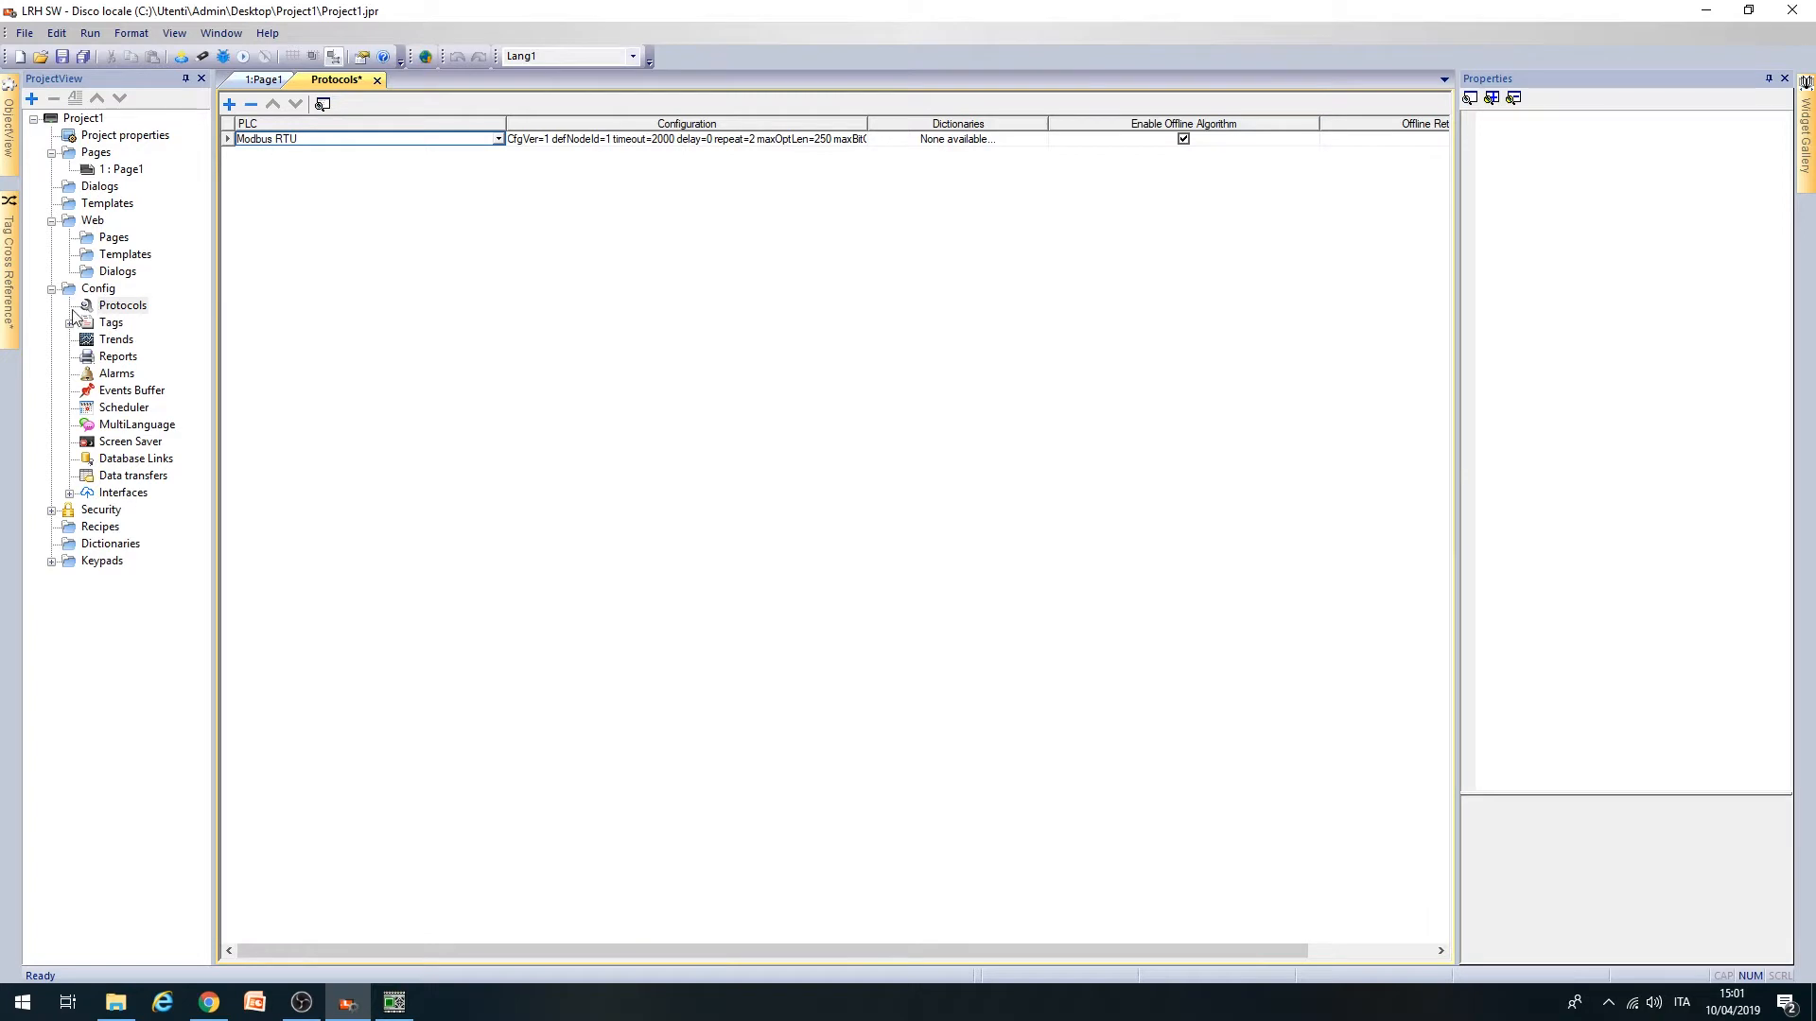
- Show the empty Tags editor for the Modbus RTU protocol from the Config tree
double_click(110, 322)
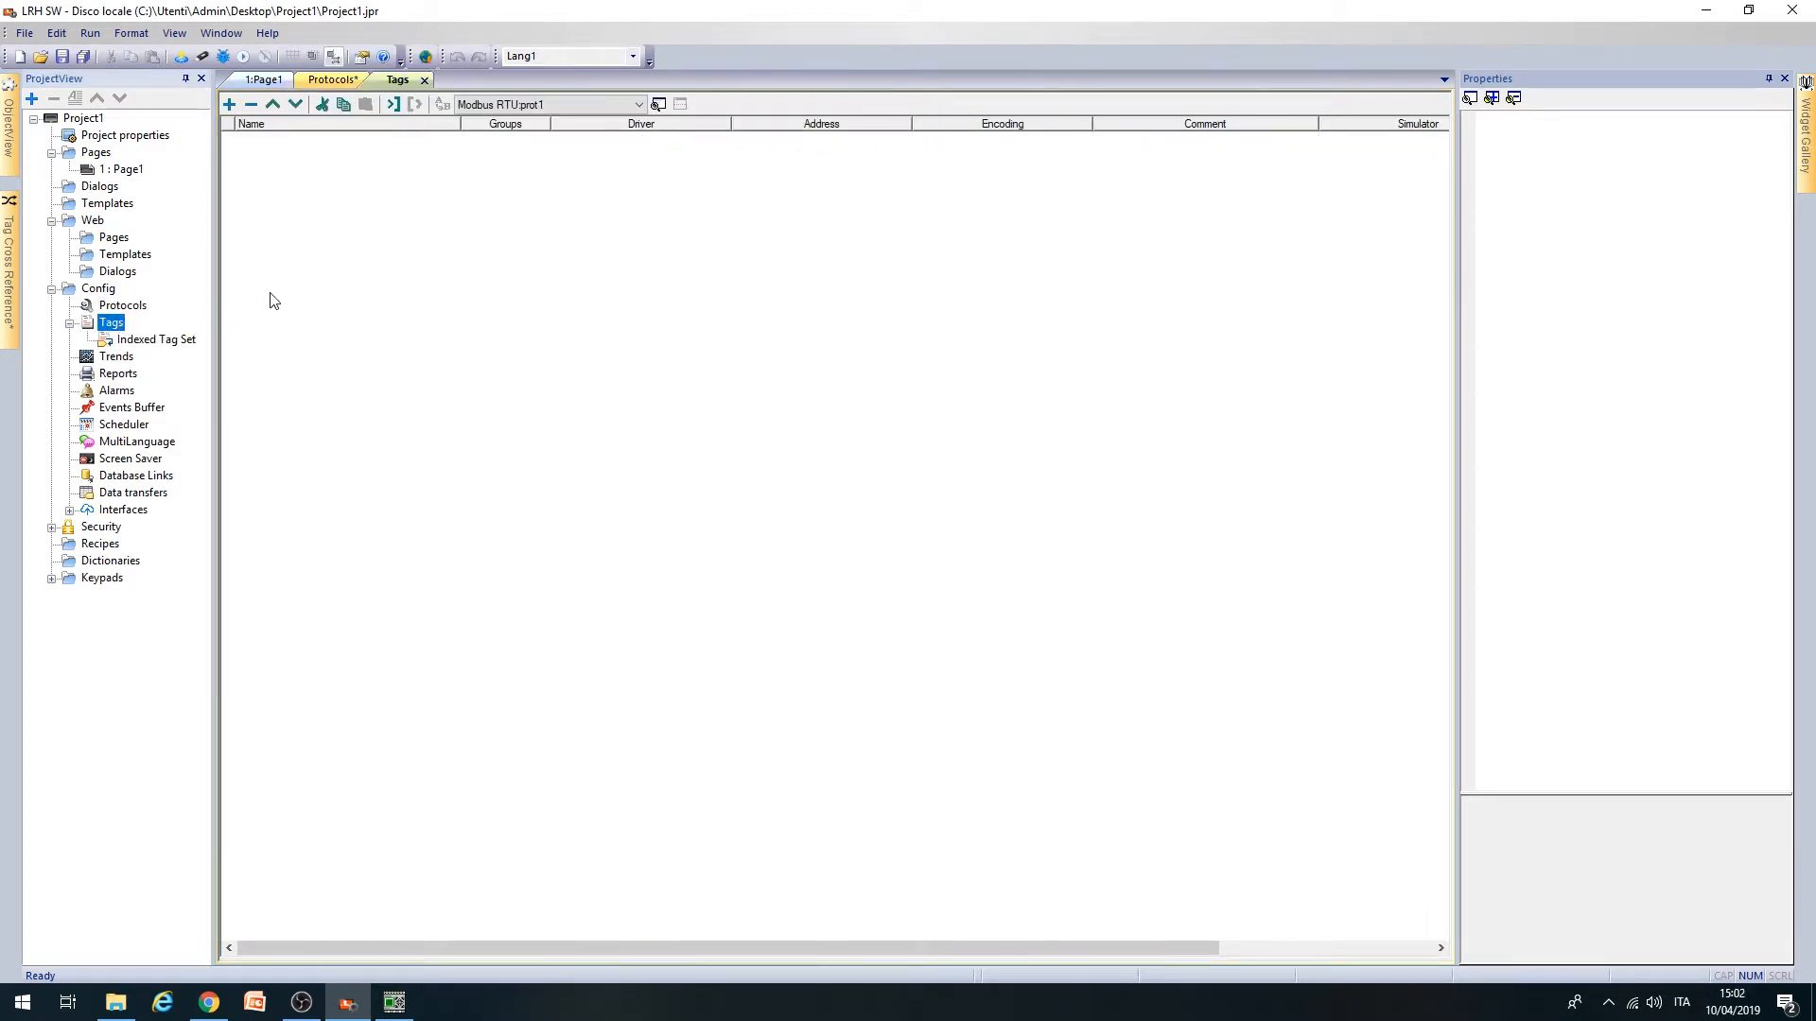
mouse_move(278, 290)
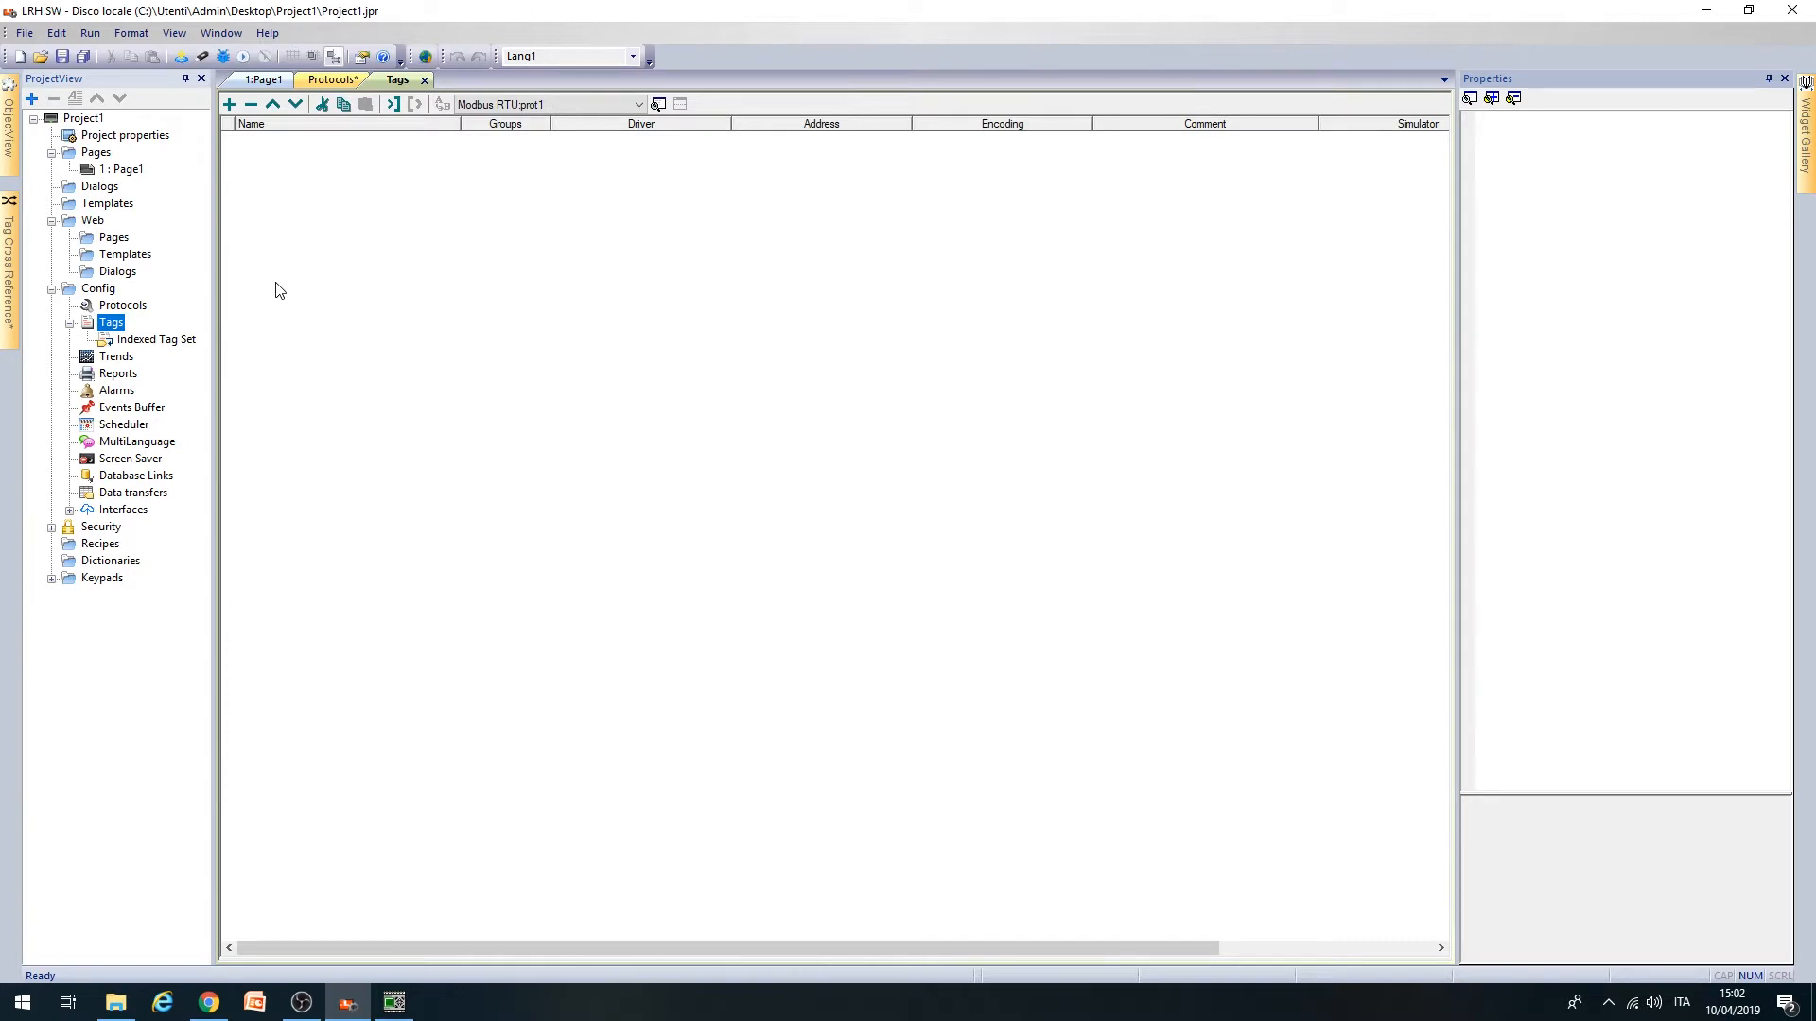
mouse_move(280, 282)
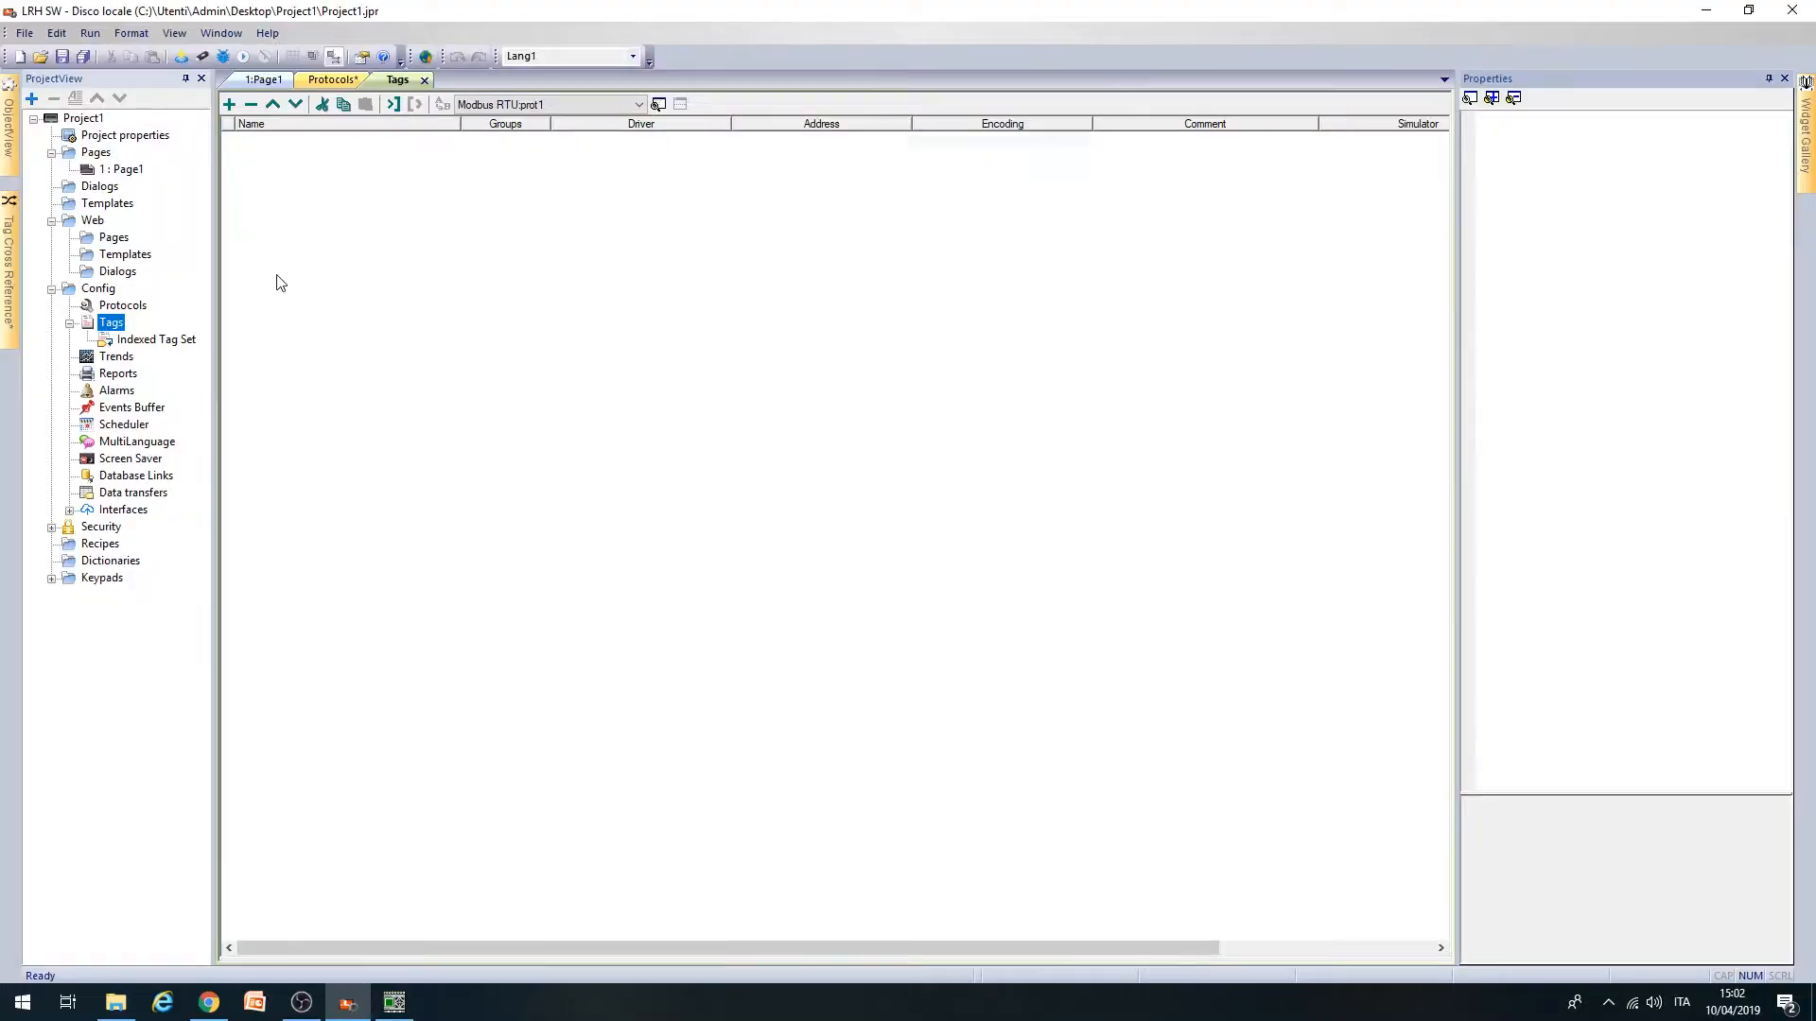
- Add a tag renamed 'Analog input AI1' and start editing its Address cell
left_click(227, 104)
type("test")
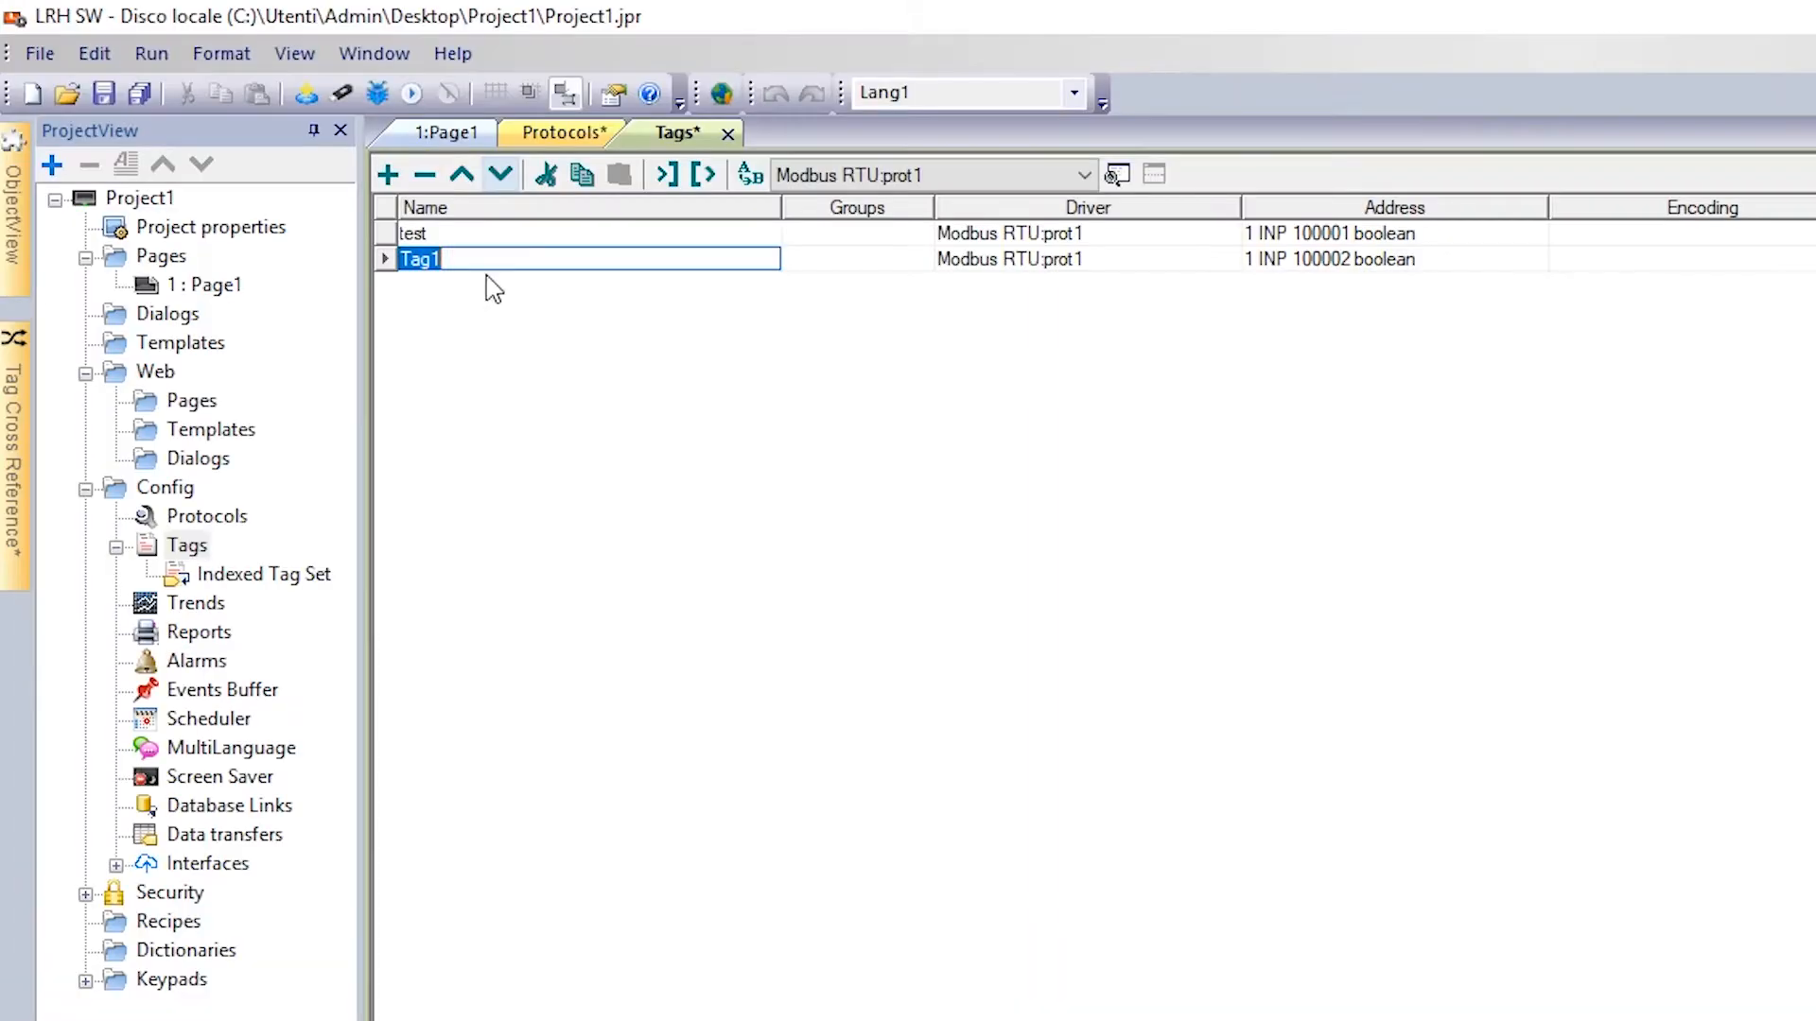
type("Analog input AI")
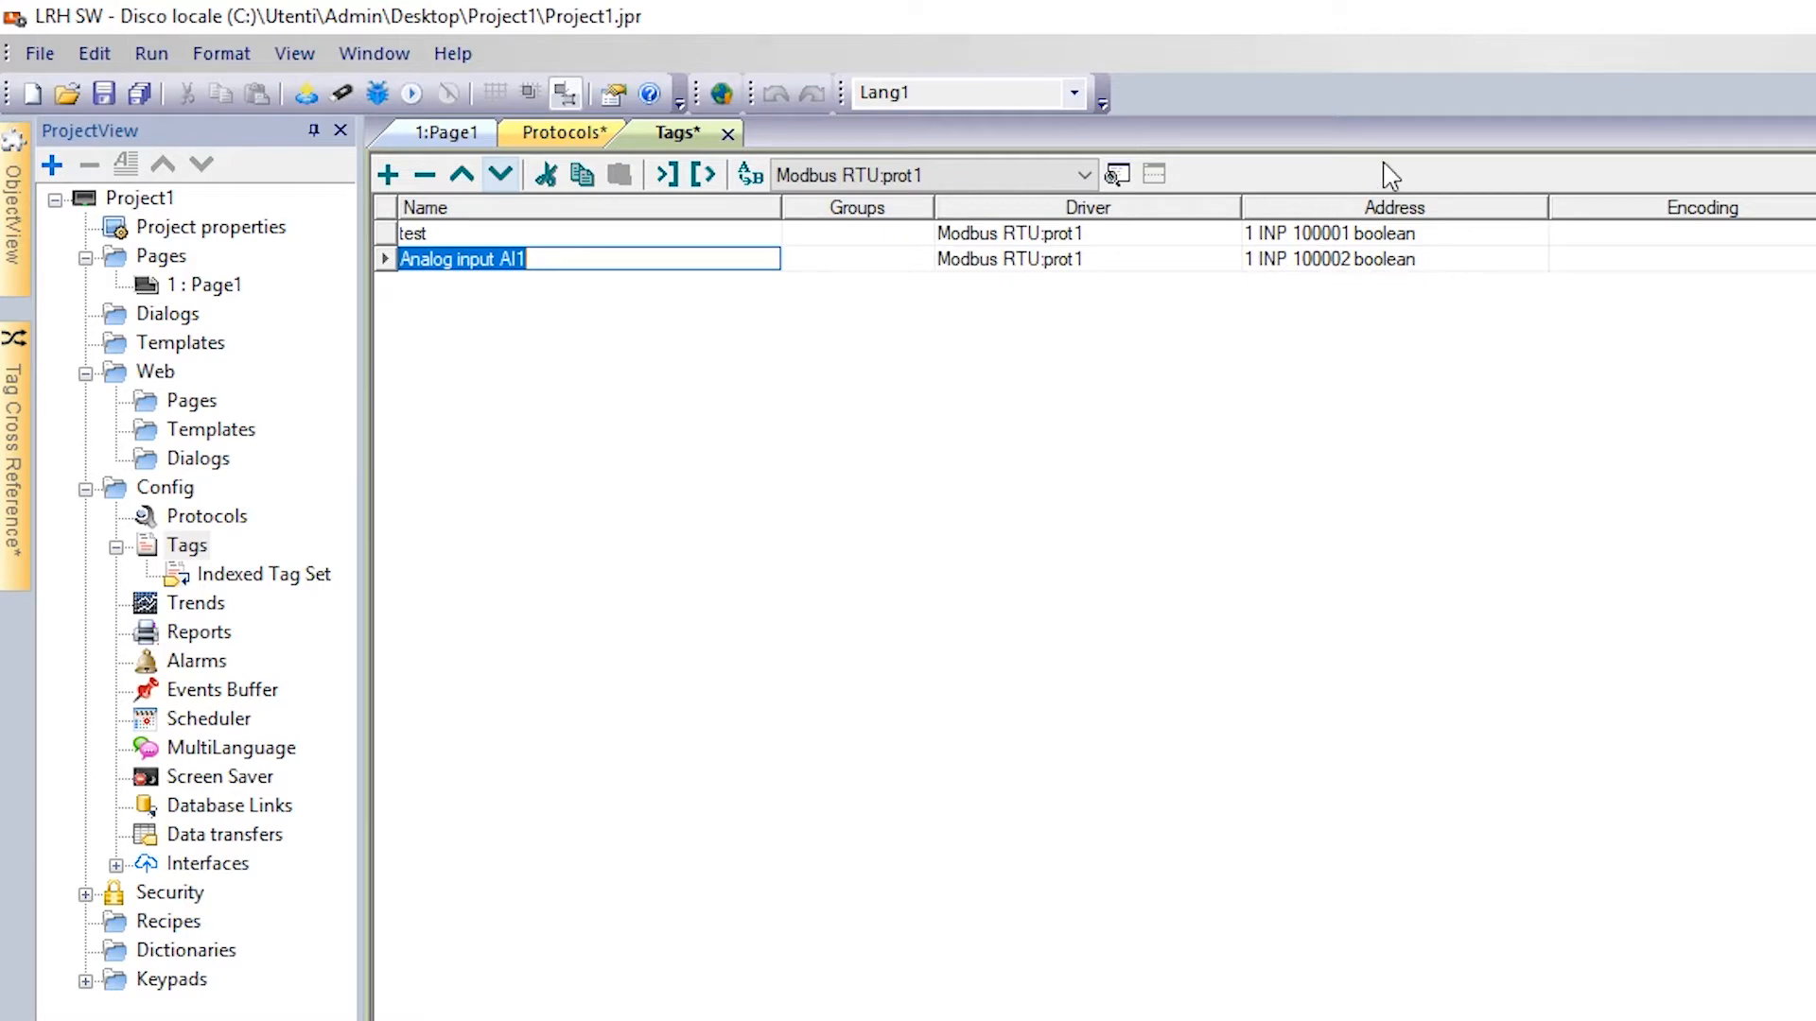
left_click(1394, 257)
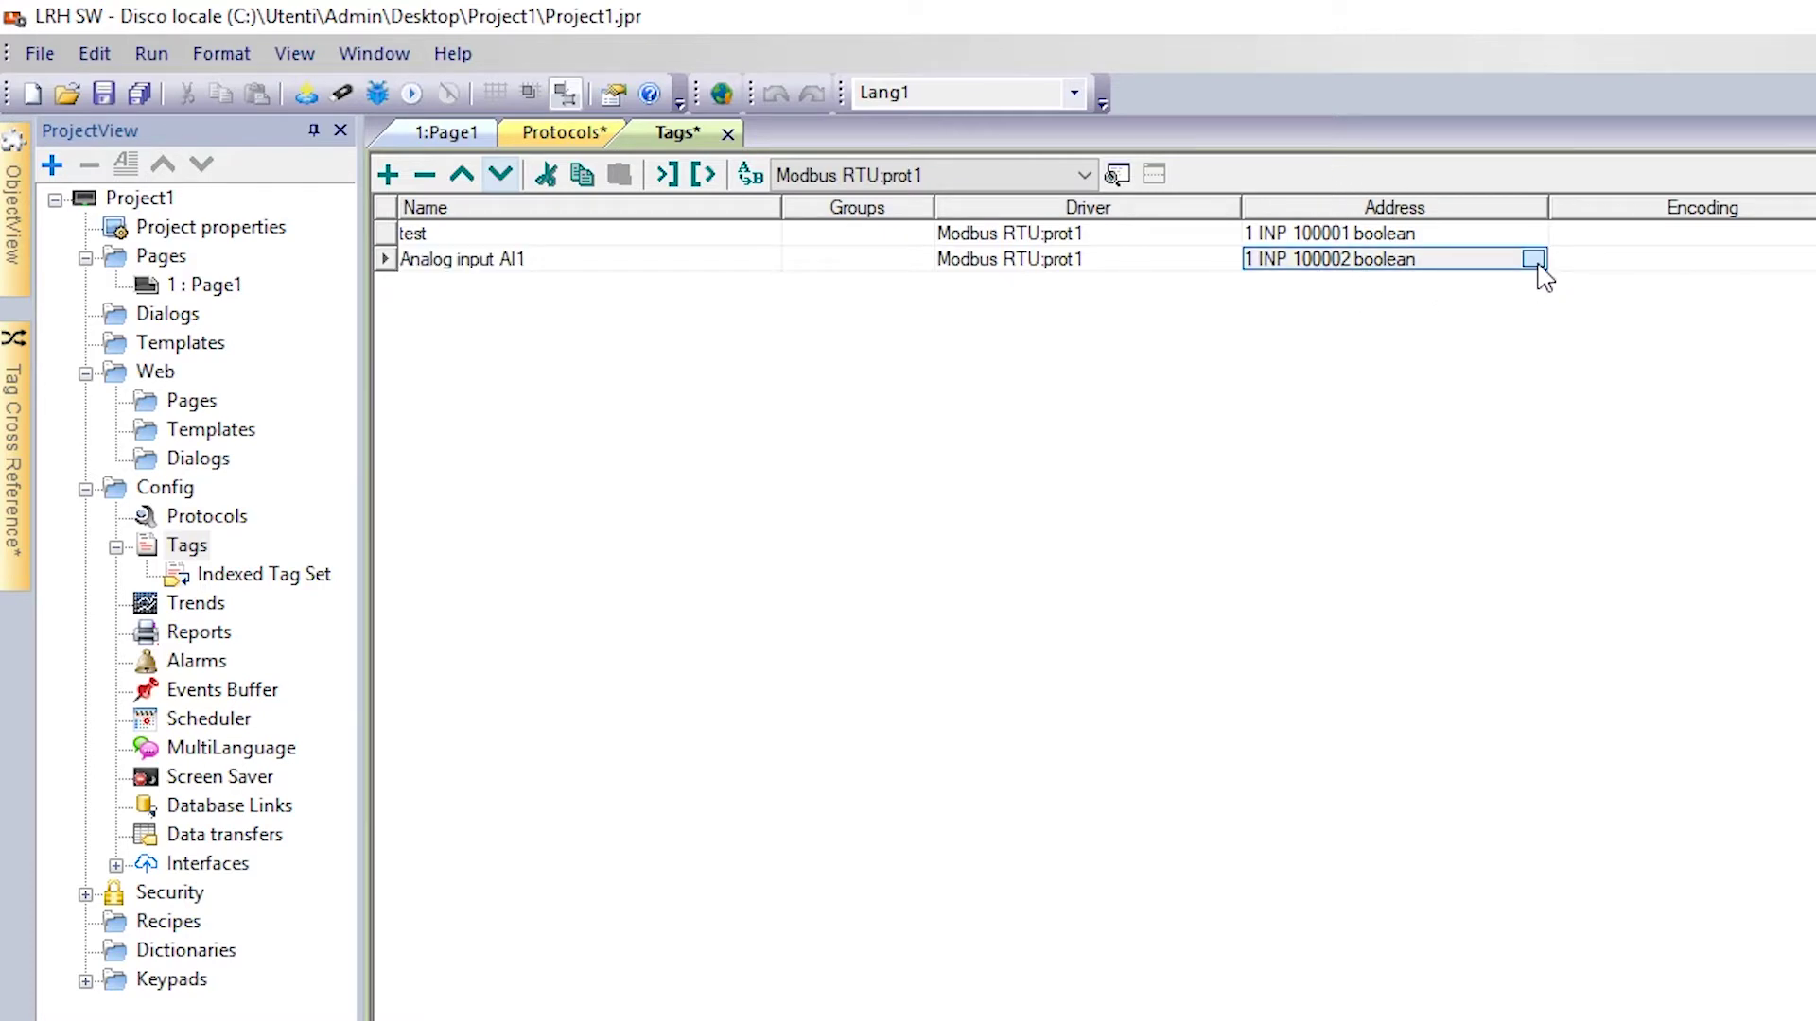
- Set the tag address to Holding Registers offset 402833 with unsignedShort data type and confirm
left_click(1530, 259)
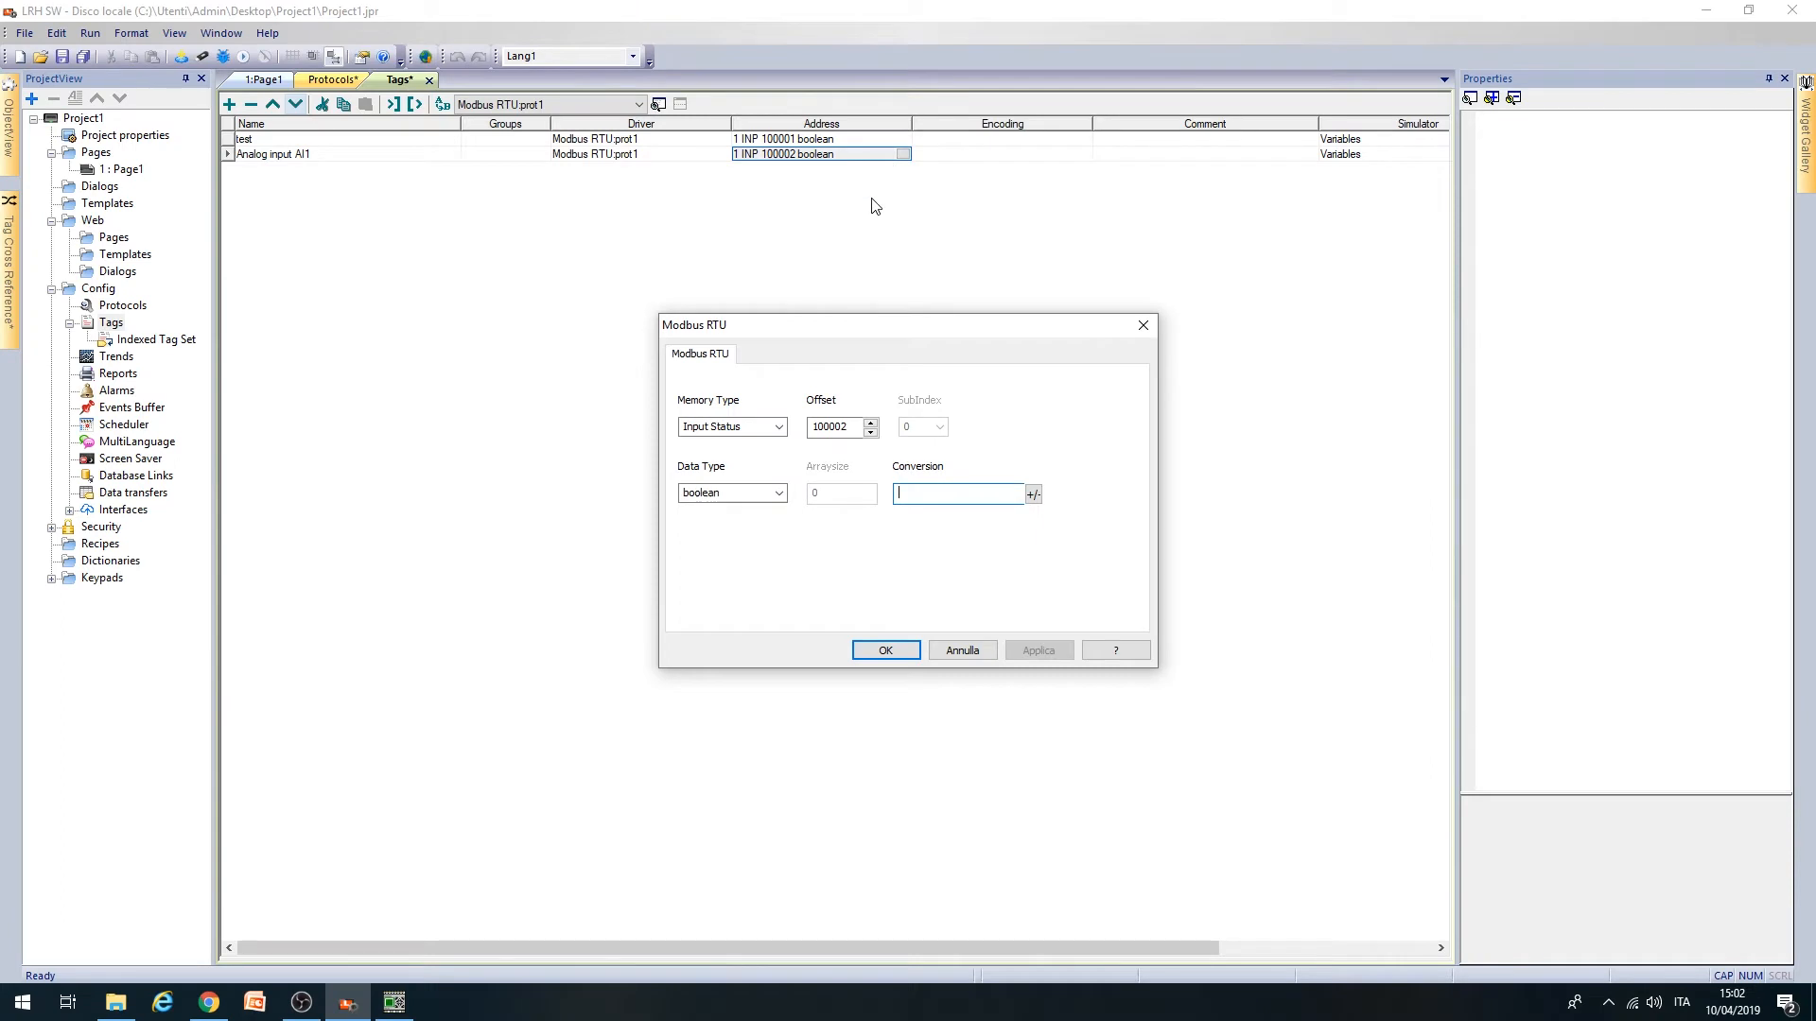
left_click(779, 428)
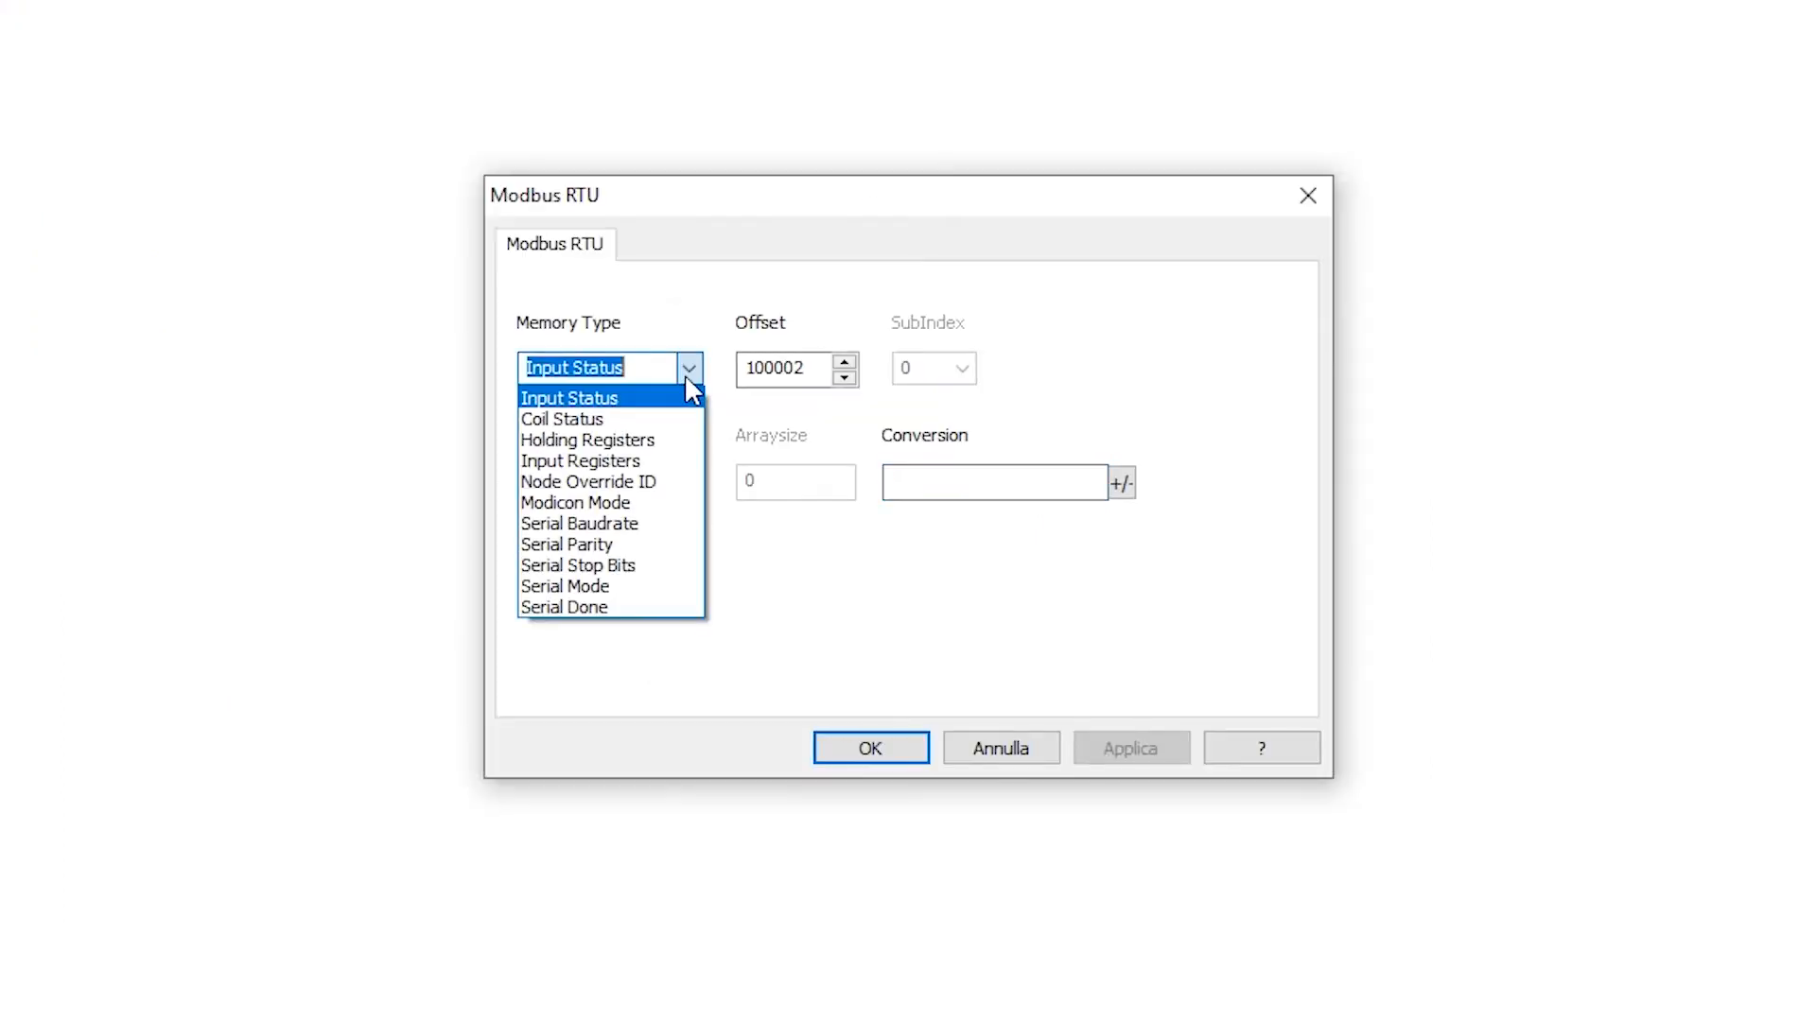
left_click(586, 439)
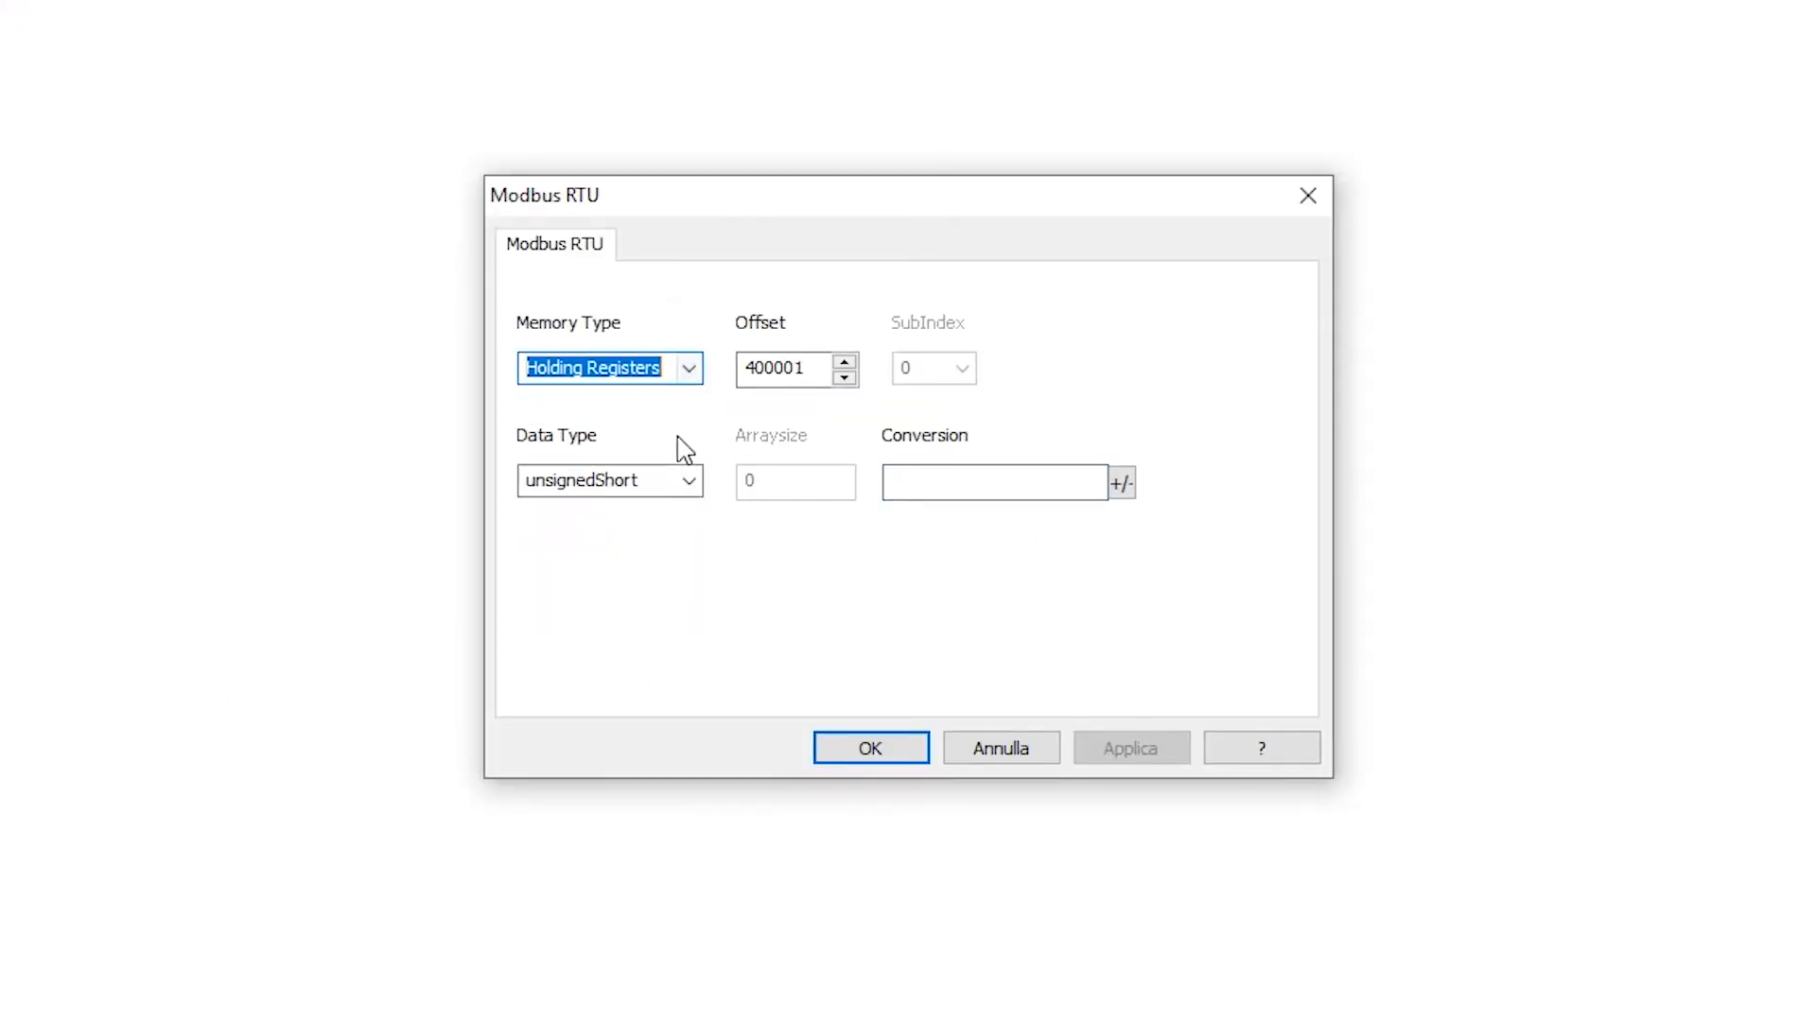
left_click(787, 369)
type("402833")
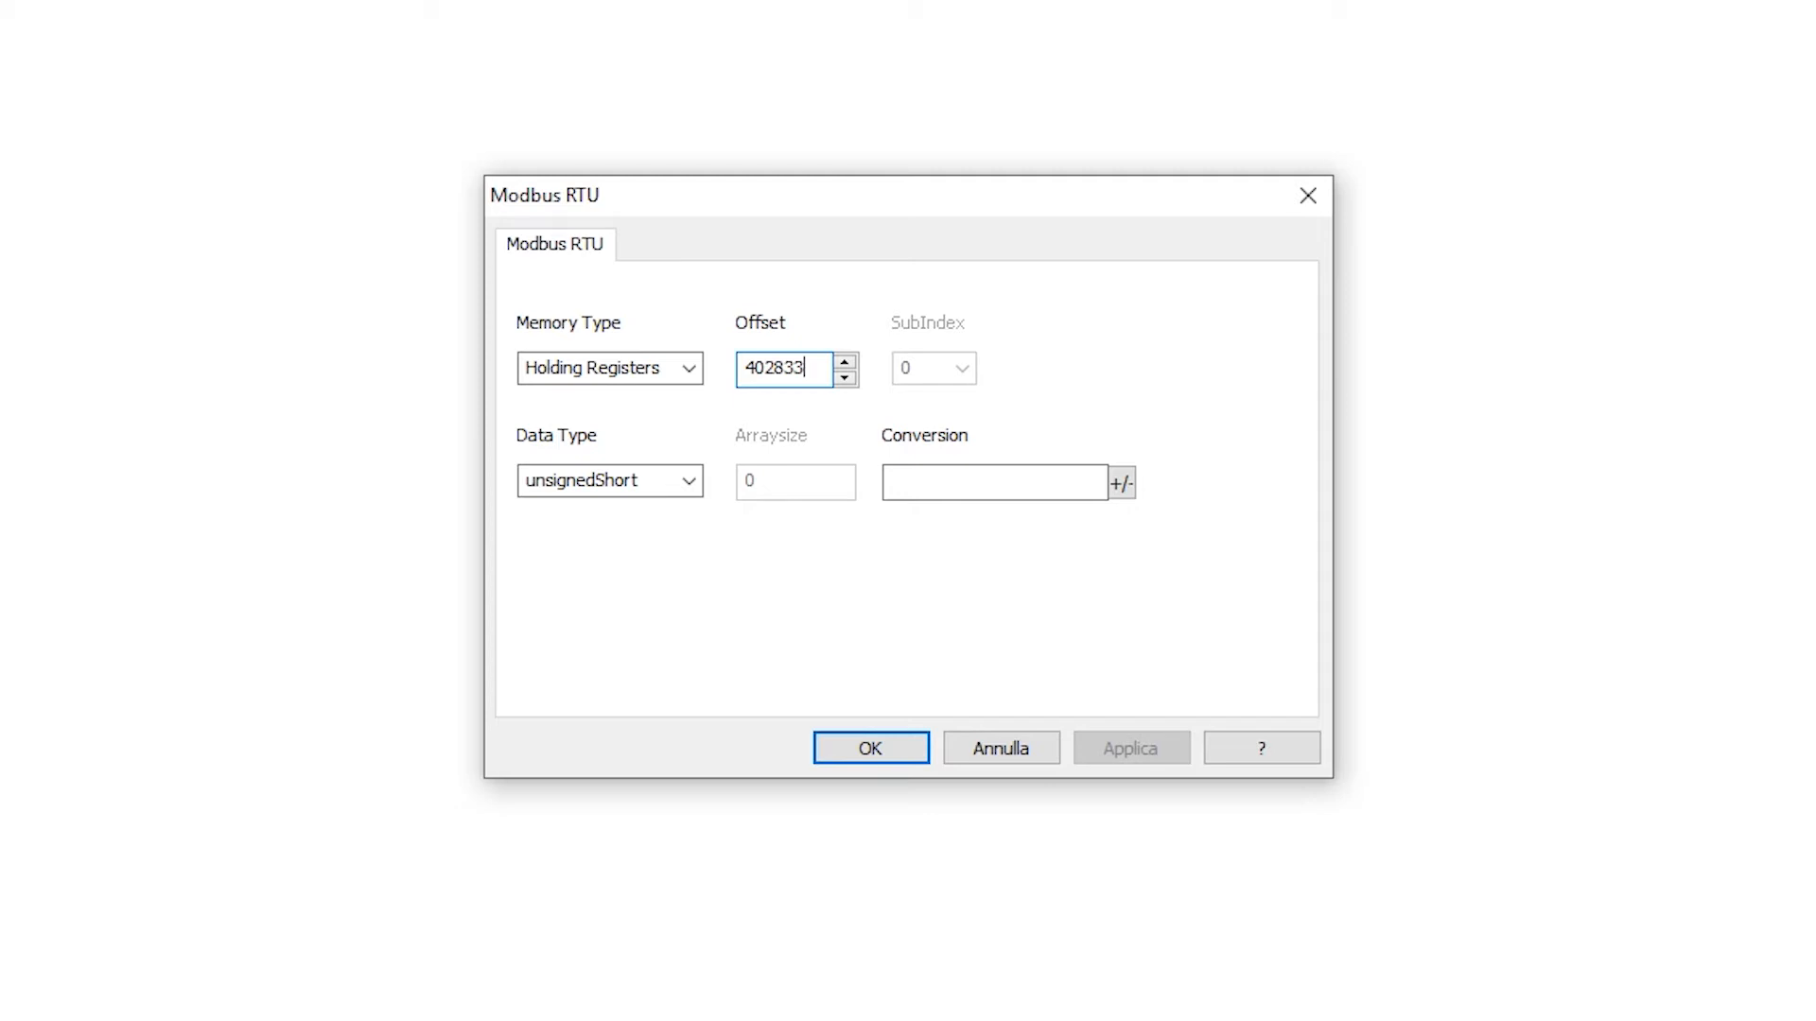
mouse_move(761, 410)
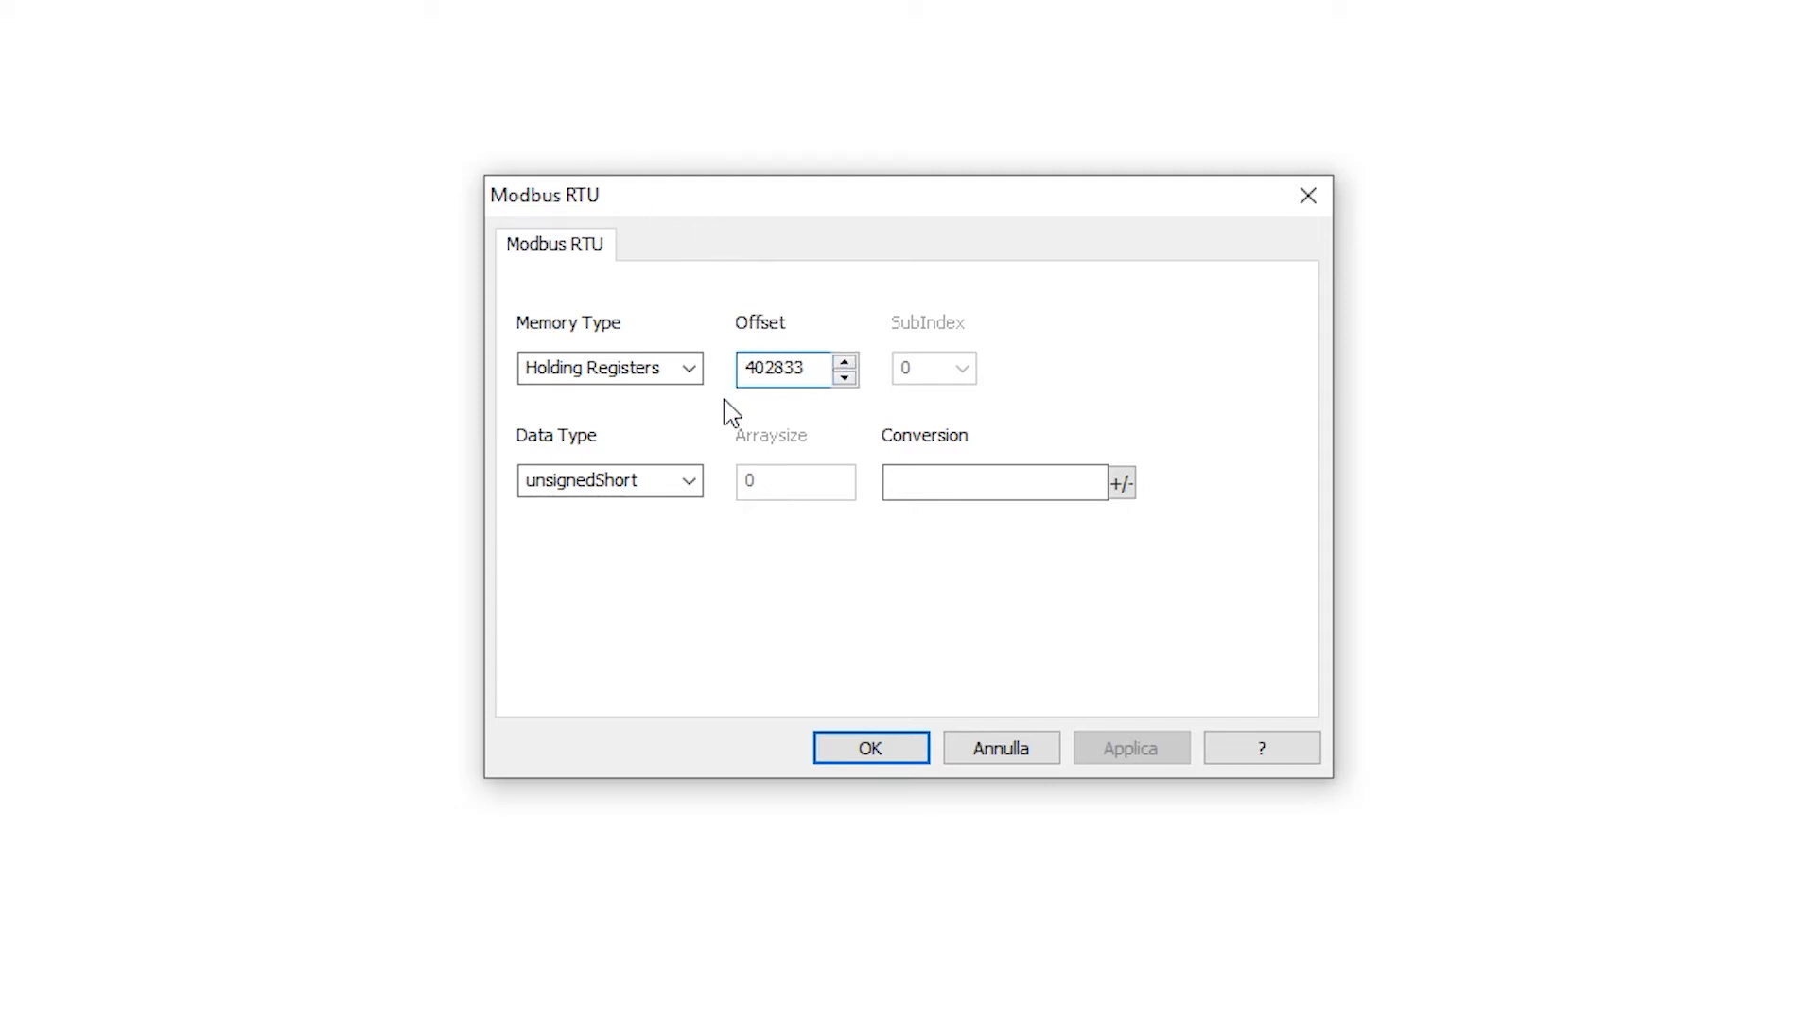
left_click(688, 480)
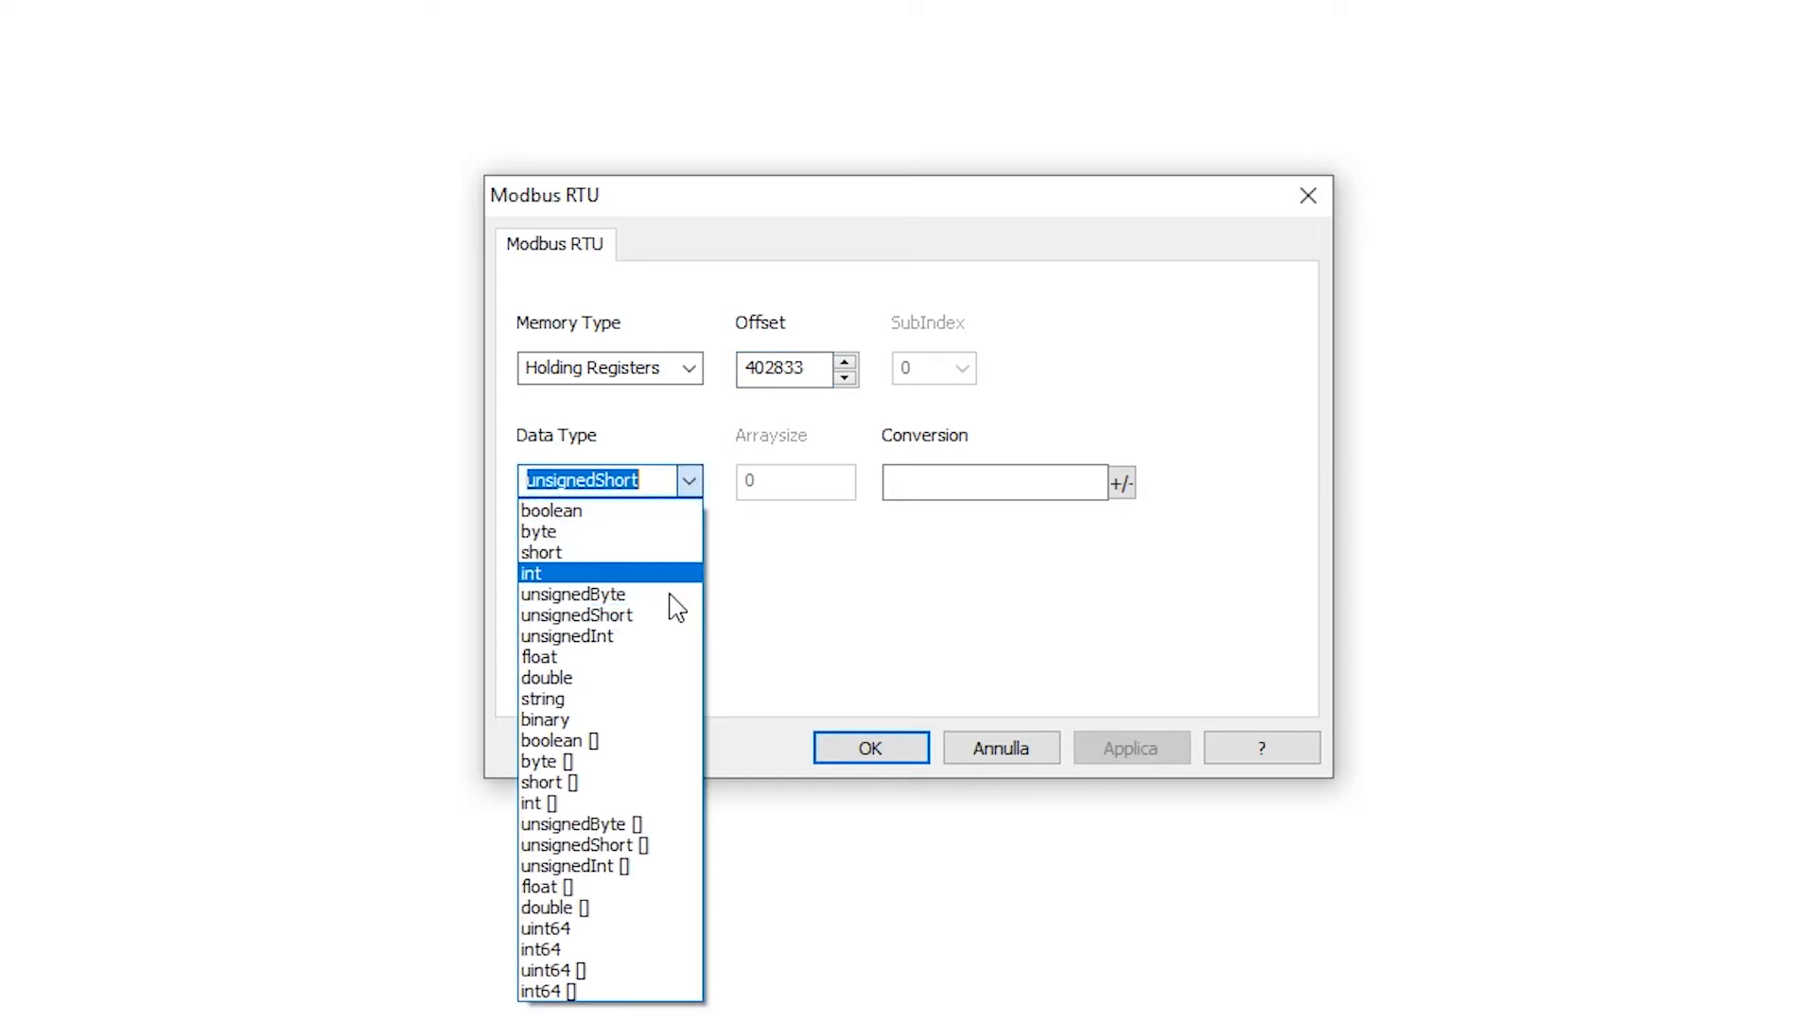
left_click(597, 482)
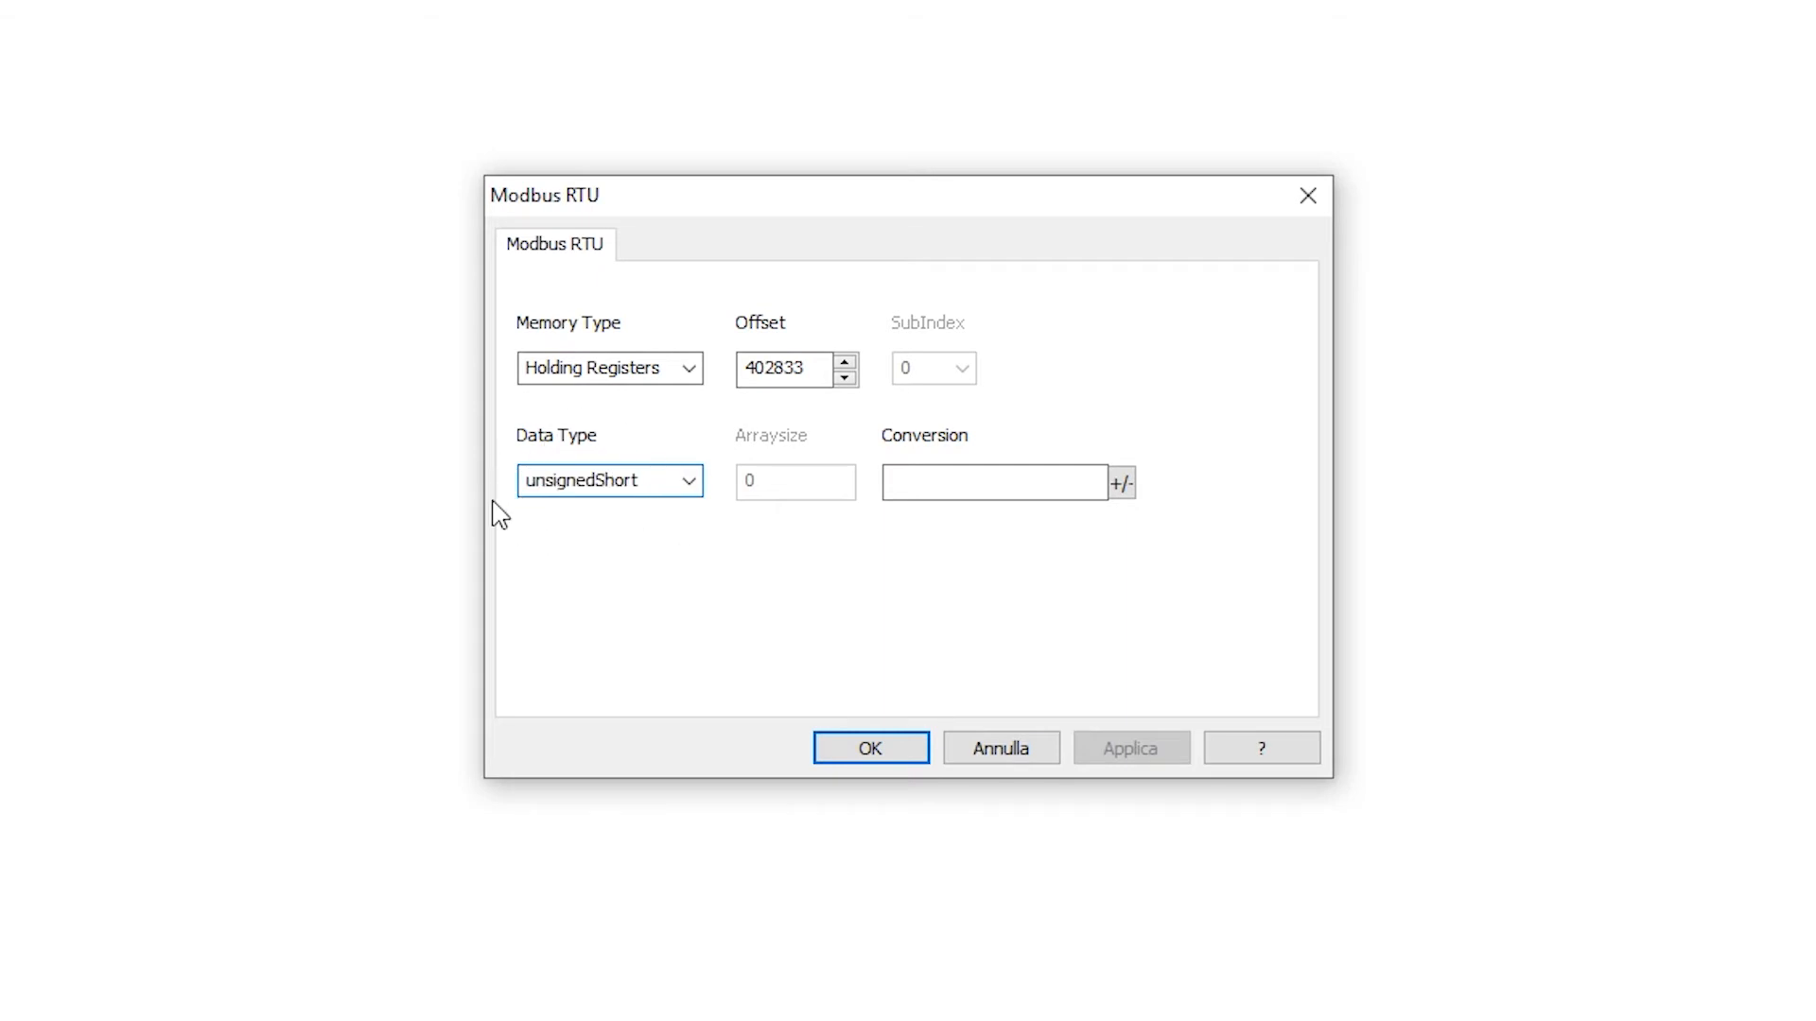
left_click(870, 747)
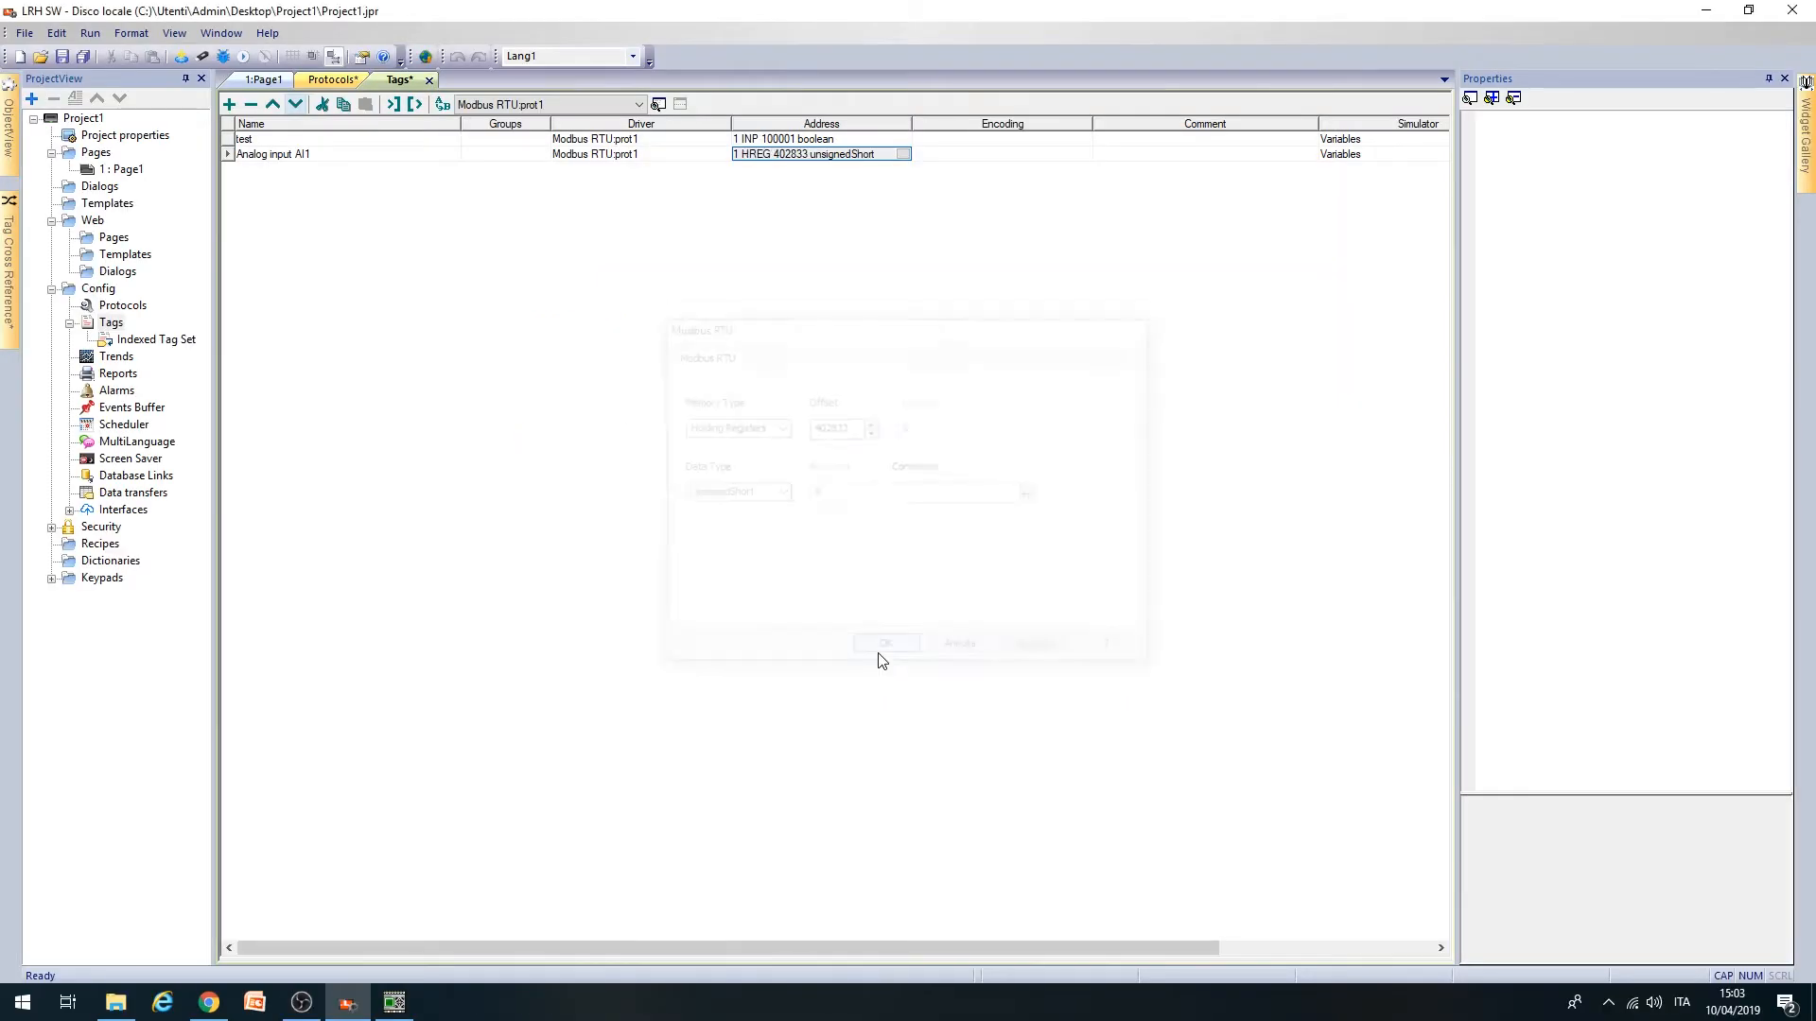
left_click(885, 643)
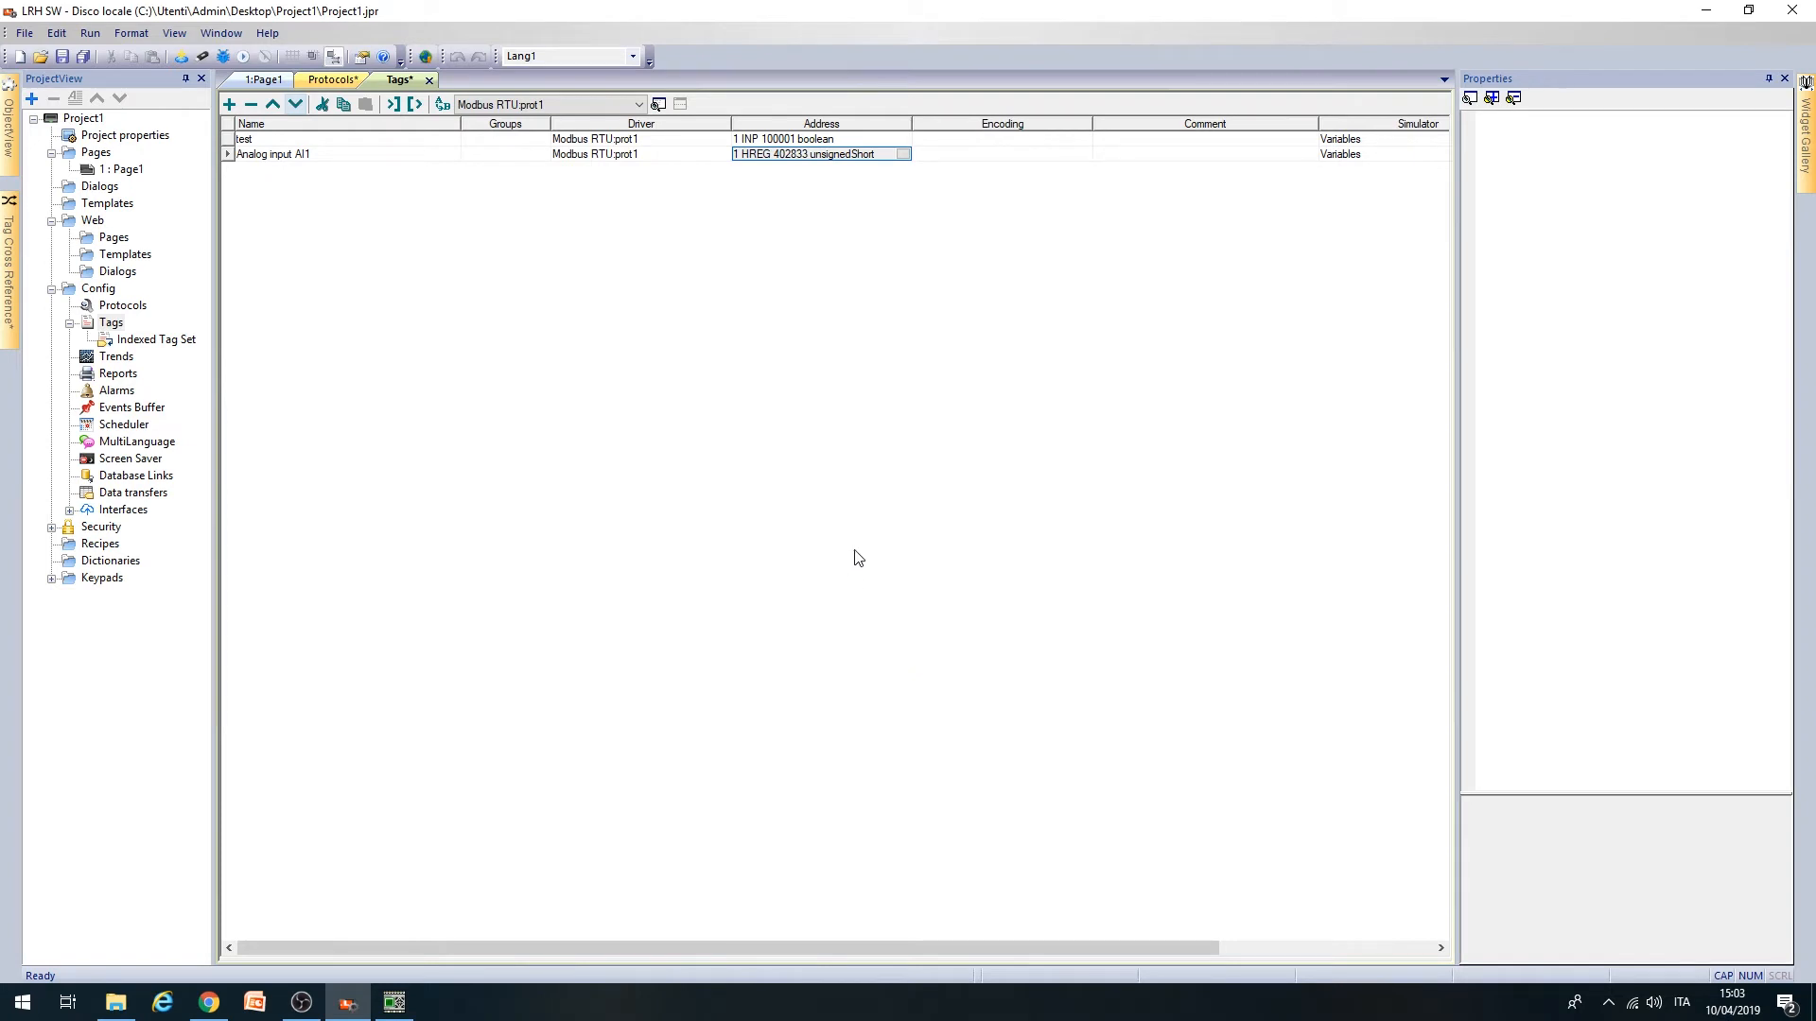
mouse_move(291, 187)
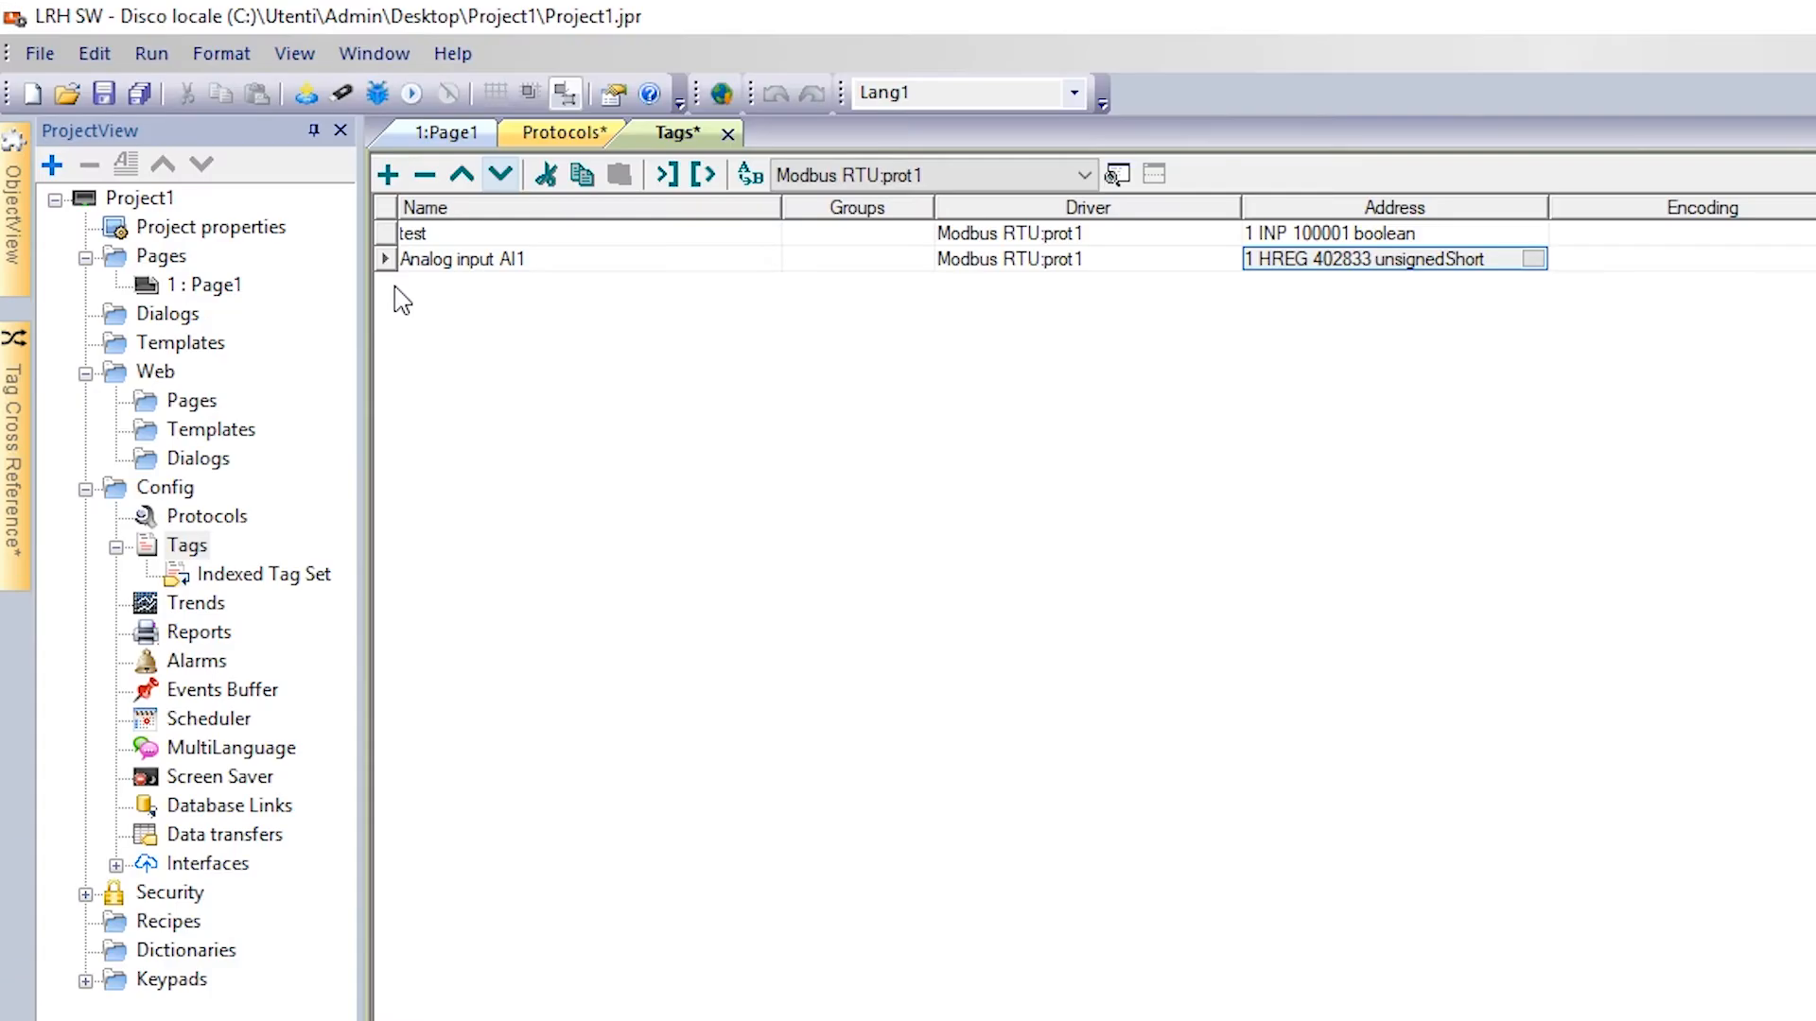
mouse_move(386, 306)
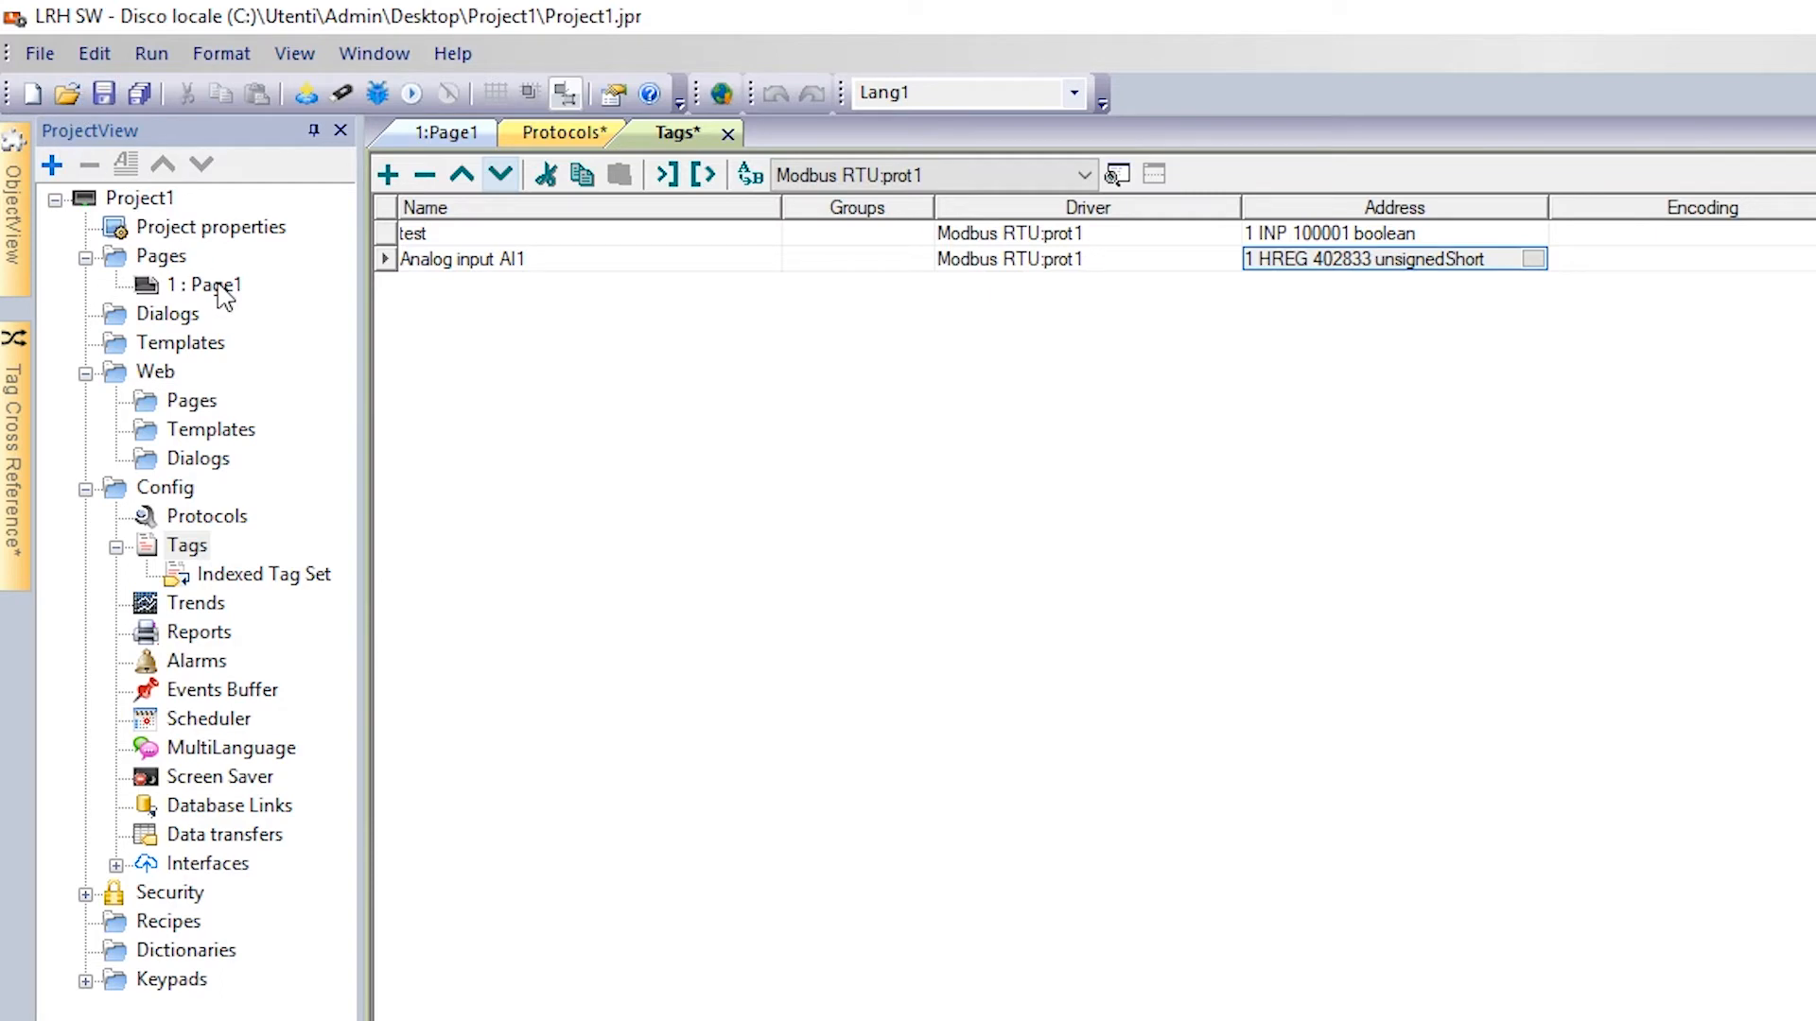
- Drag a Text/Numeric field showing 99999 onto Page1 and select it to show its properties
double_click(200, 284)
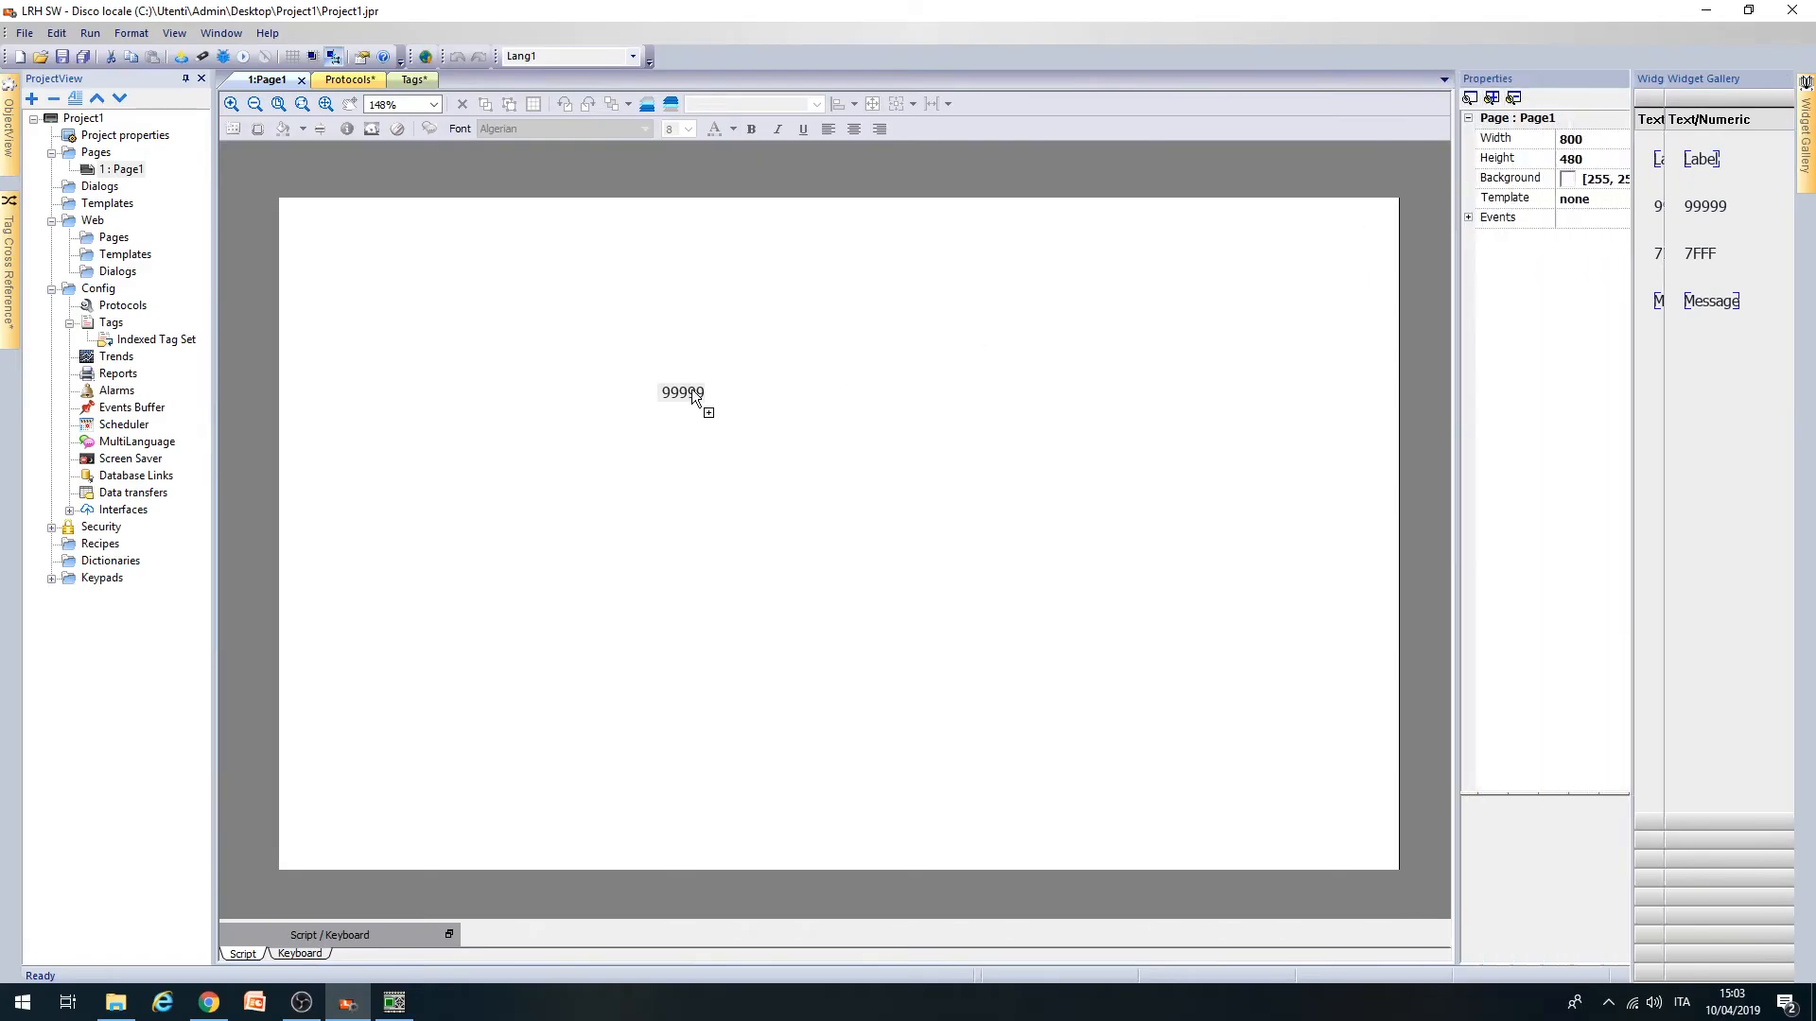
left_click(681, 394)
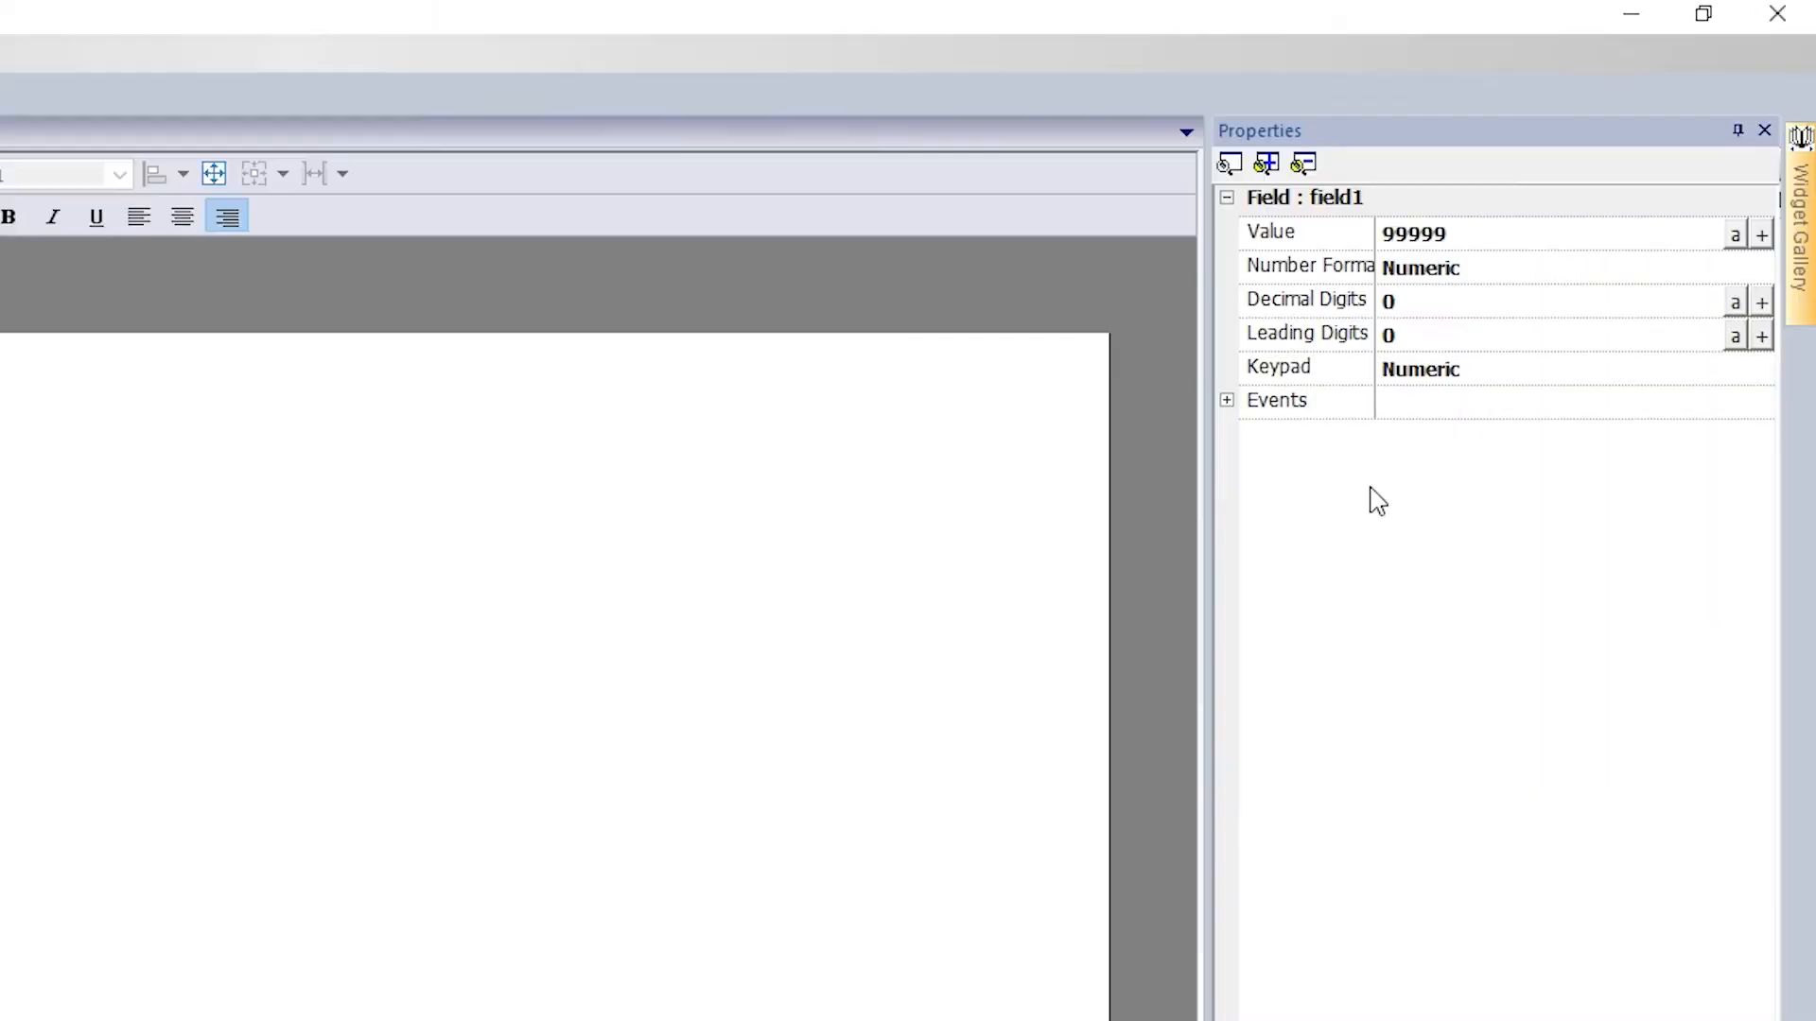
mouse_move(1358, 147)
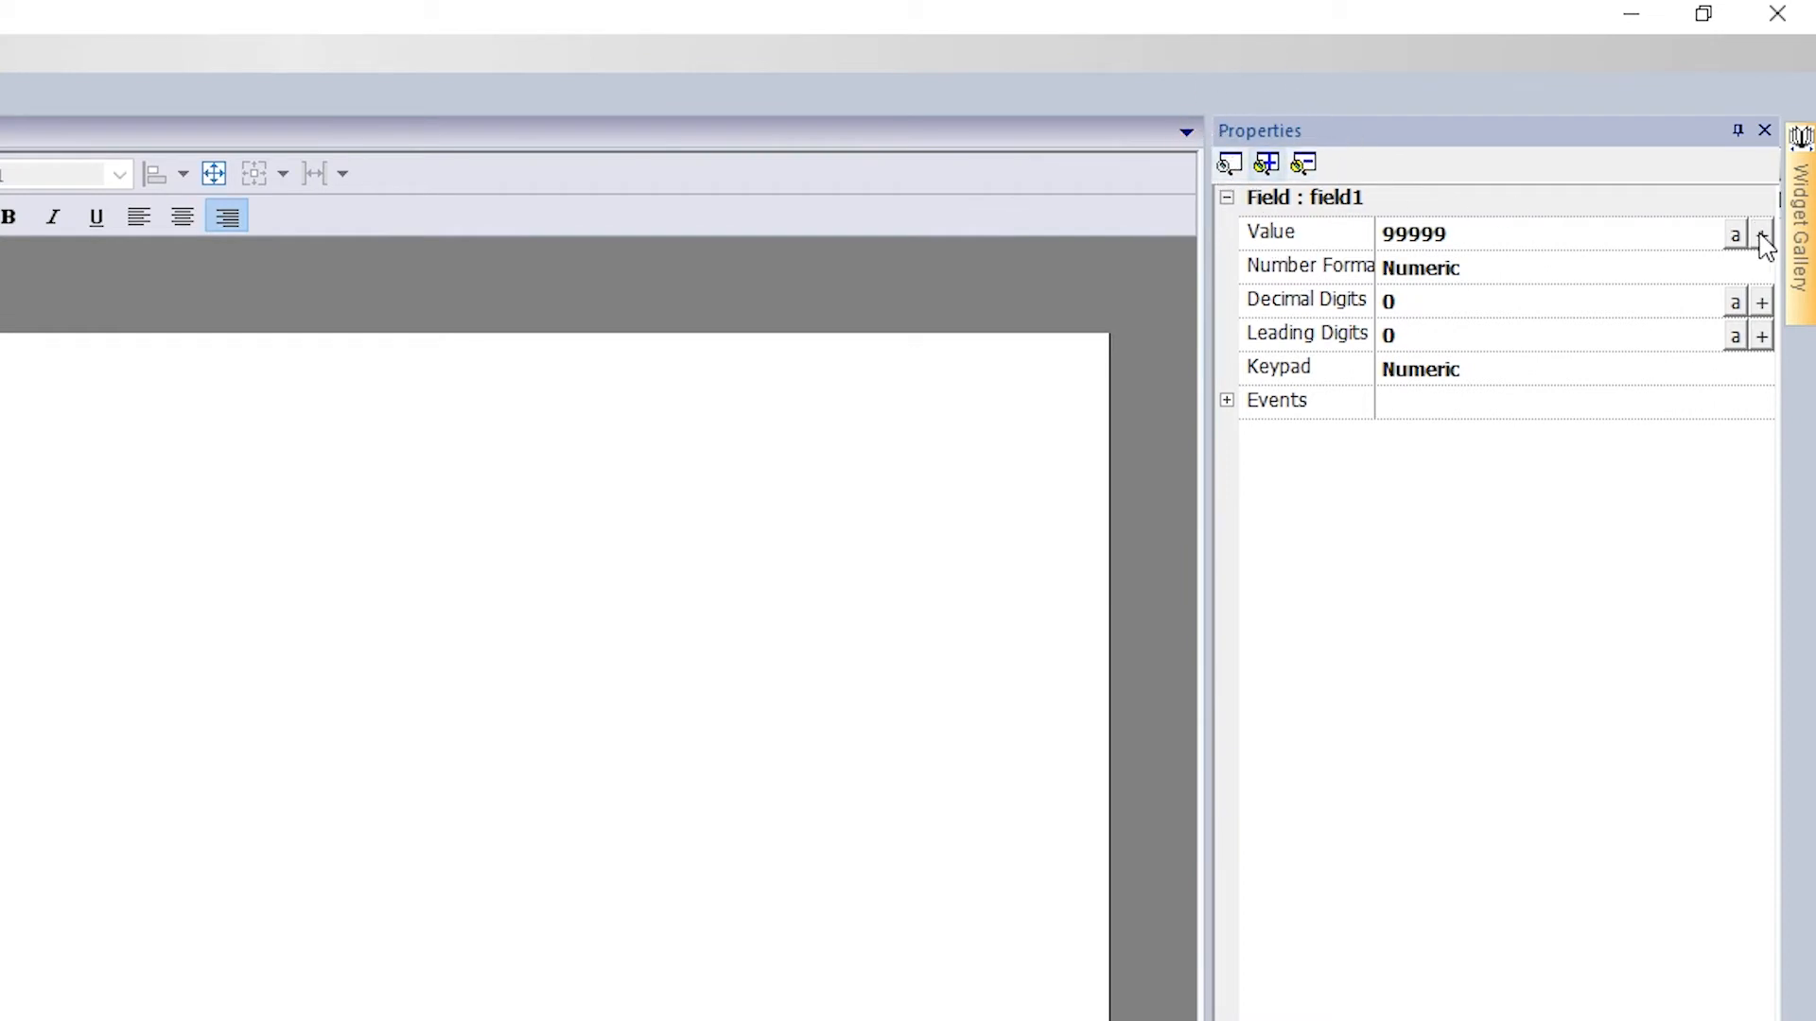
- Link the numeric field's Value to the Analog input AI1 tag with scaling divisor 100
left_click(1755, 208)
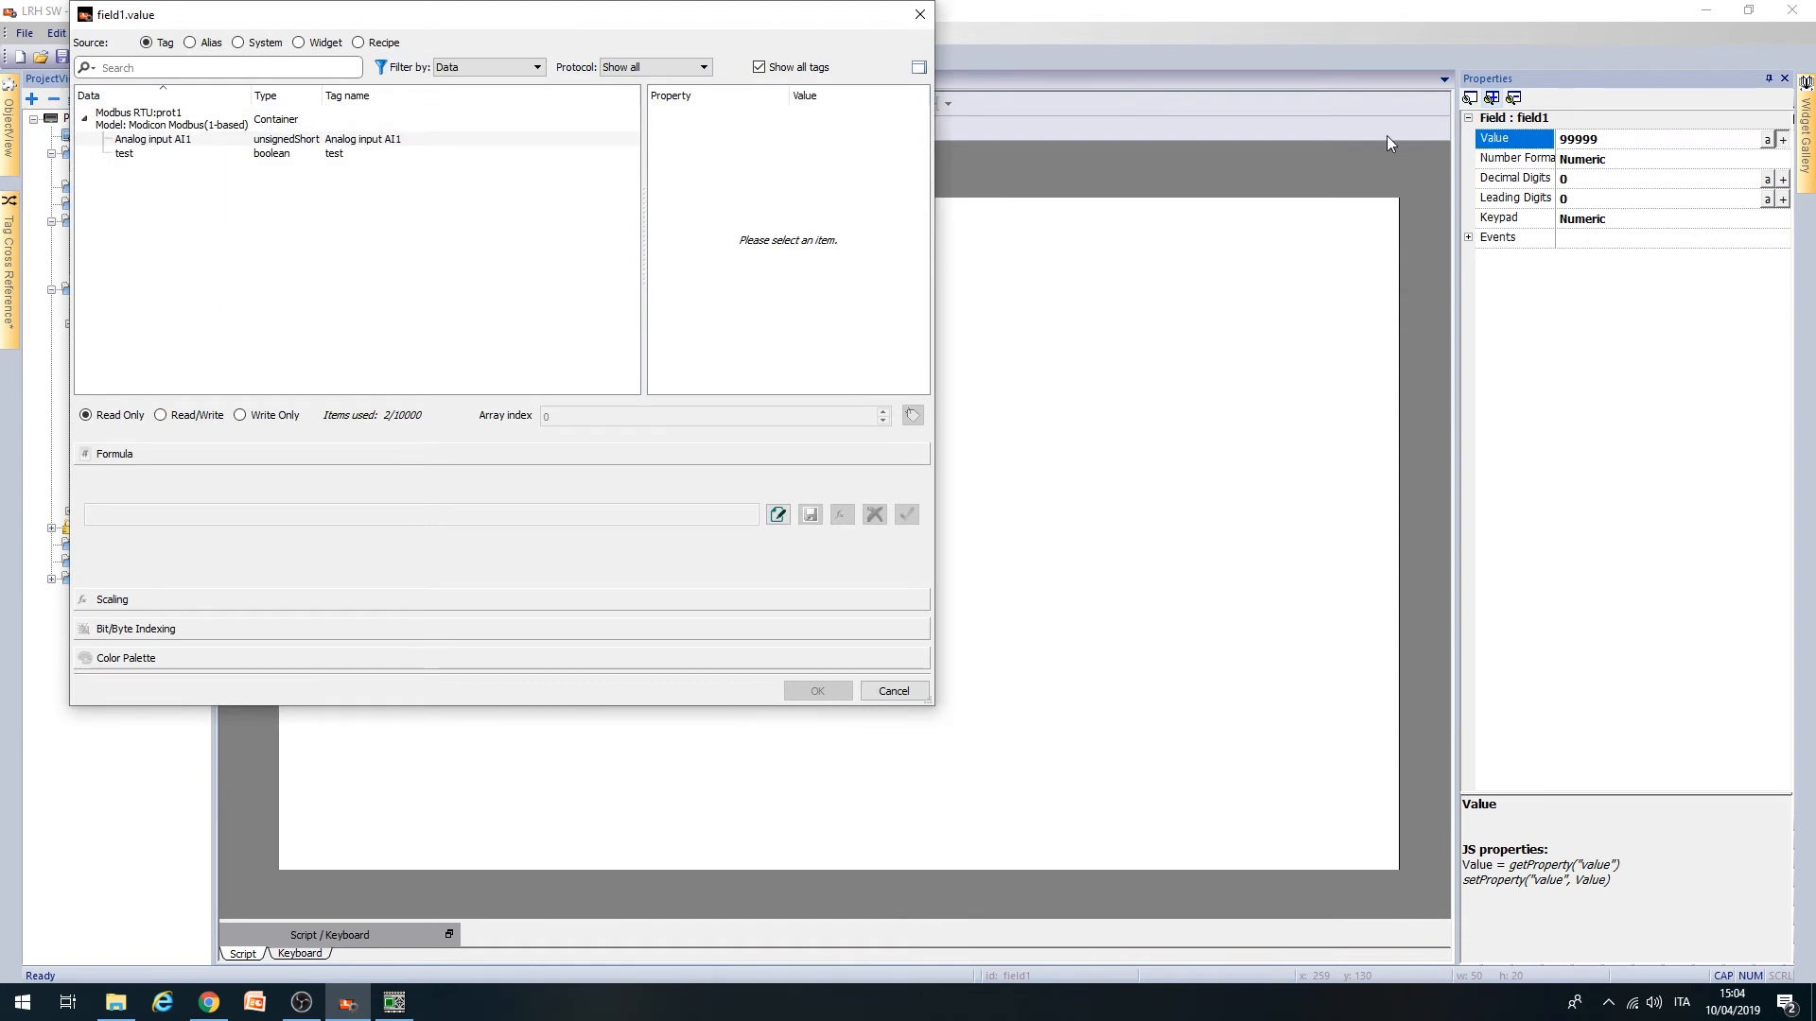
left_click(151, 139)
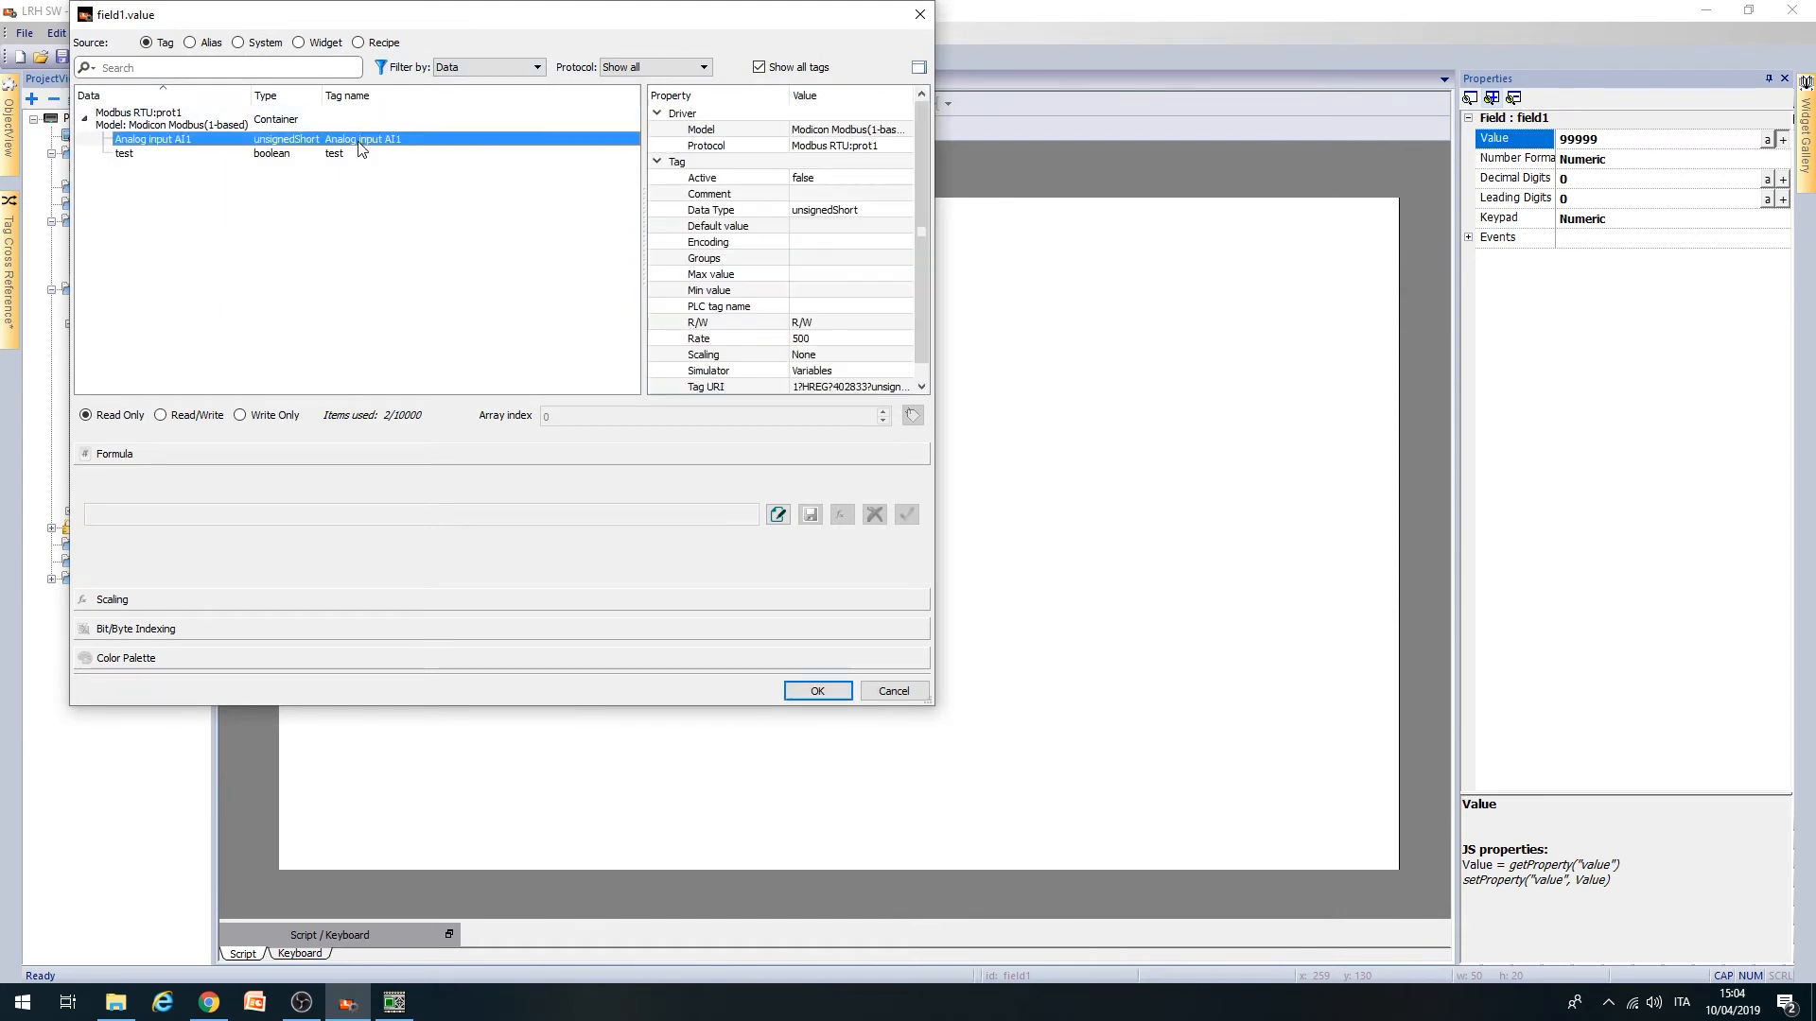
left_click(111, 598)
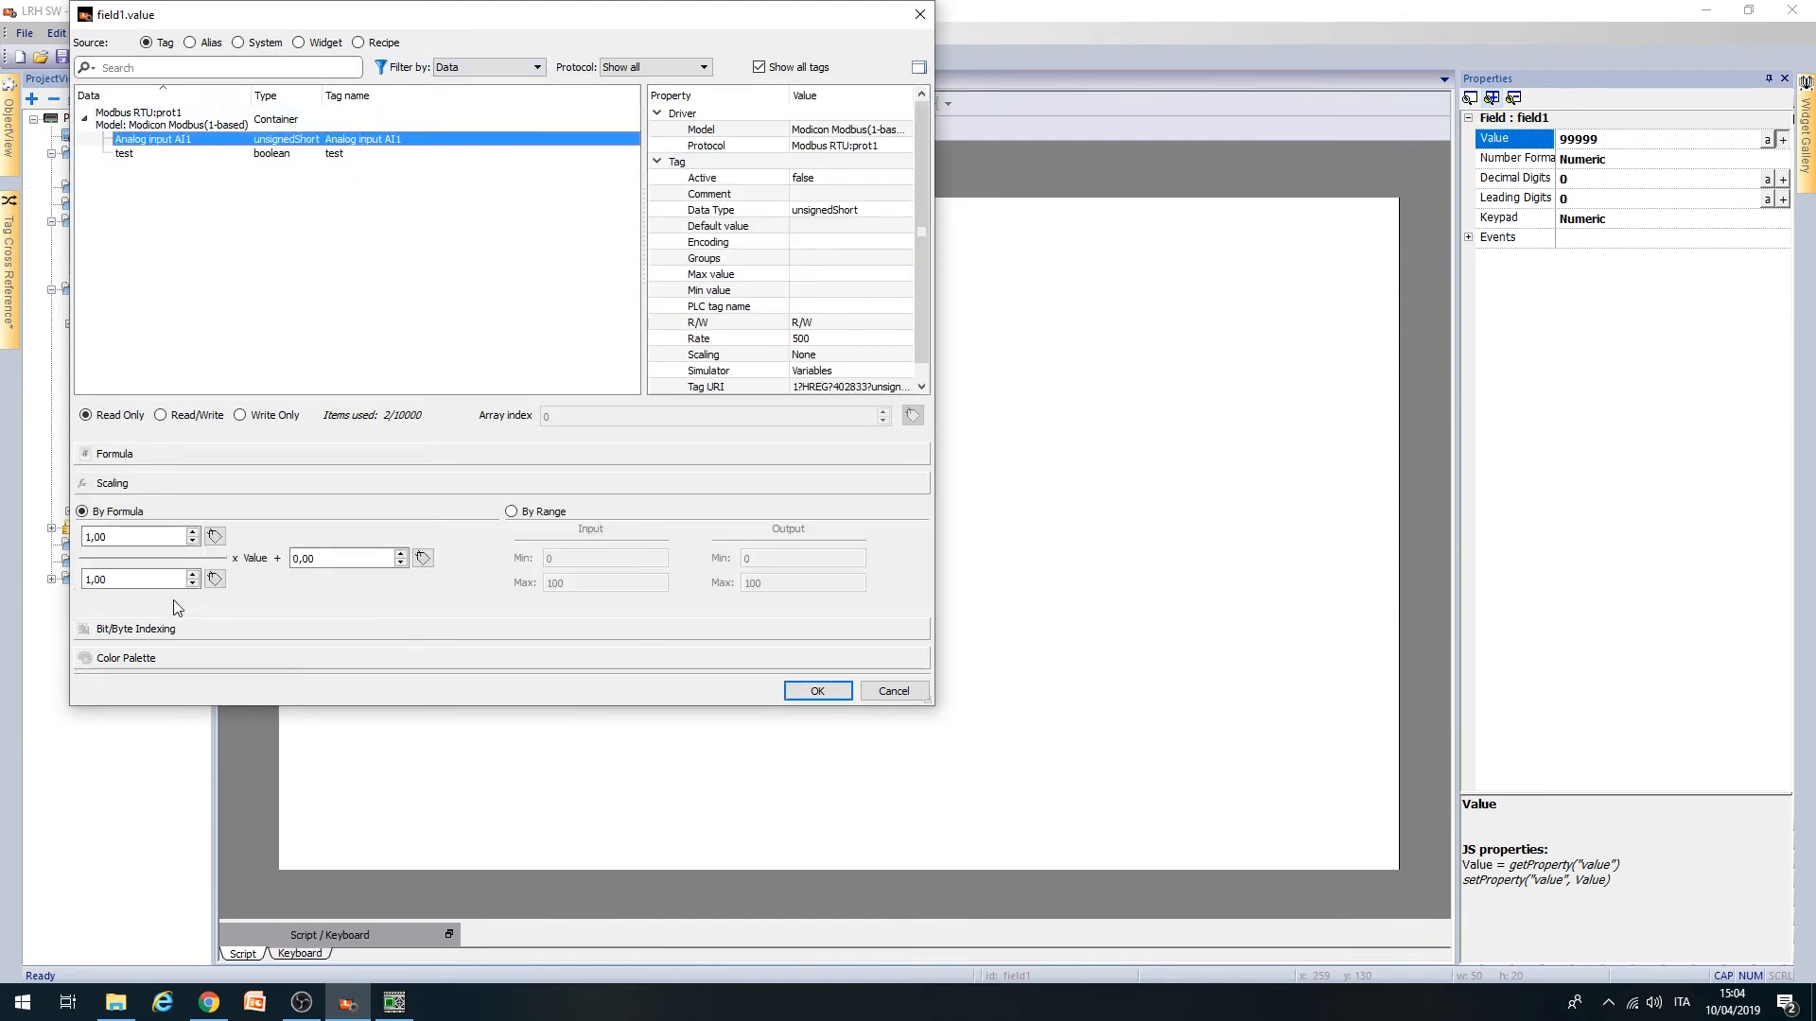
mouse_move(499, 609)
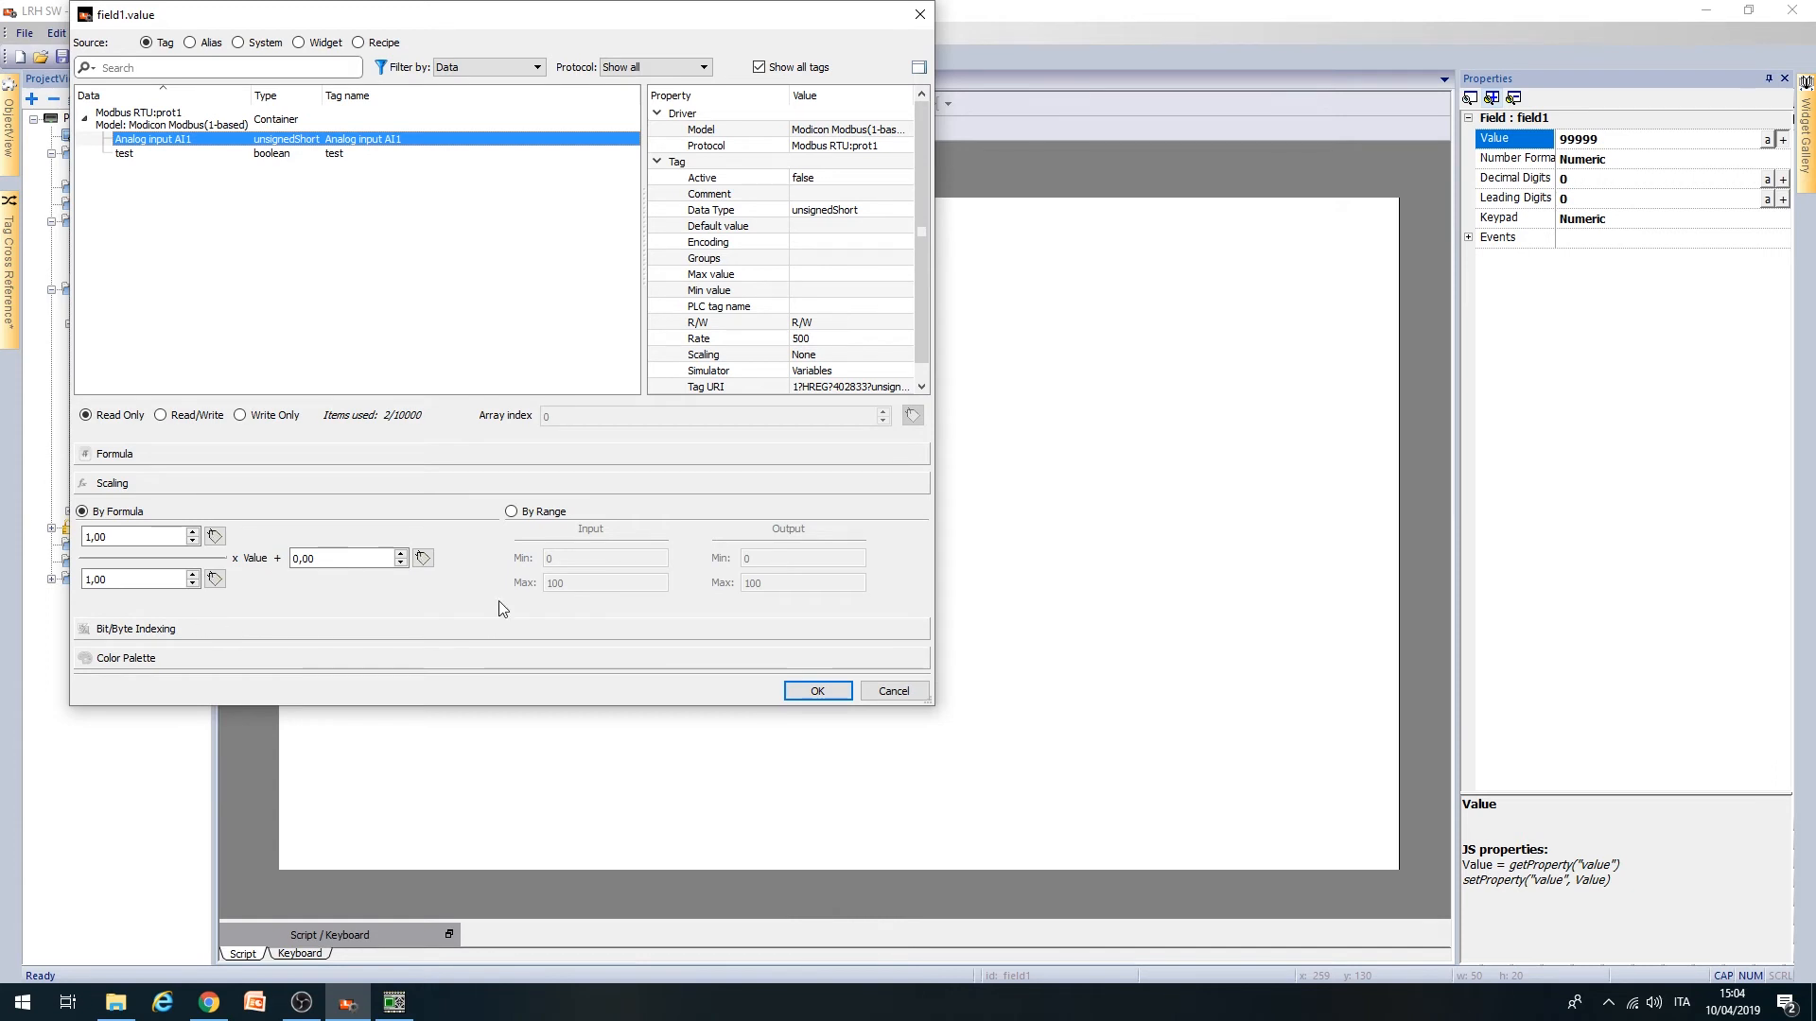
mouse_move(115, 488)
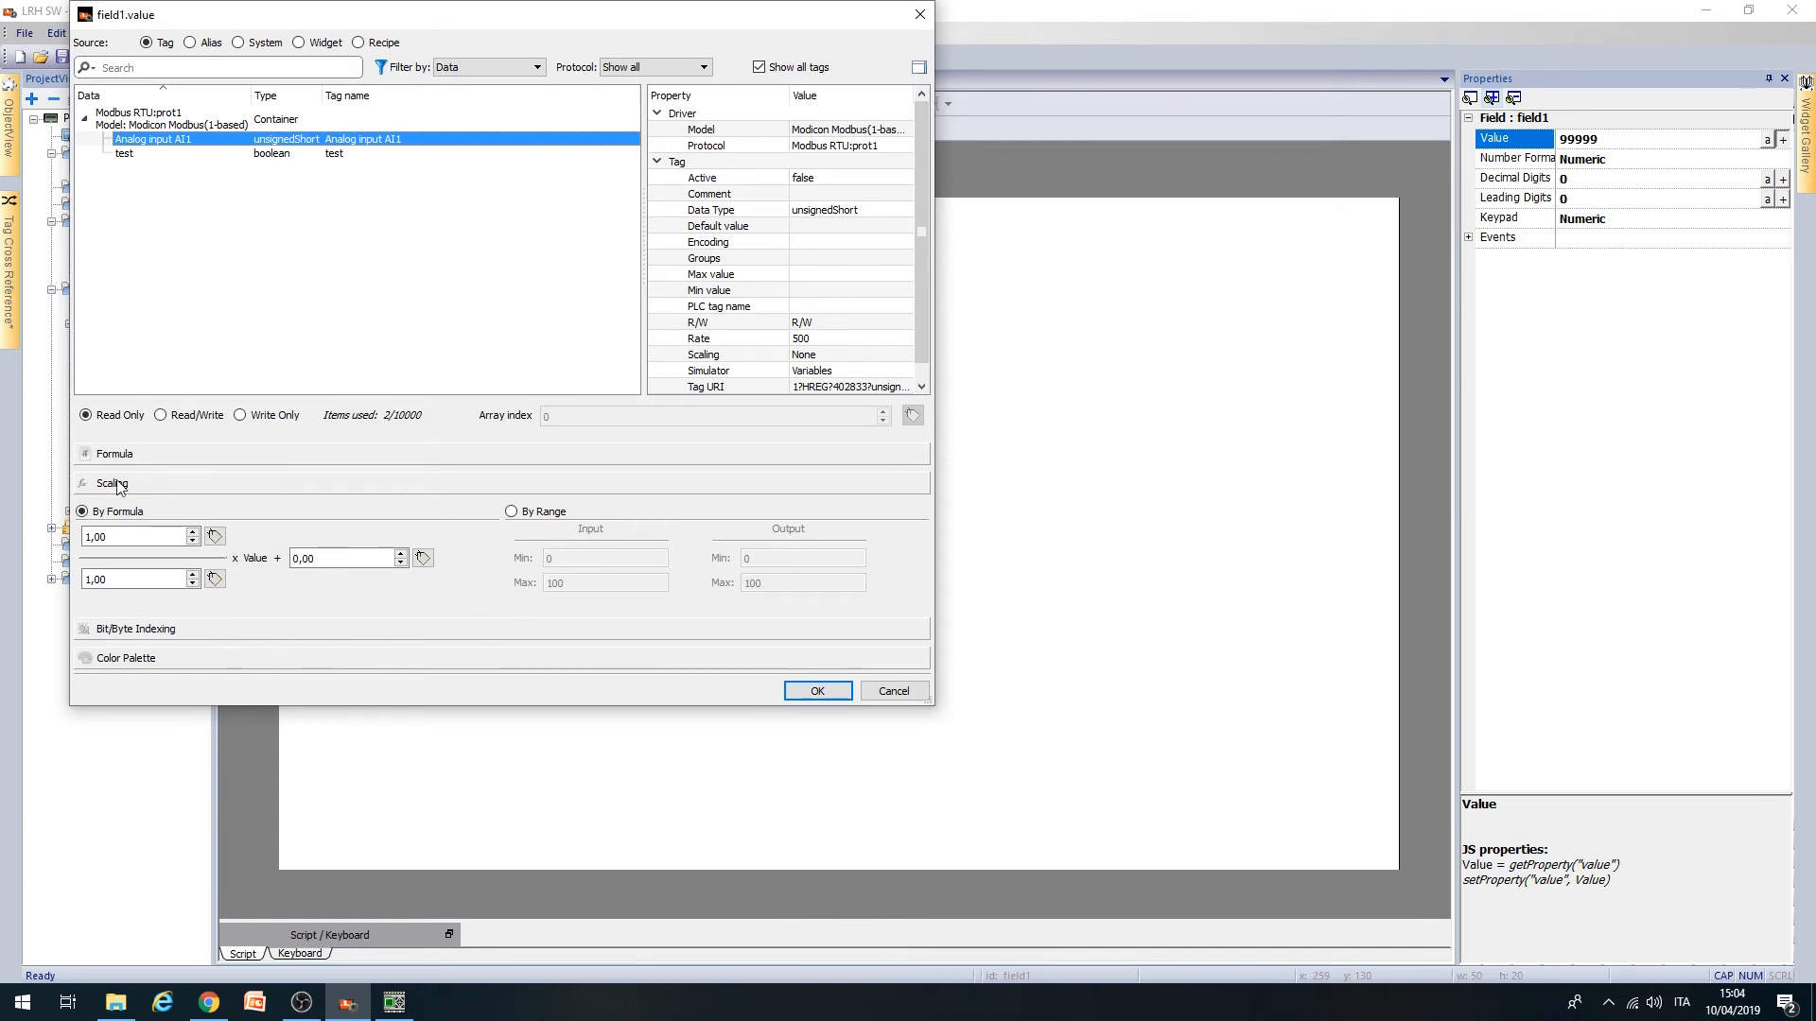
left_click(133, 579)
type("100")
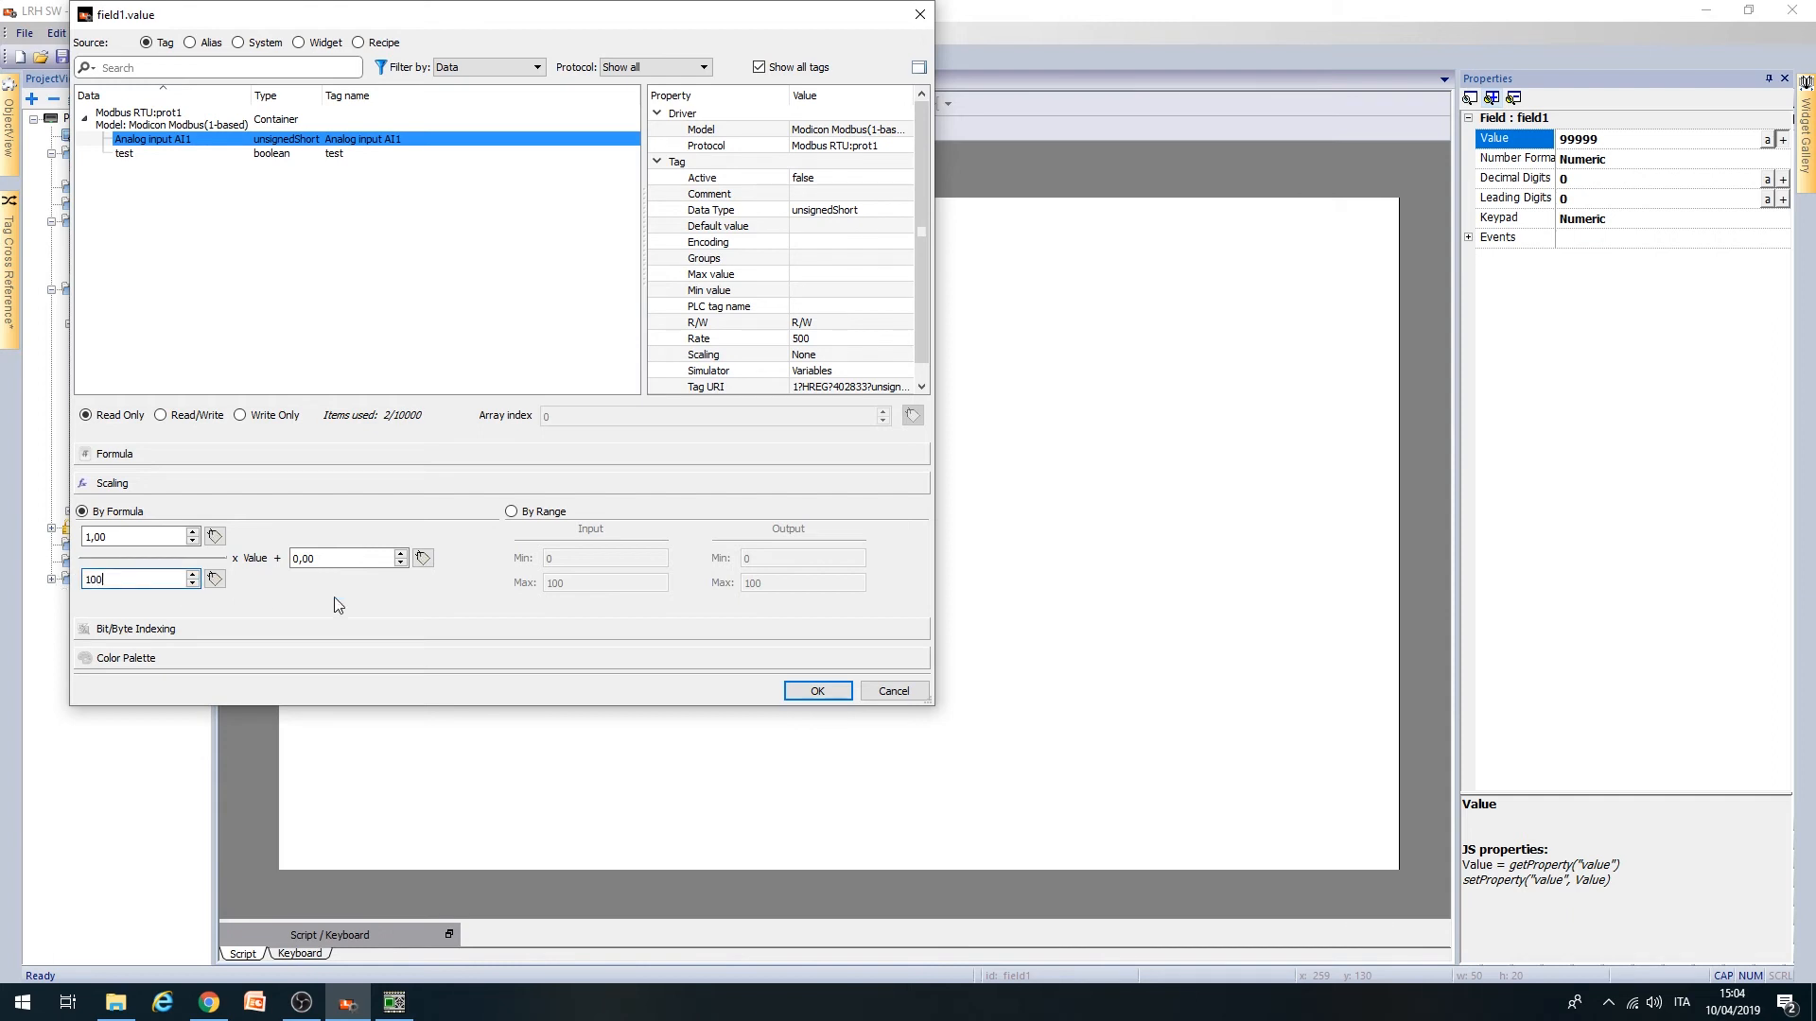
left_click(817, 691)
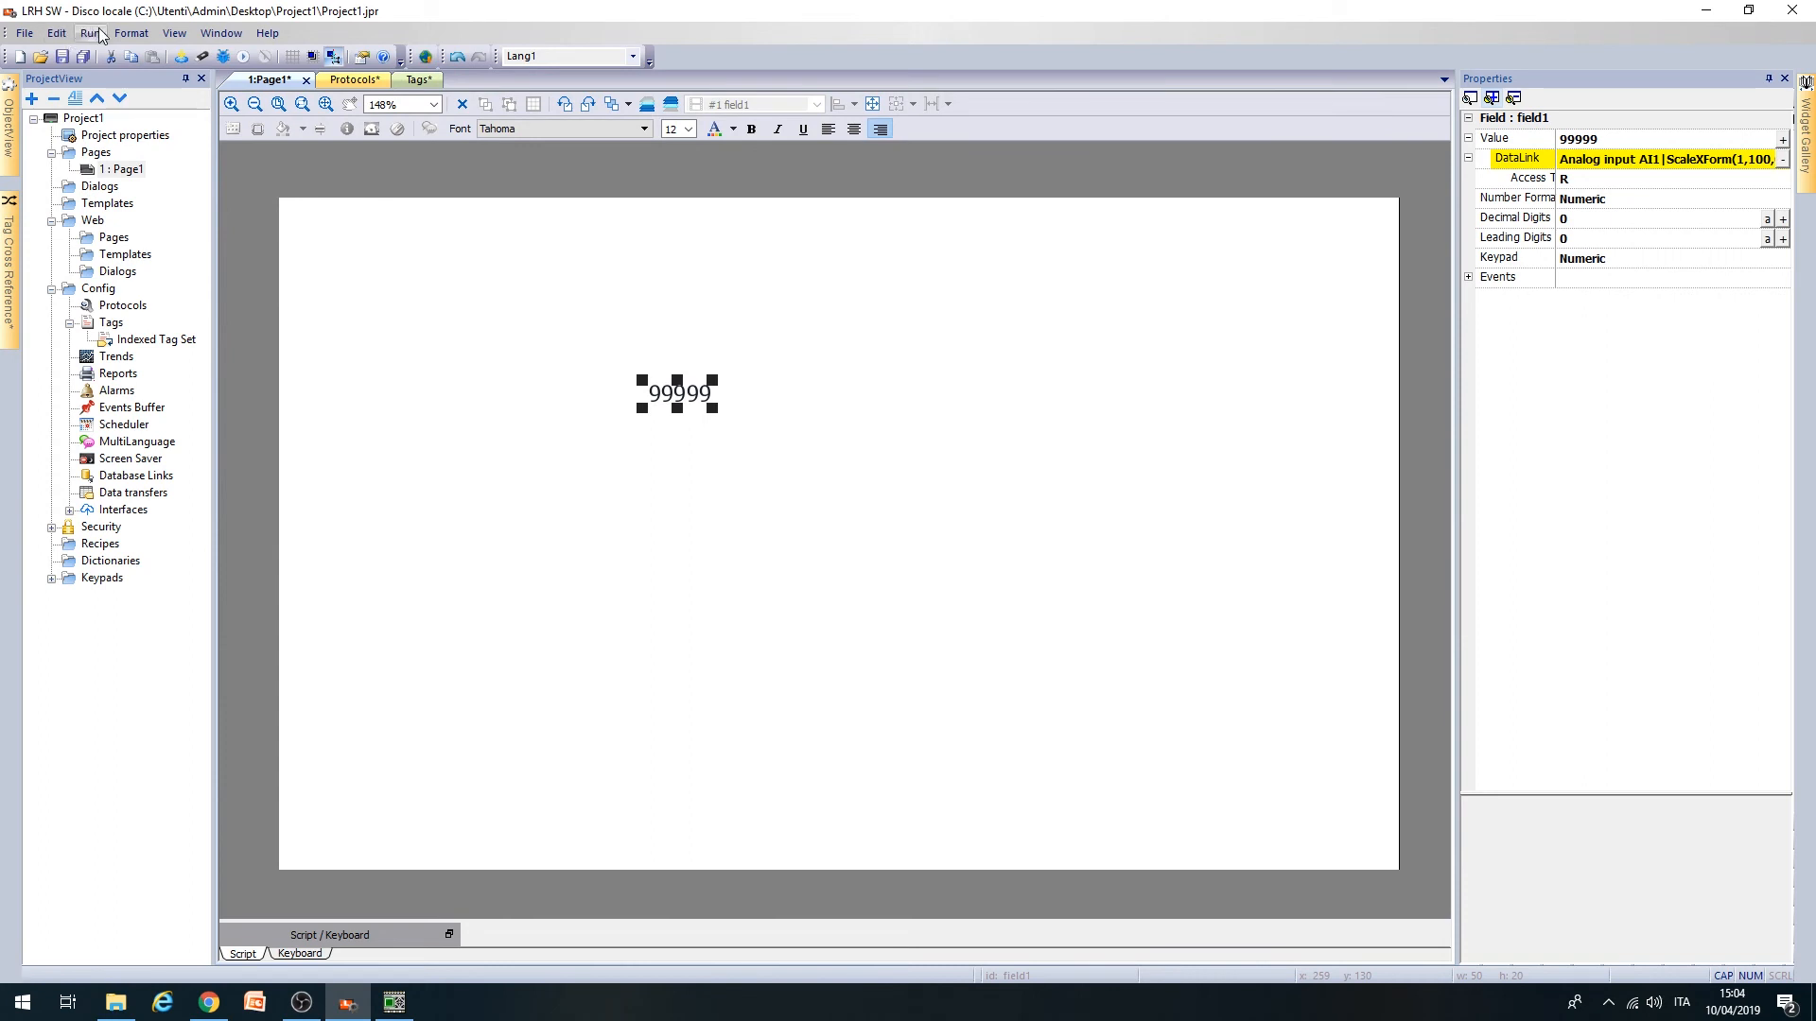
- Start Run > Download to Target with target address 192.168.80.2
left_click(133, 32)
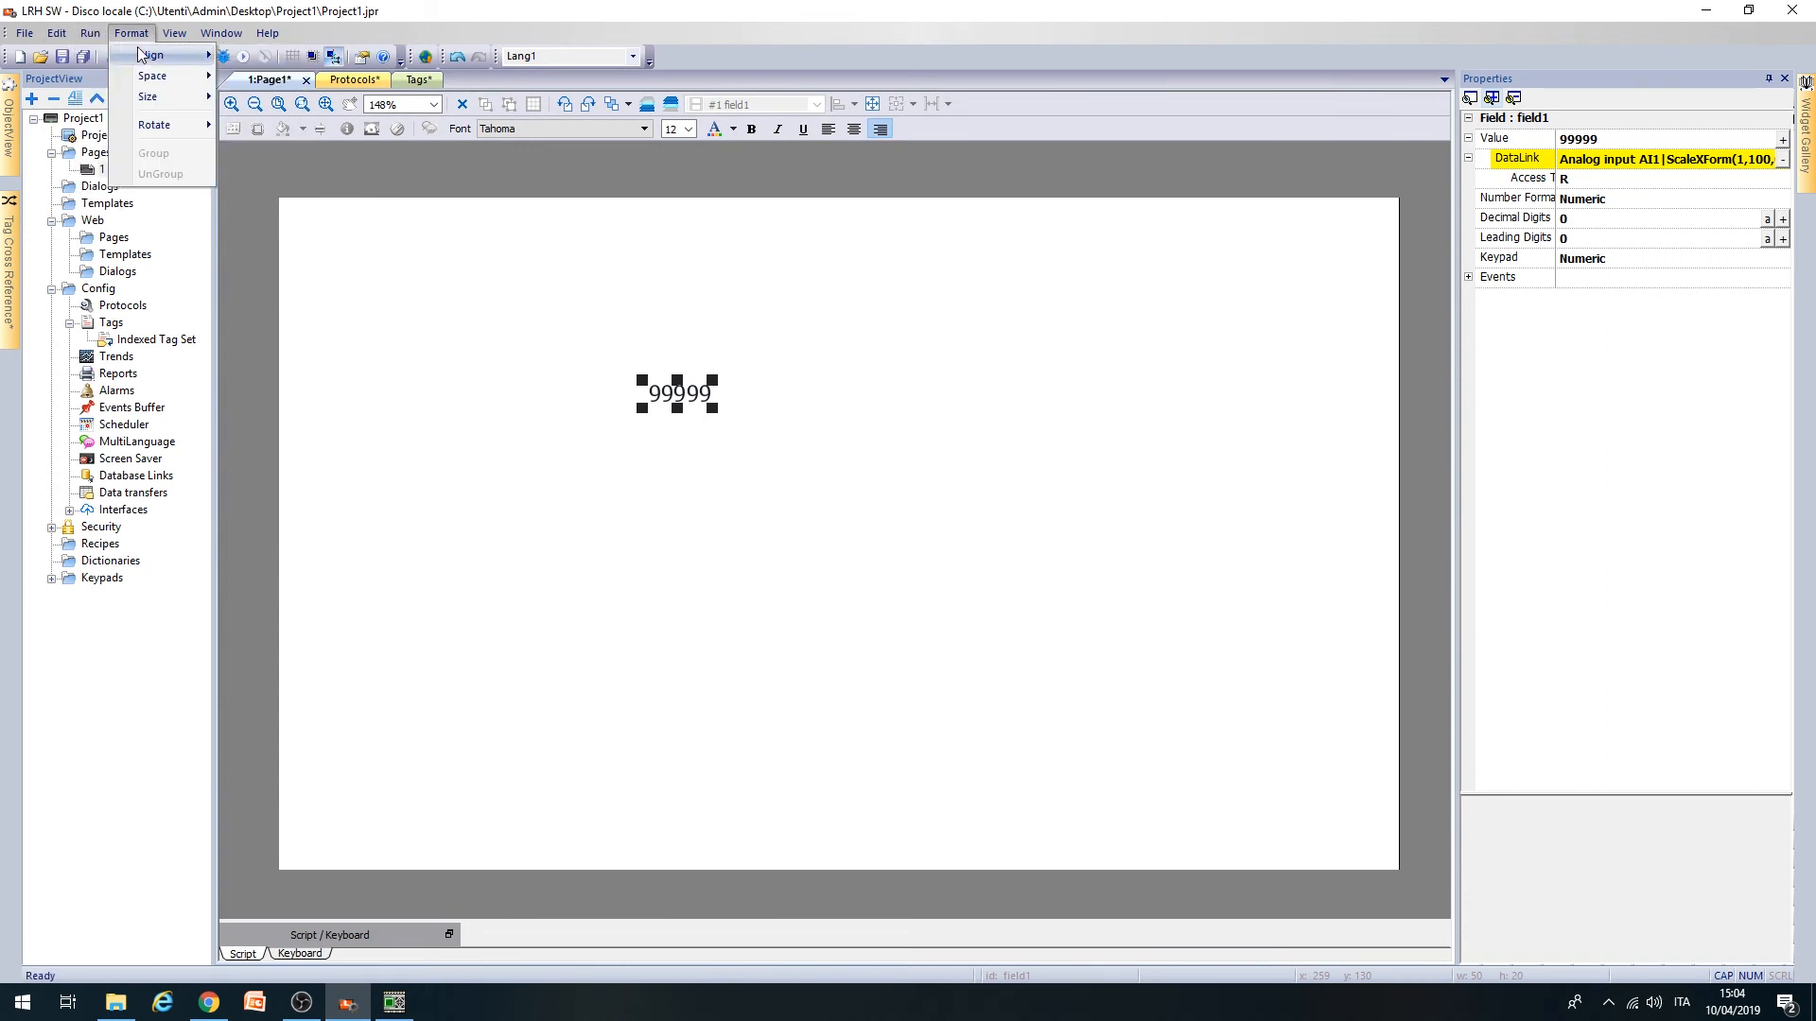
left_click(131, 35)
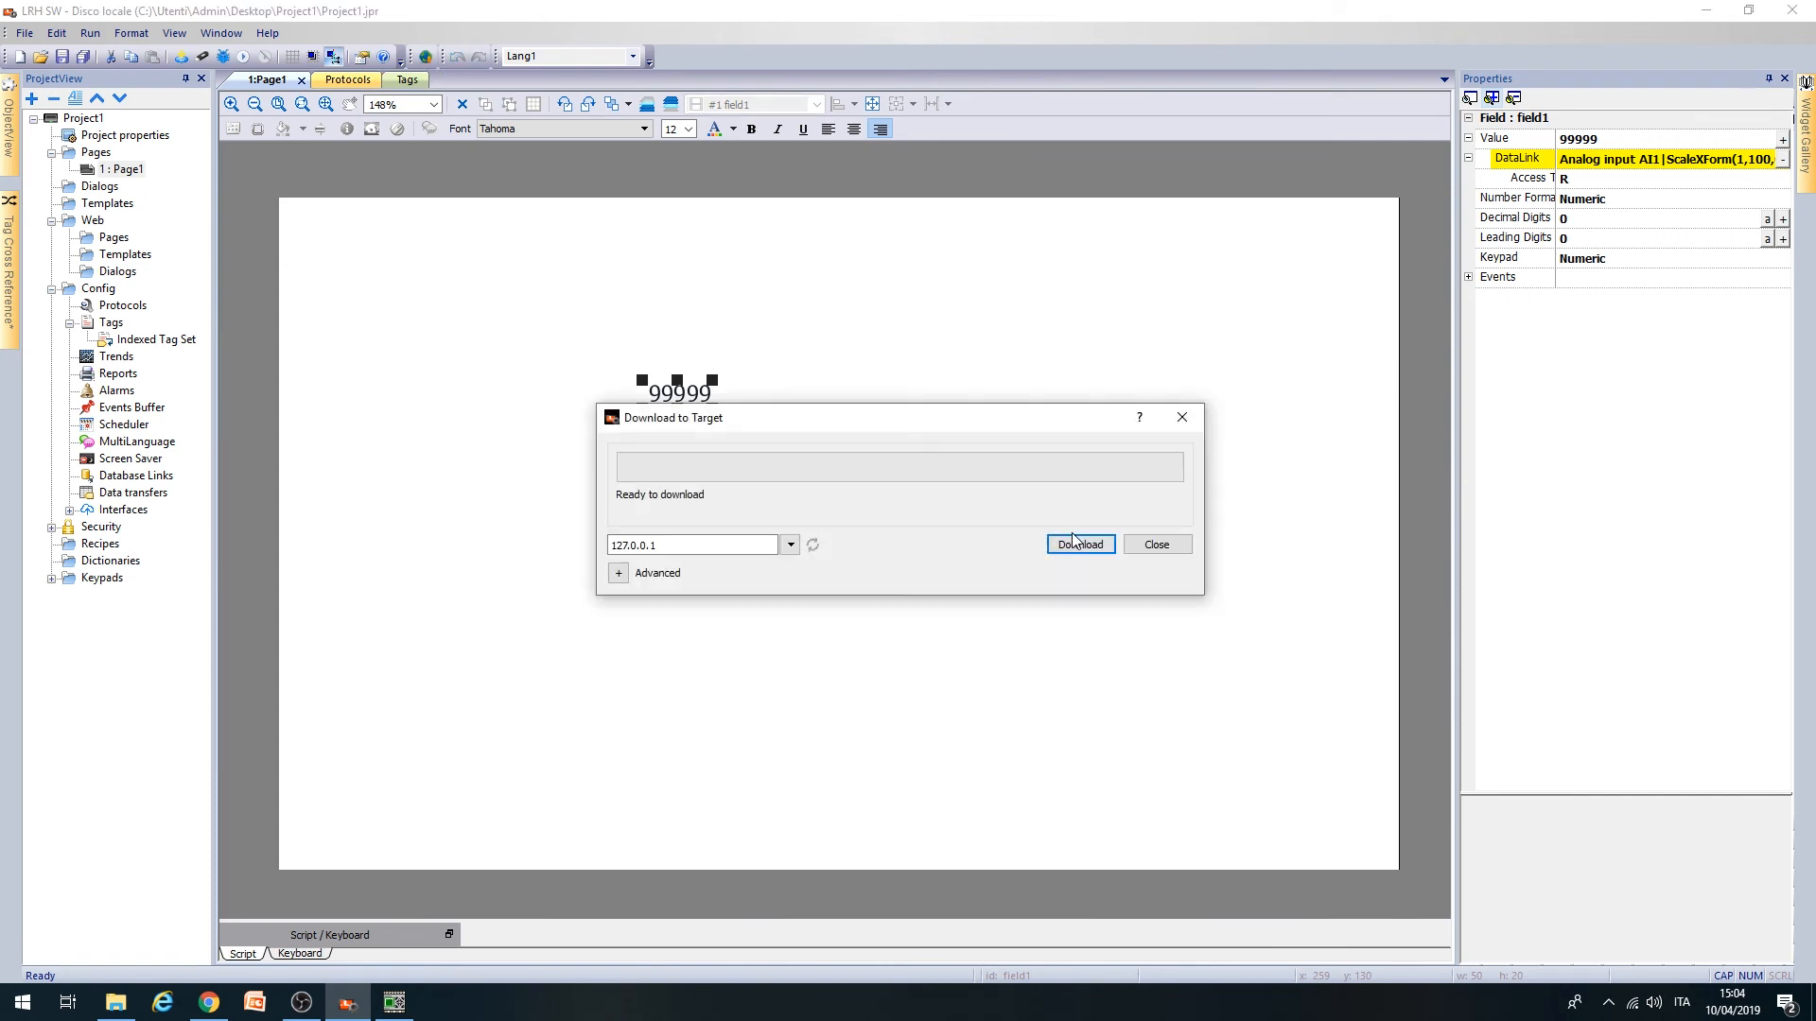
type("192.168.80.2")
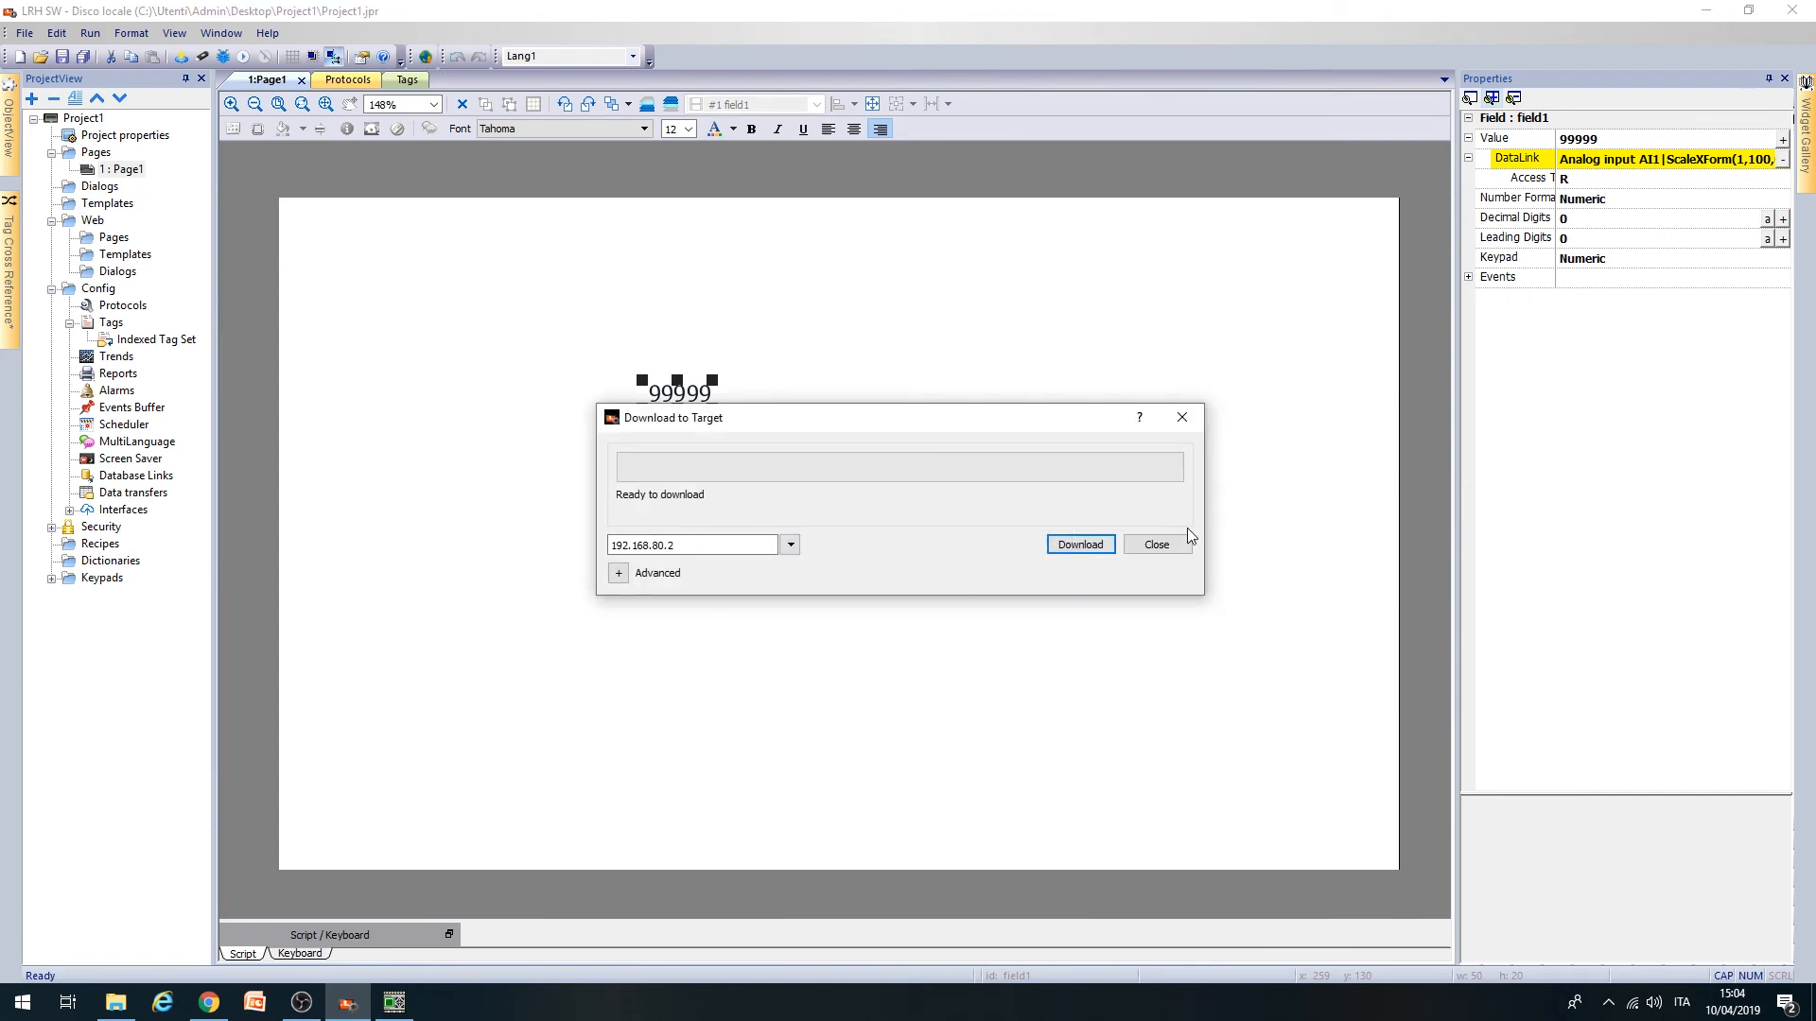